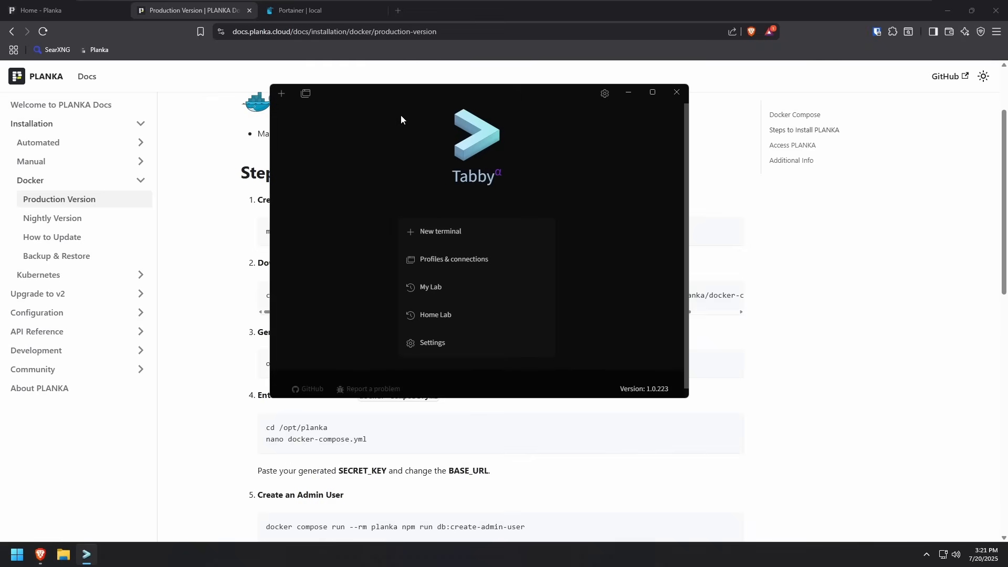
pyautogui.moveTo(426, 205)
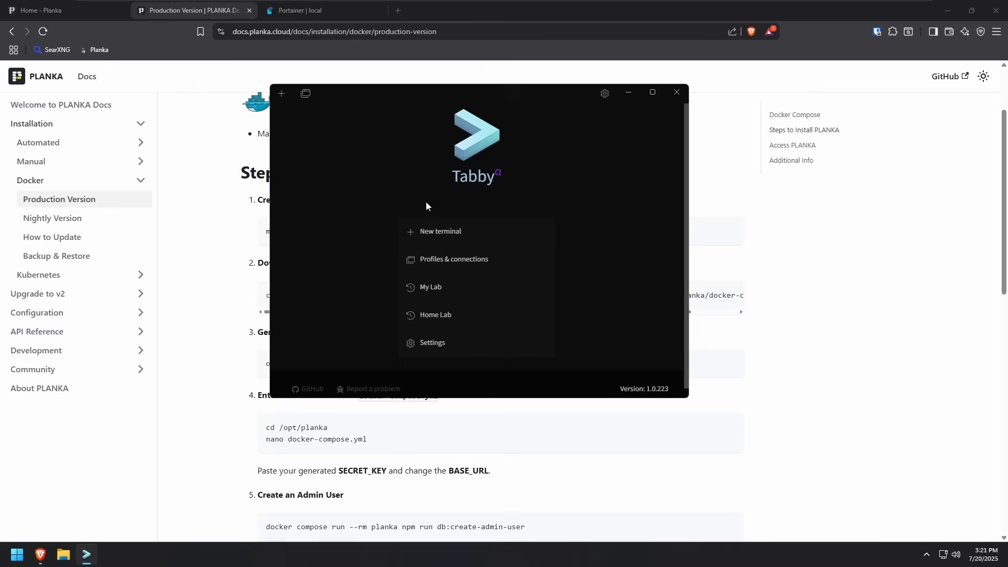
pyautogui.moveTo(306, 95)
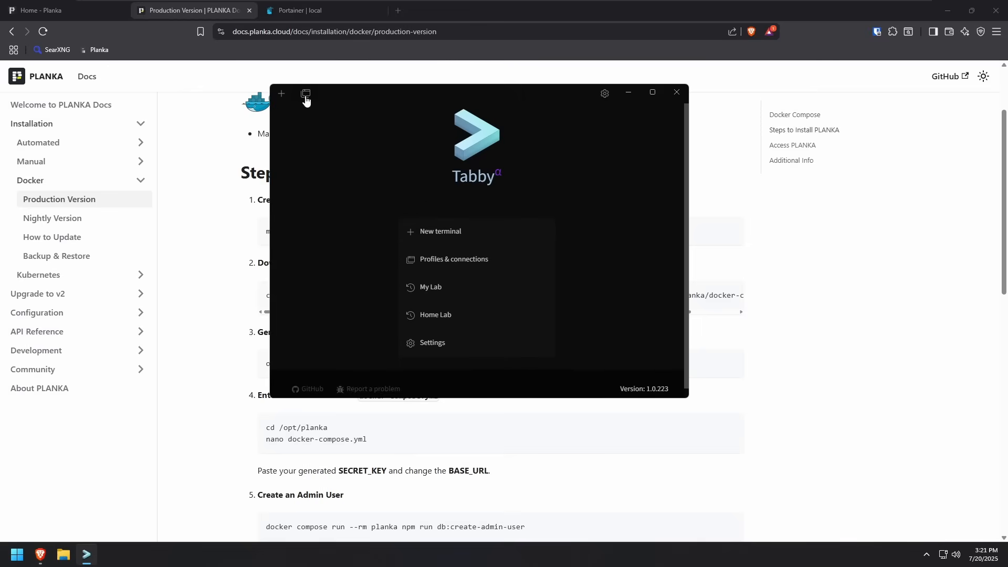
# Open the saved connection profiles to reach the My Lab SSH profile
pyautogui.click(306, 93)
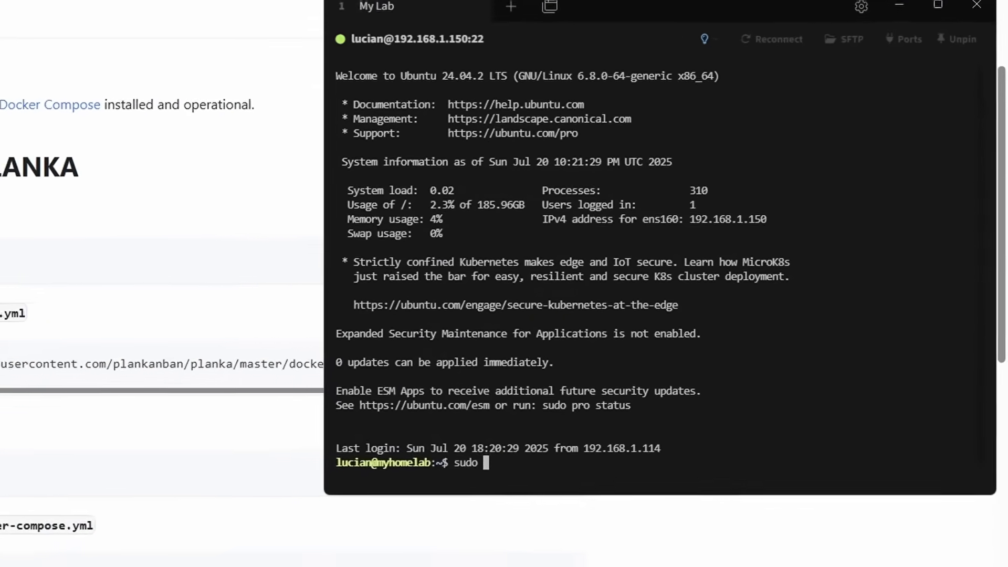
# Run sudo passwd root to set a new root password, then su - into a root shell
pyautogui.write('passwd root')
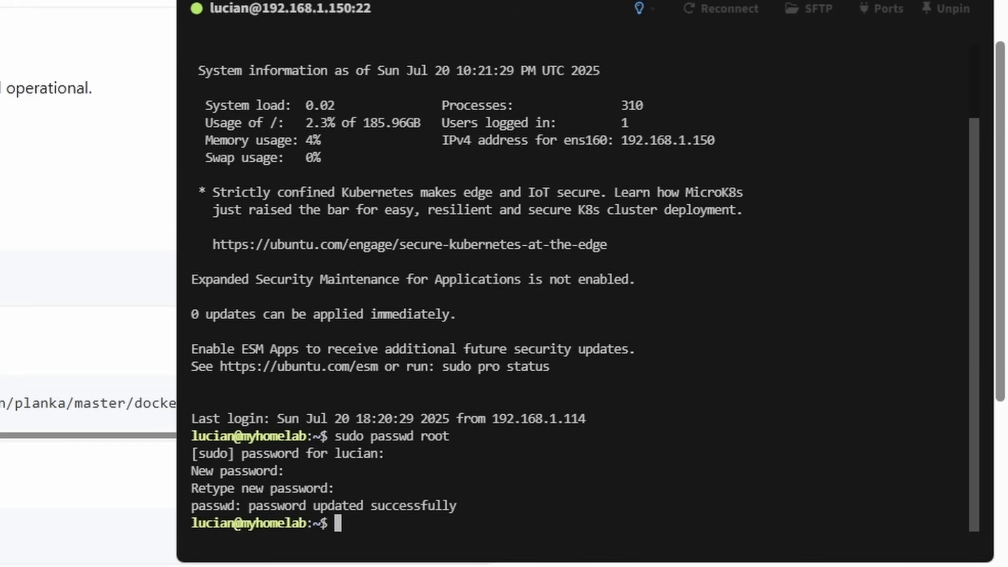
pyautogui.write('su -')
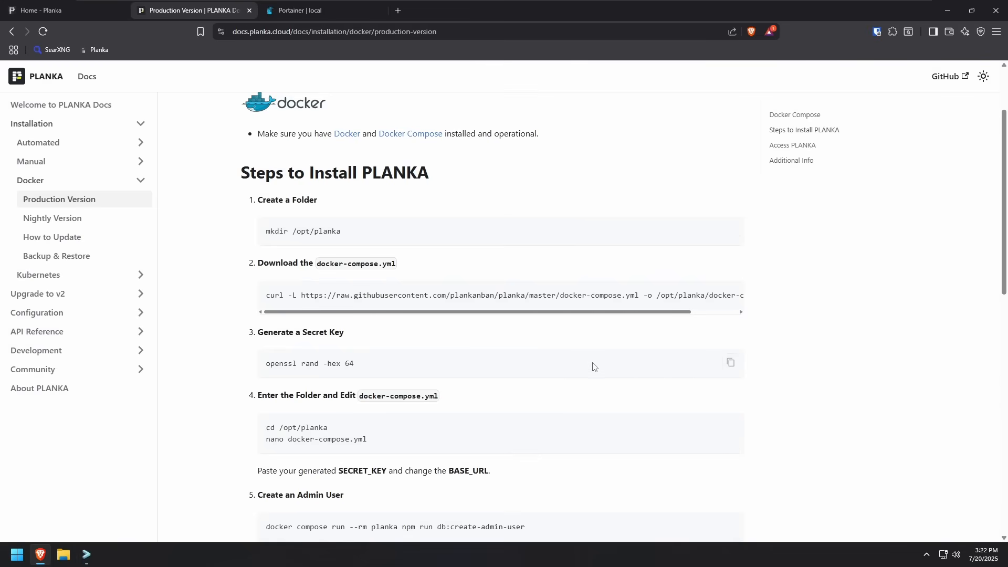
# Create /opt/planka and copy the docker-compose.yml curl download command from the docs
pyautogui.click(86, 554)
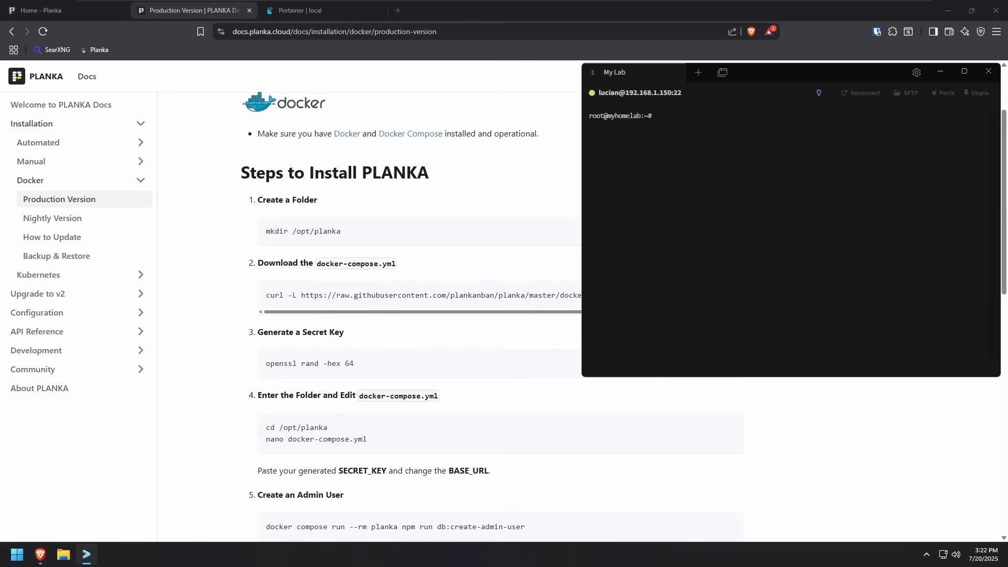
pyautogui.write('mkdir /opt/planka')
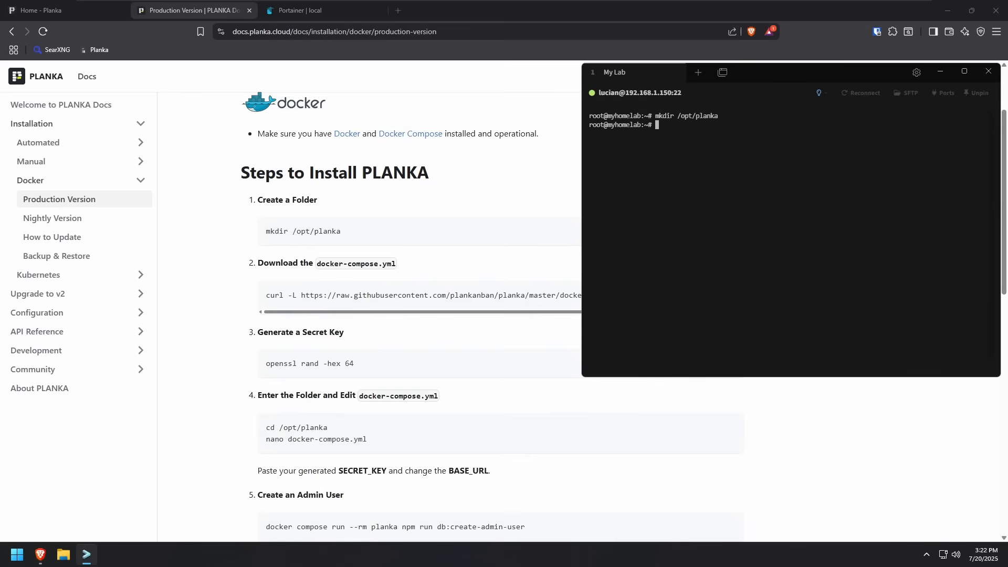
pyautogui.click(988, 71)
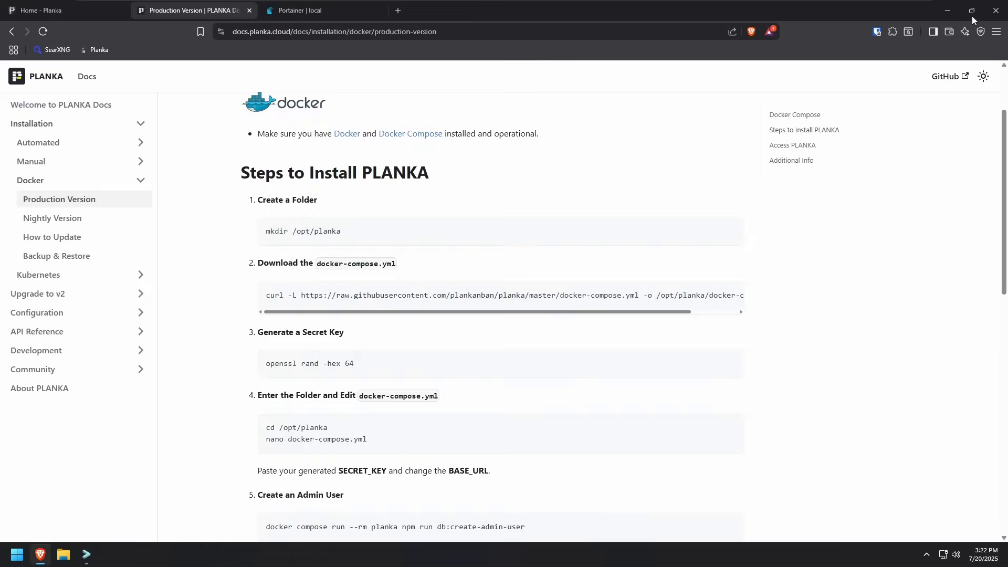
pyautogui.click(971, 10)
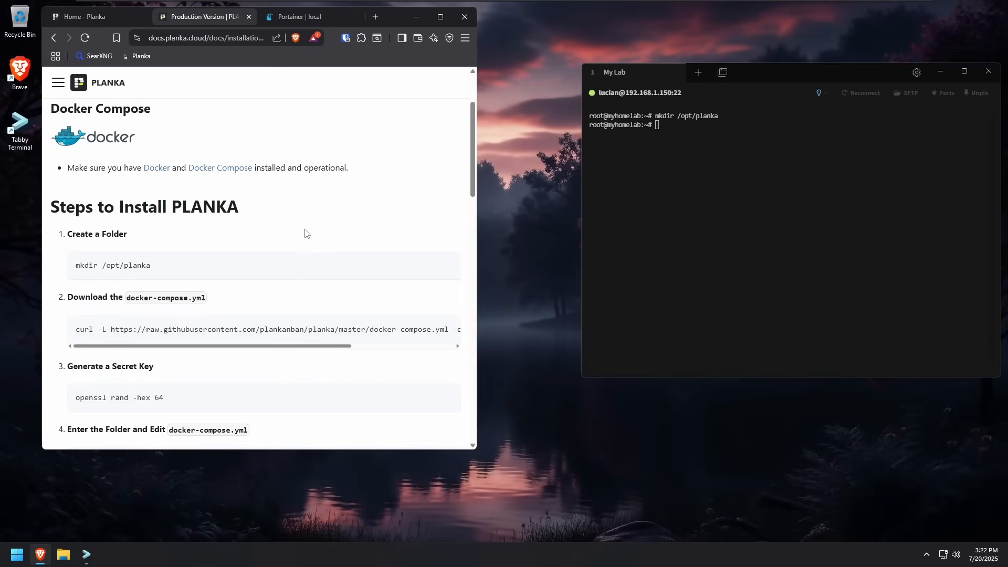
pyautogui.scroll(-3)
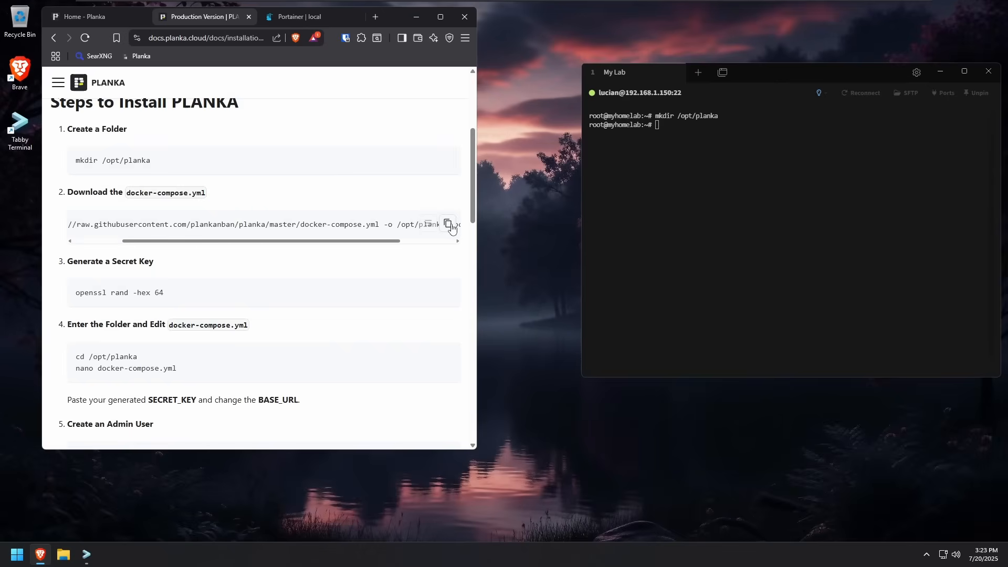
pyautogui.click(448, 224)
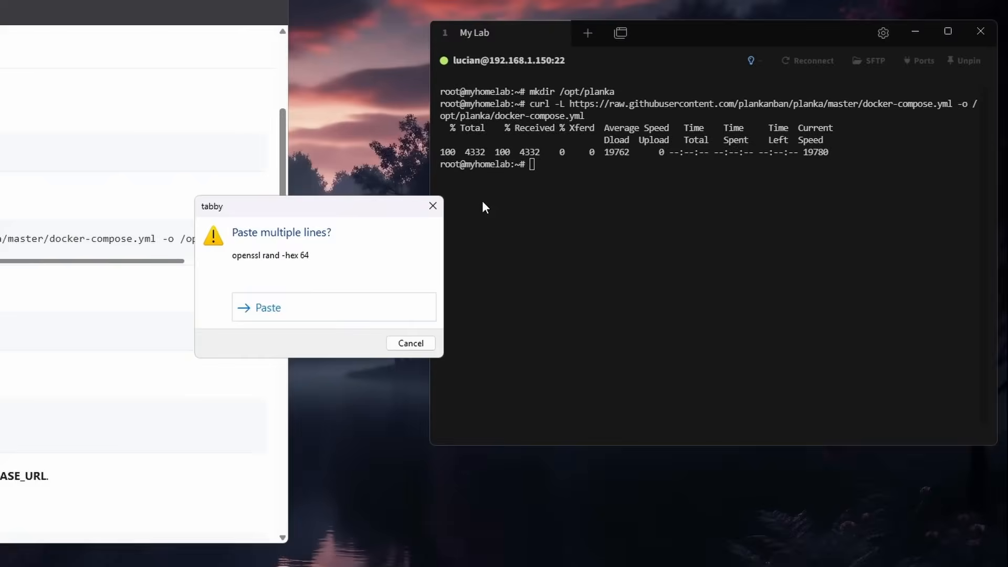
# Paste the openssl rand -hex 64 secret-key command, then cd into /opt/planka
pyautogui.click(268, 308)
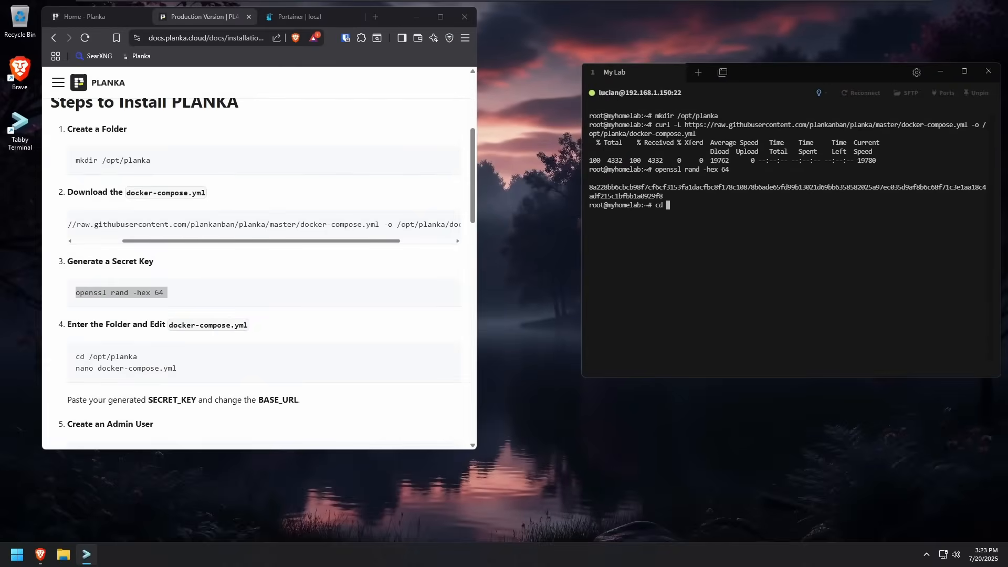
pyautogui.write('/opt')
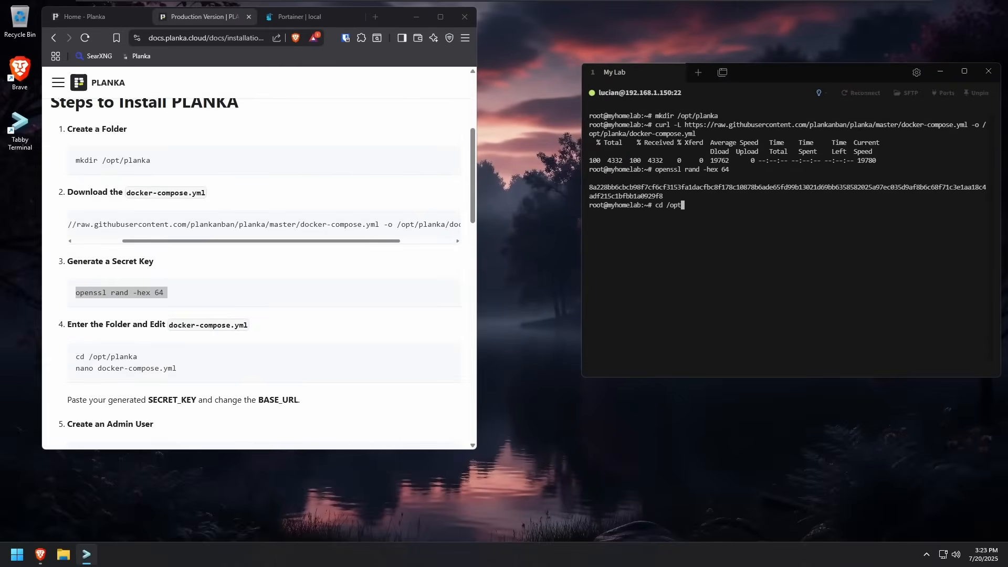
pyautogui.write('/planka')
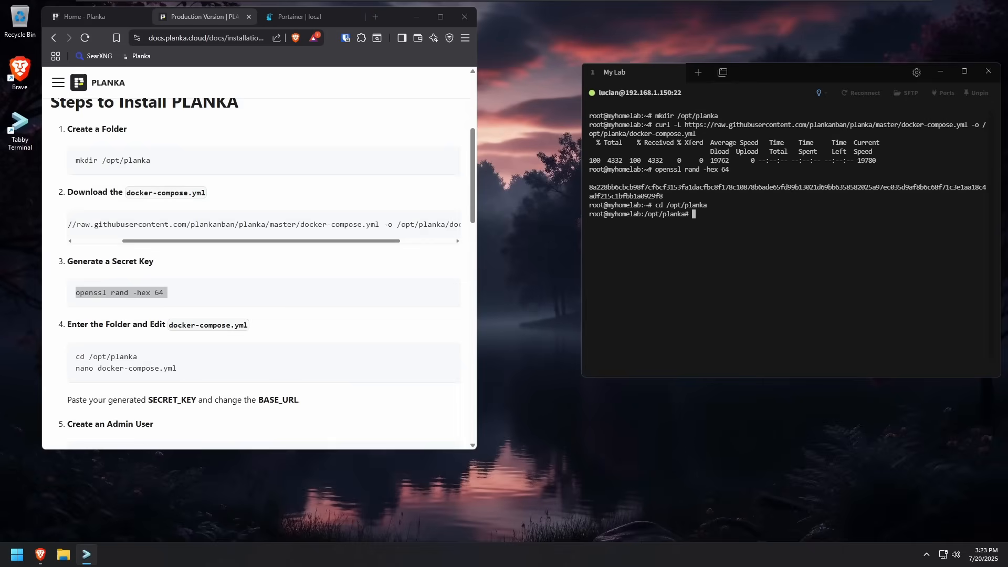
pyautogui.write('nano docker-')
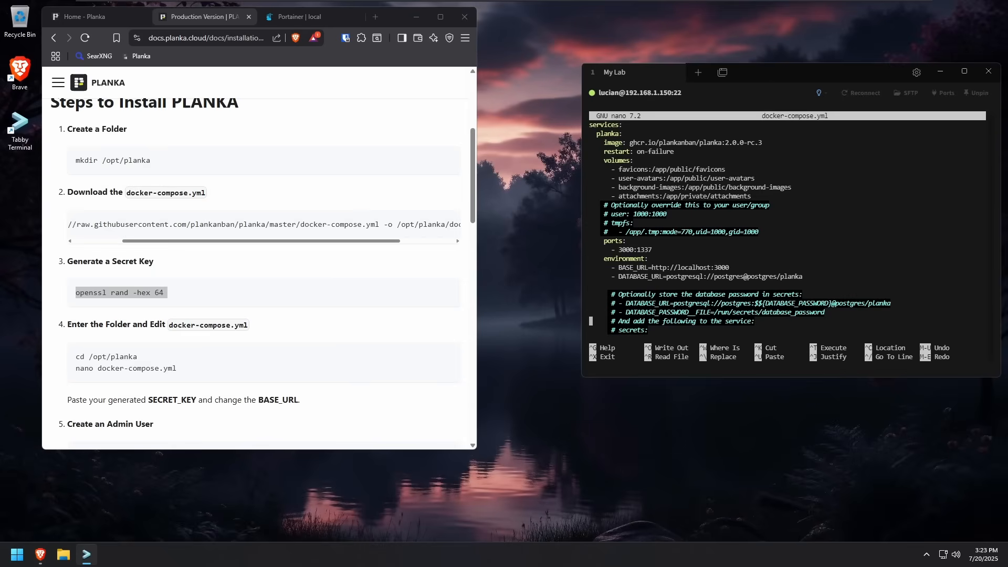
pyautogui.scroll(-3)
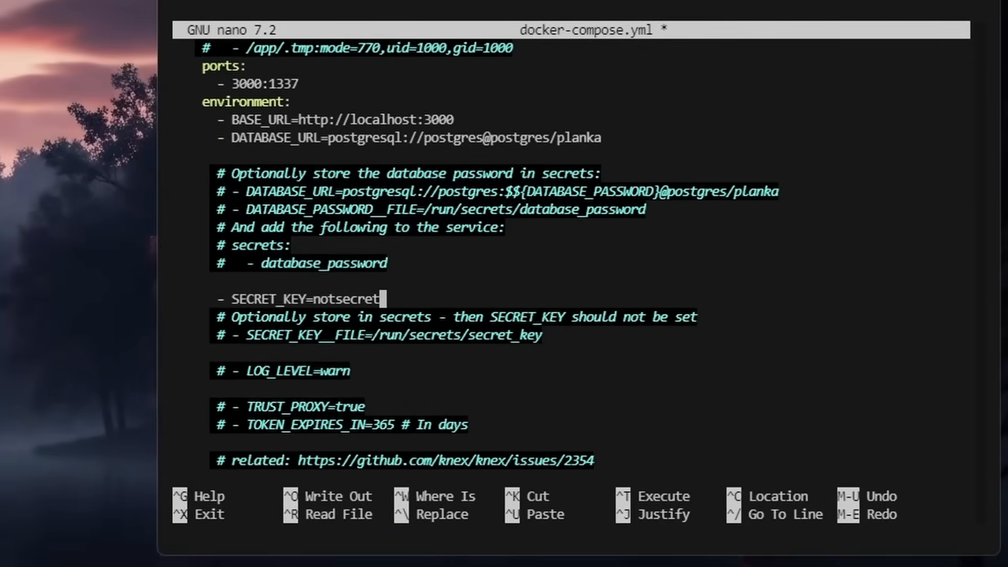
pyautogui.press('BackSpace')
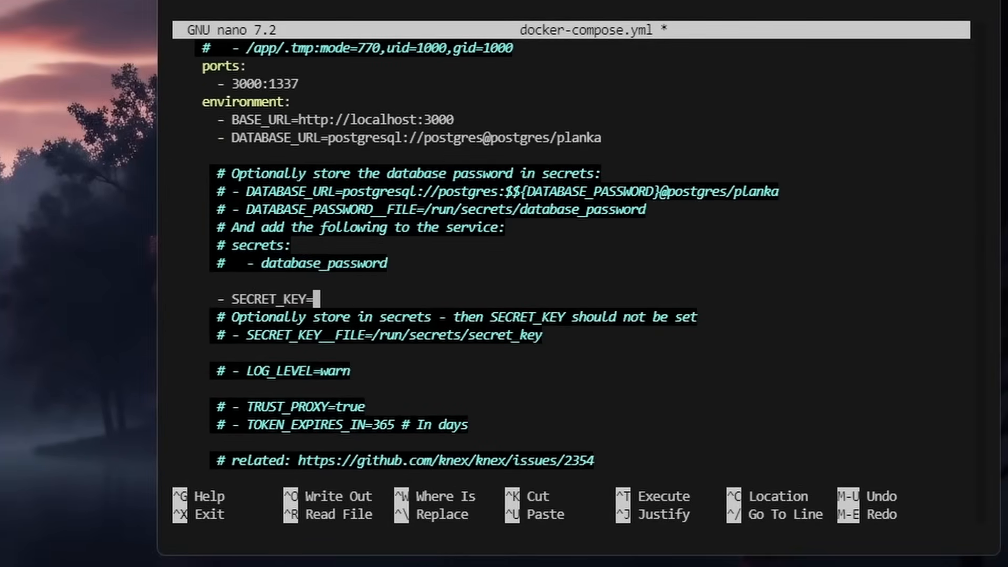
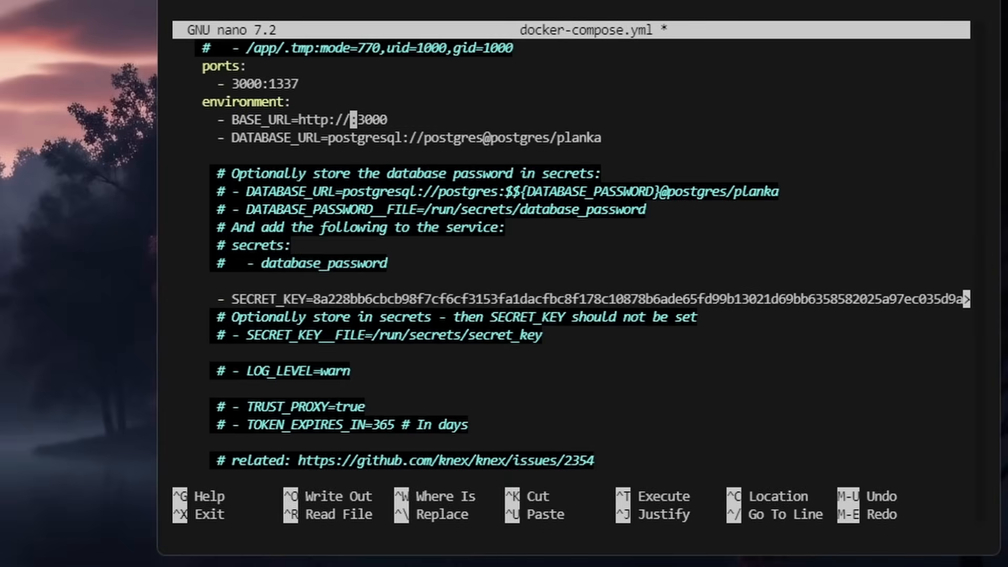
# Set BASE_URL to 192.168.1.150 and save the compose file
pyautogui.write('192.168.')
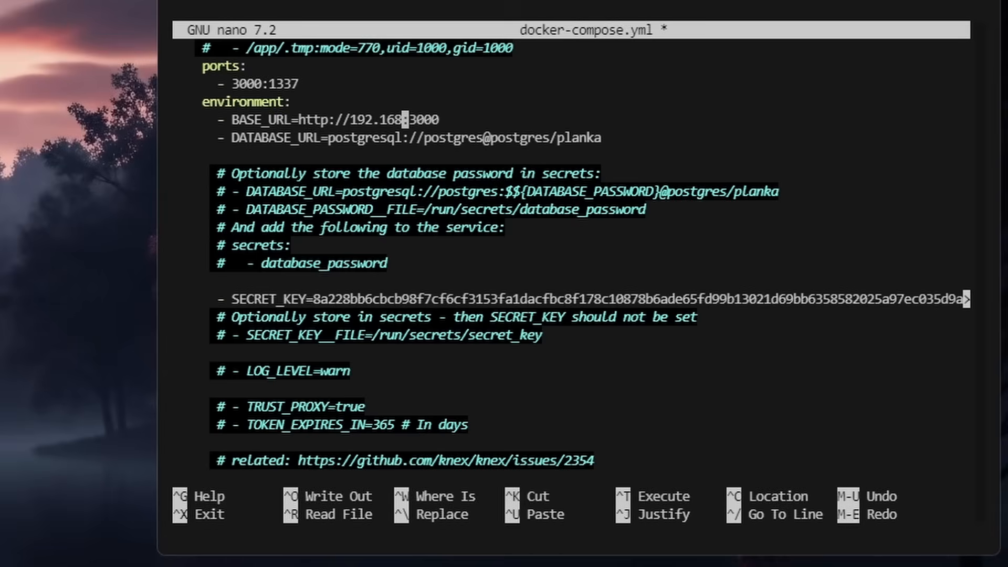
pyautogui.write('.1.150')
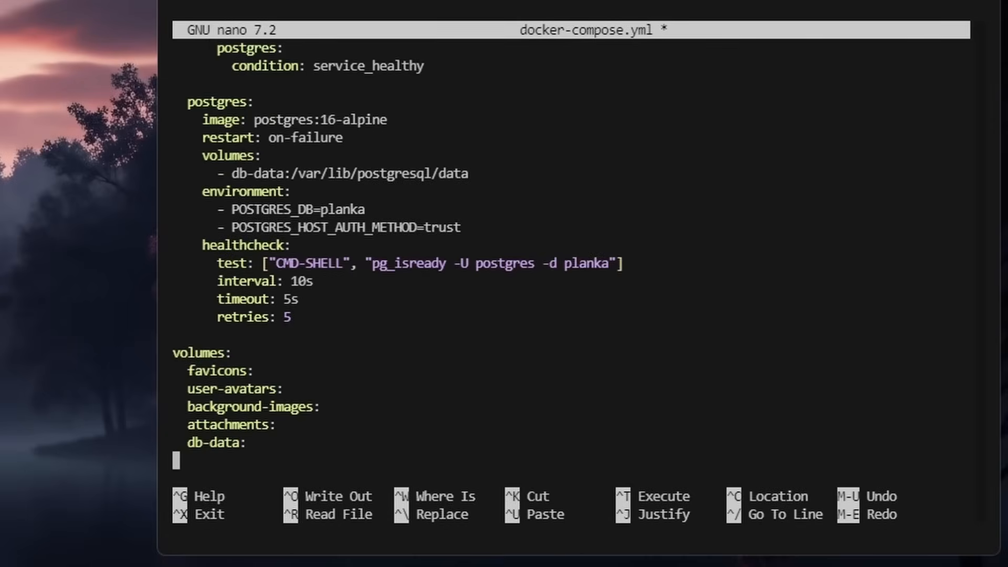
pyautogui.press('ctrl+o')
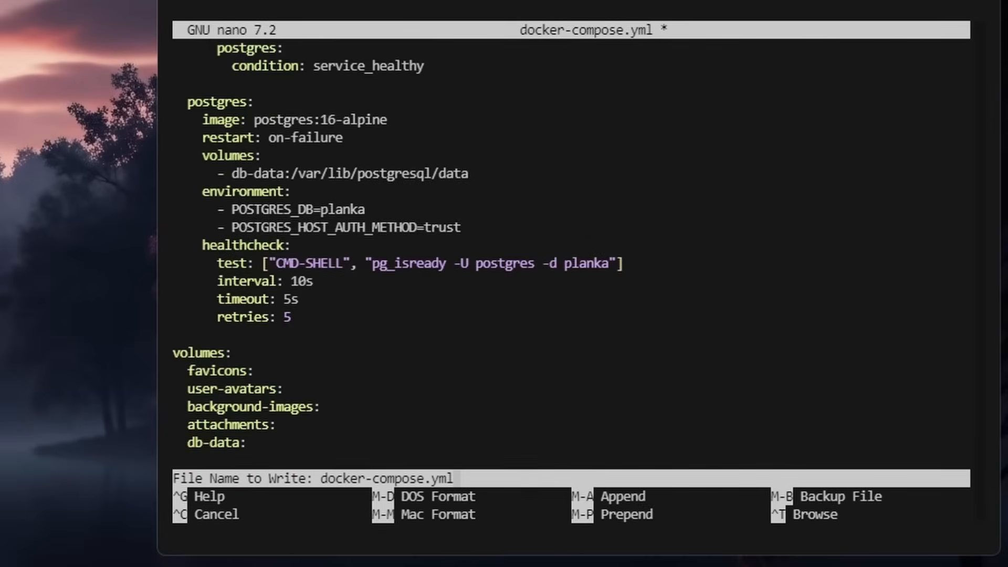
pyautogui.press('Enter')
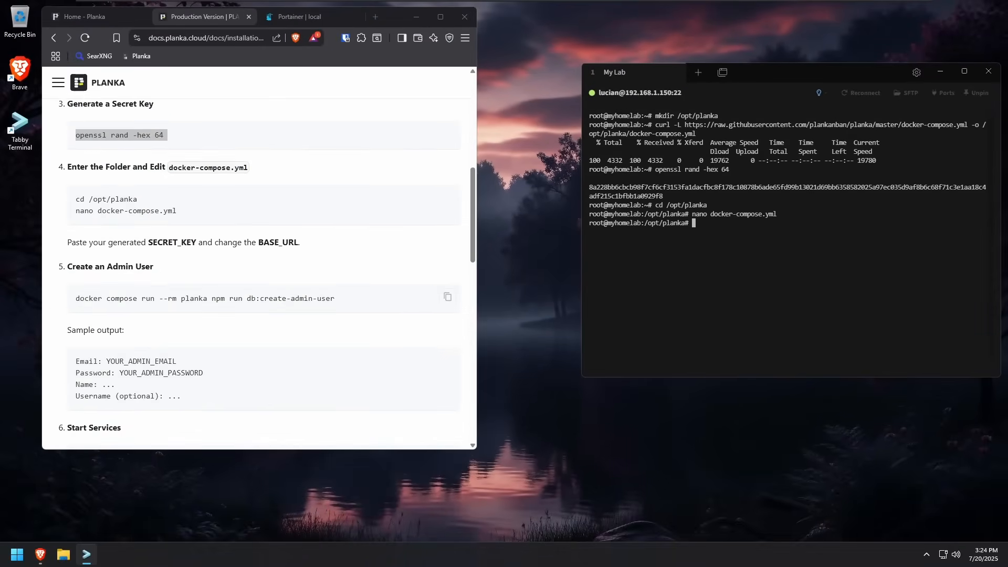
pyautogui.scroll(-3)
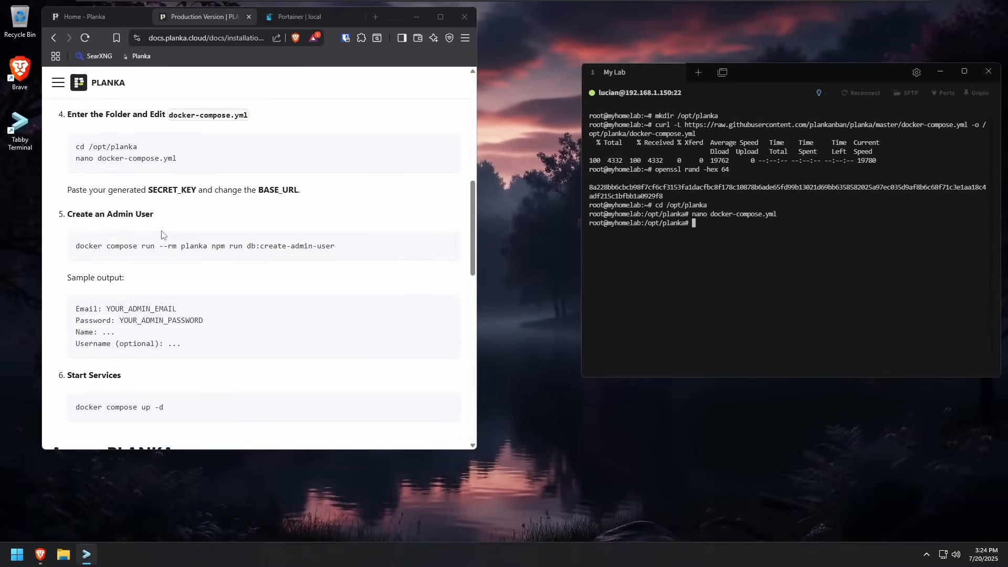
pyautogui.moveTo(164, 234)
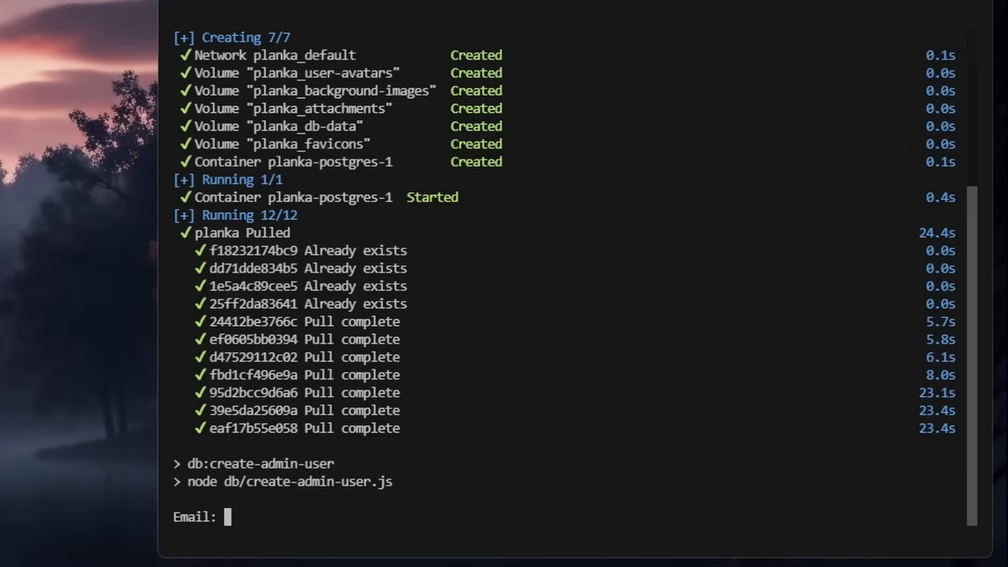
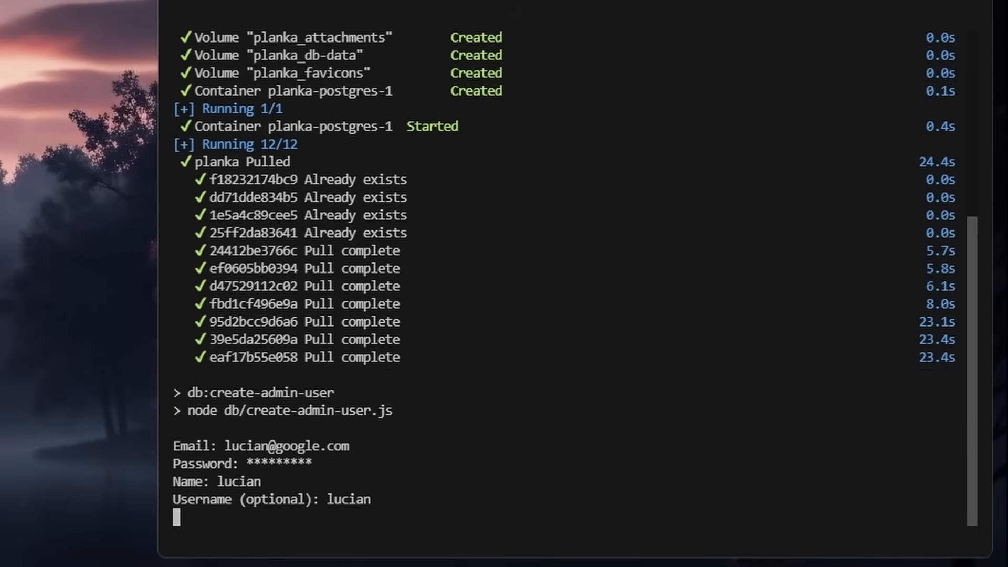
pyautogui.press('Enter')
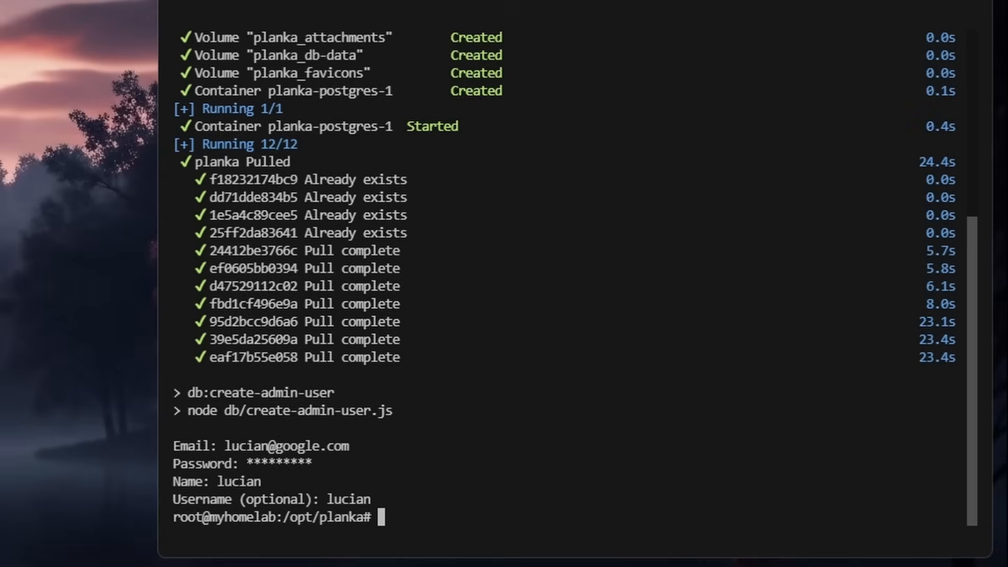
# Start the Planka services with docker compose up -d
pyautogui.write('docker')
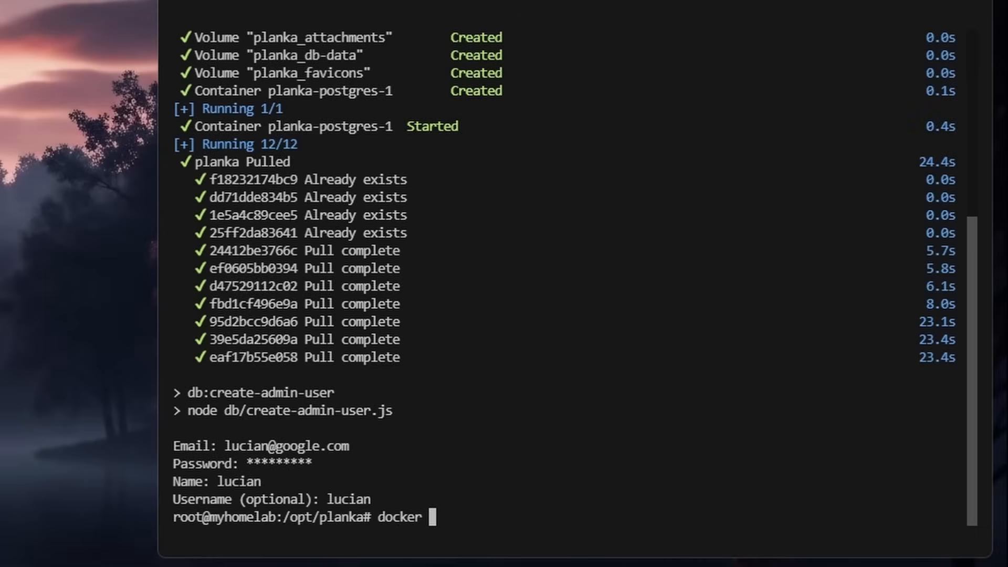
pyautogui.write('compose up -d')
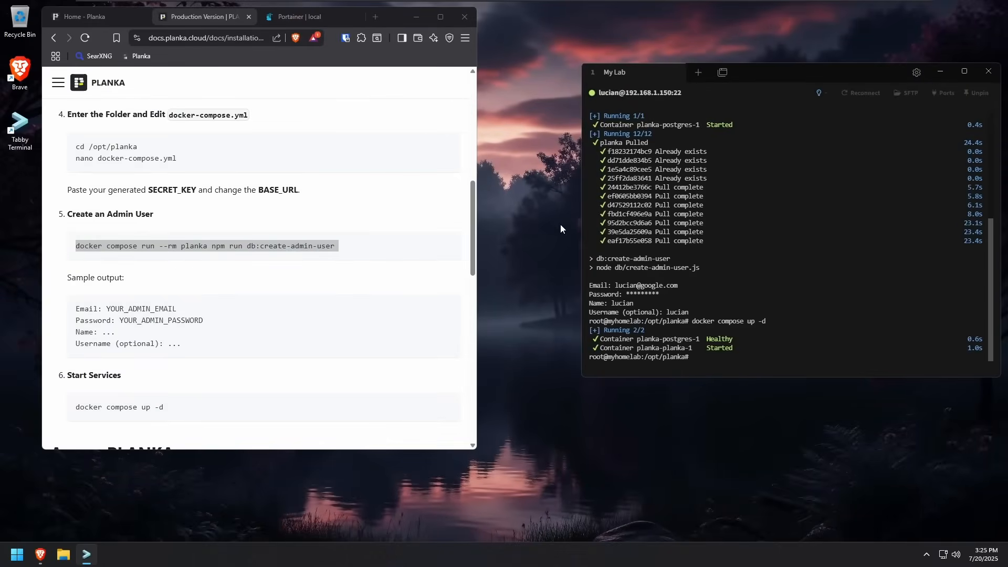
# Check running containers with docker ps, then view Stacks in Portainer's local environment
pyautogui.write('docker ps')
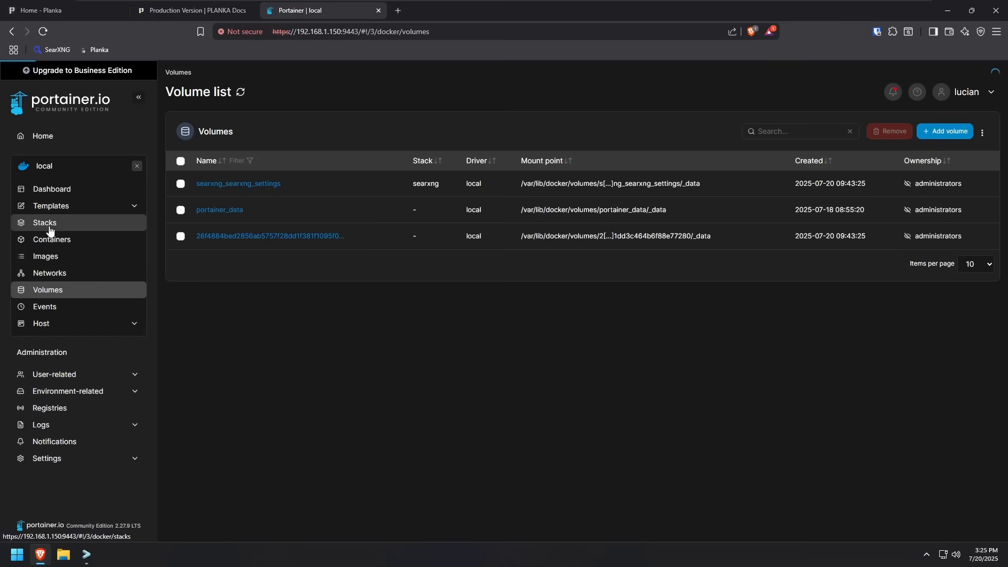
pyautogui.click(52, 239)
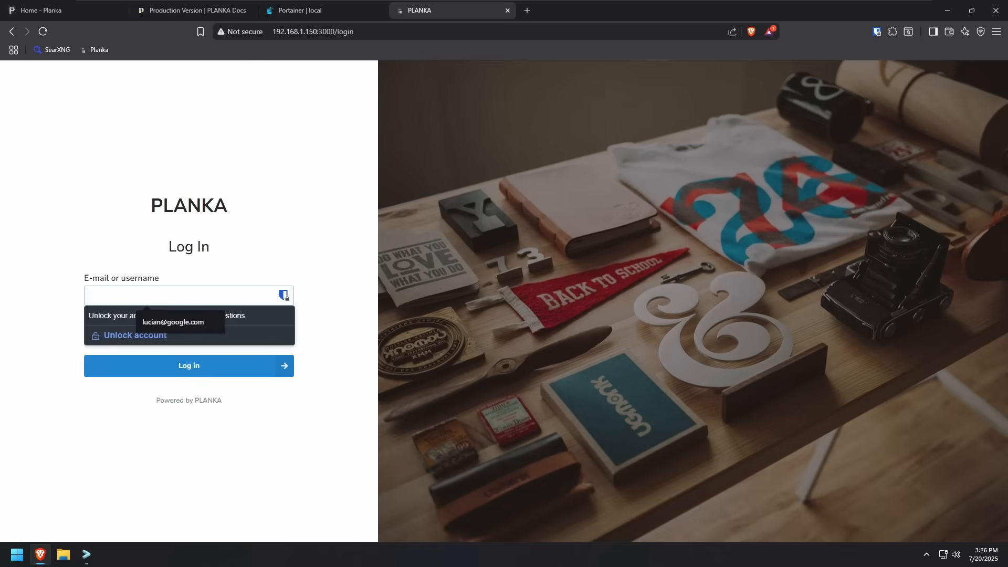
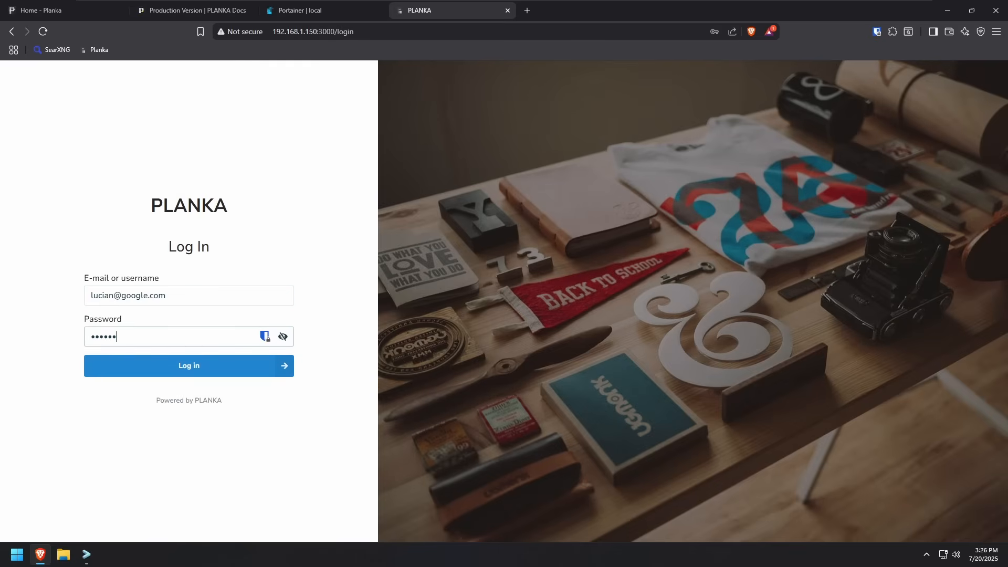
pyautogui.click(188, 365)
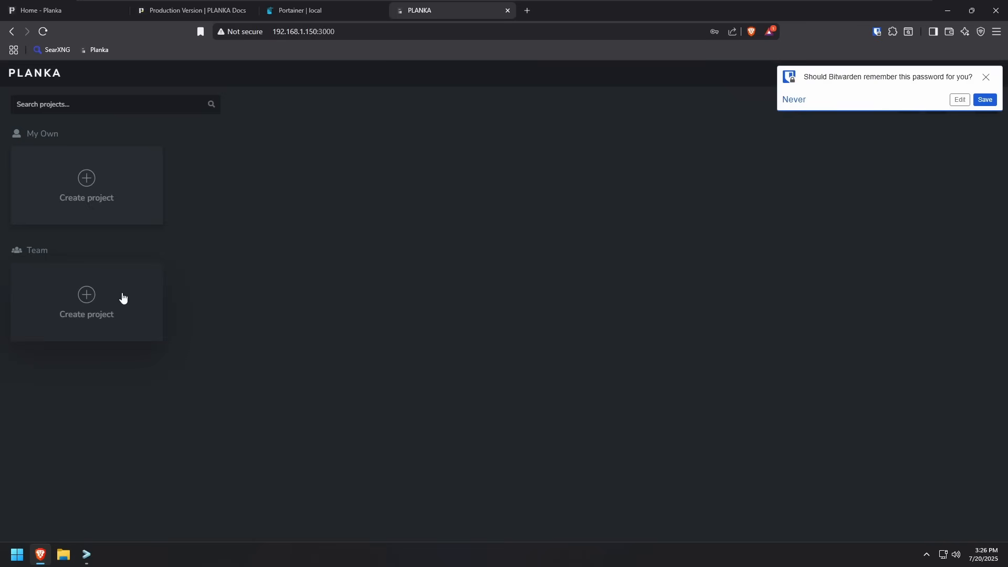
pyautogui.moveTo(205, 253)
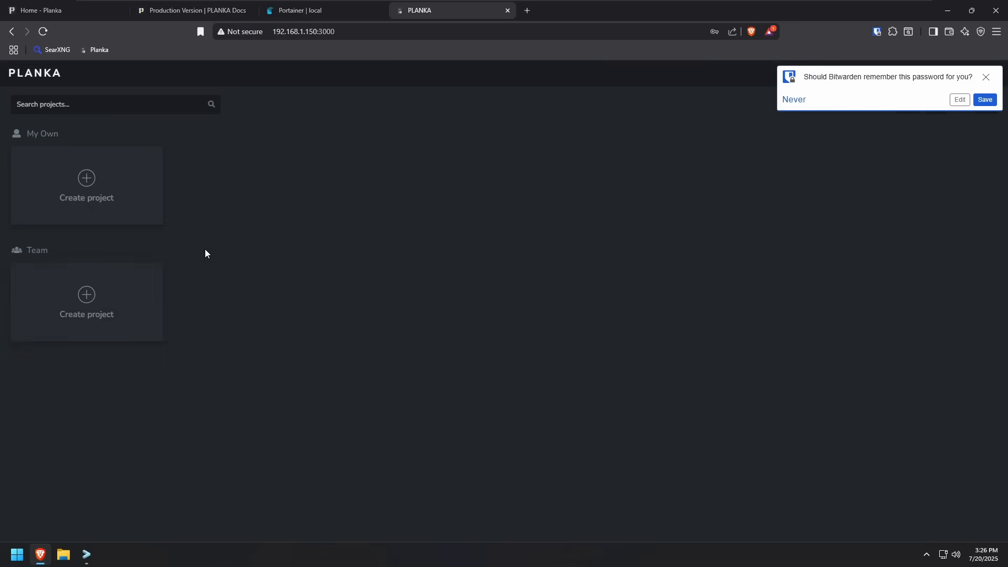
pyautogui.moveTo(174, 182)
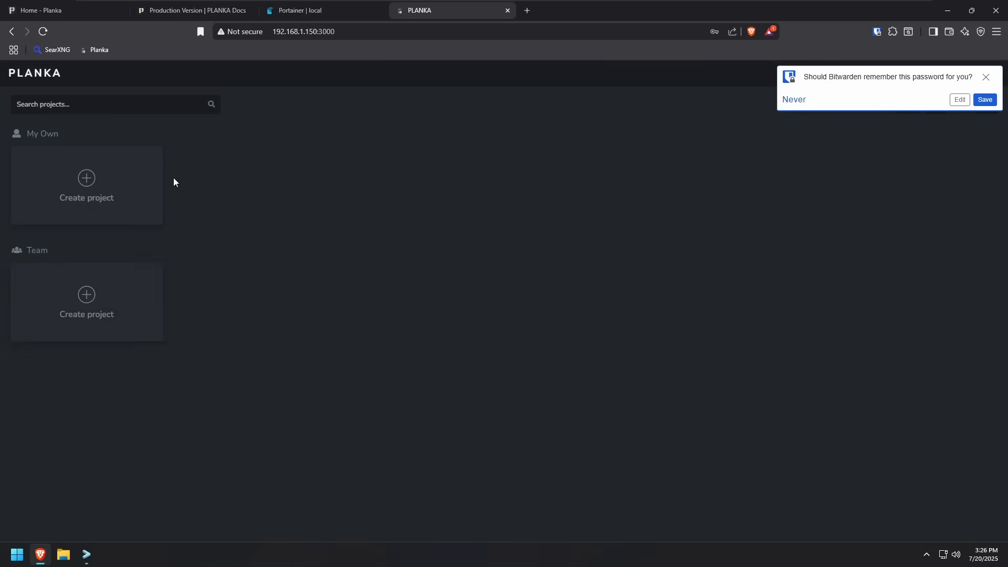
pyautogui.click(86, 184)
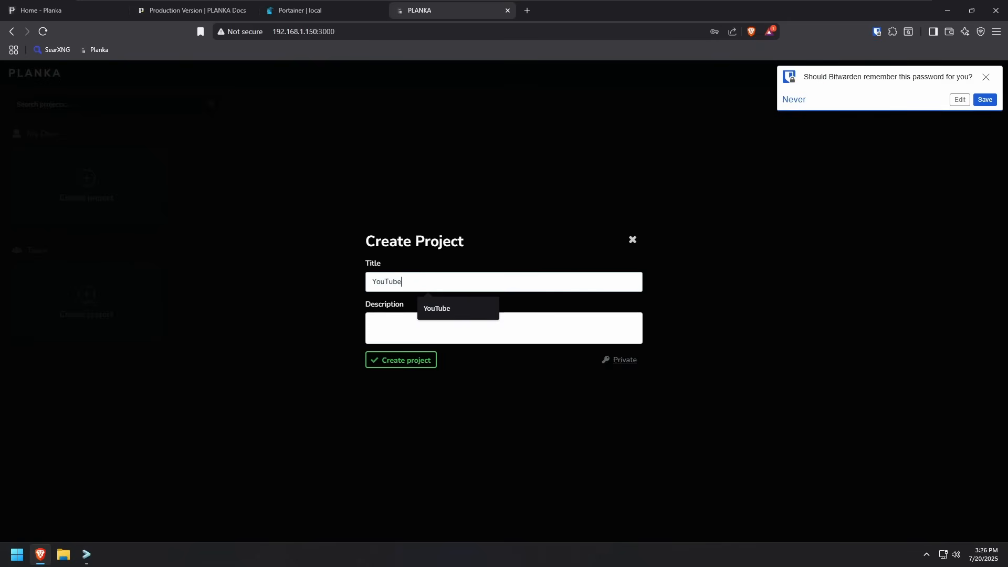
# Create the YouTube project and a Kanban board named Videos with Project card type
pyautogui.click(400, 359)
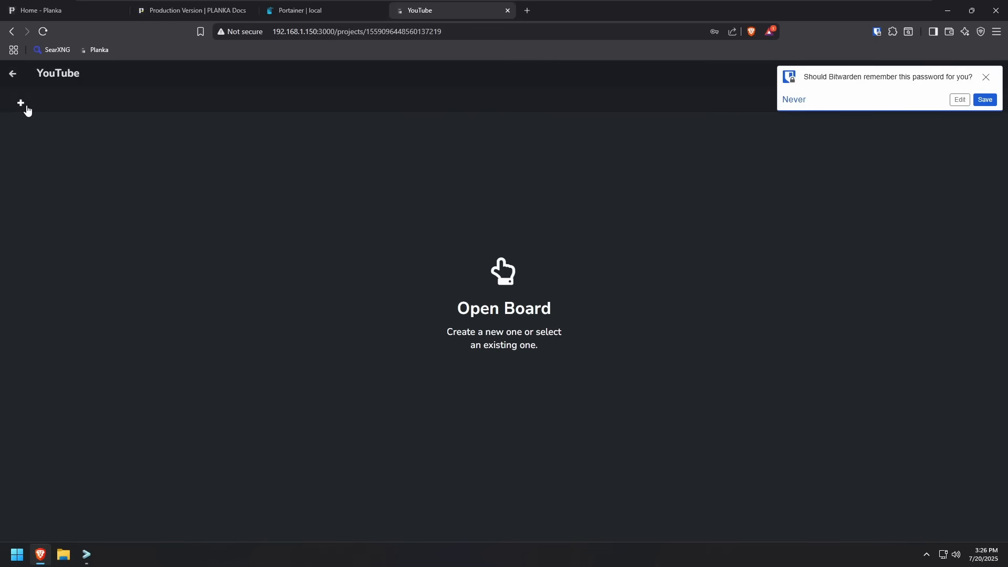
pyautogui.click(20, 103)
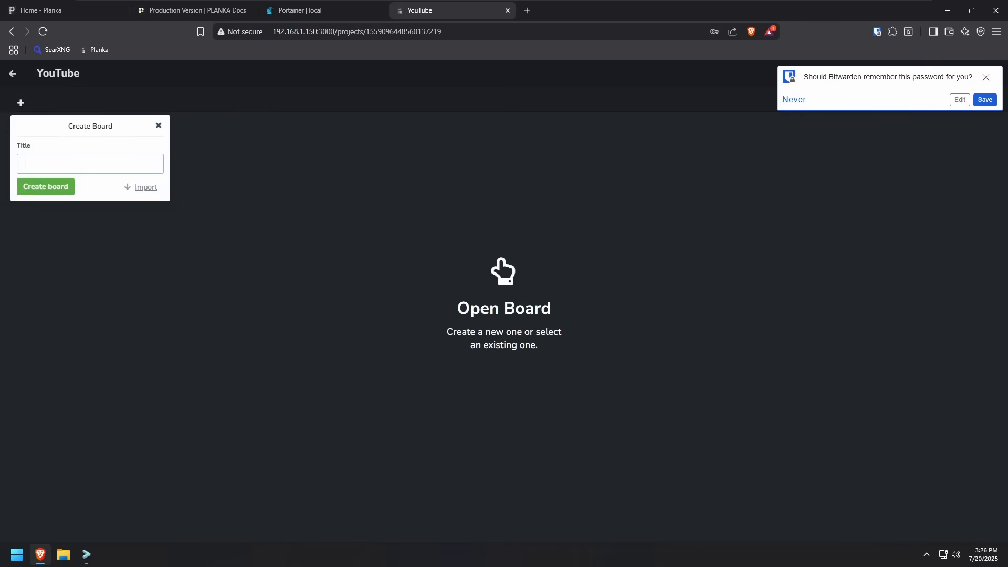
pyautogui.write('Videos')
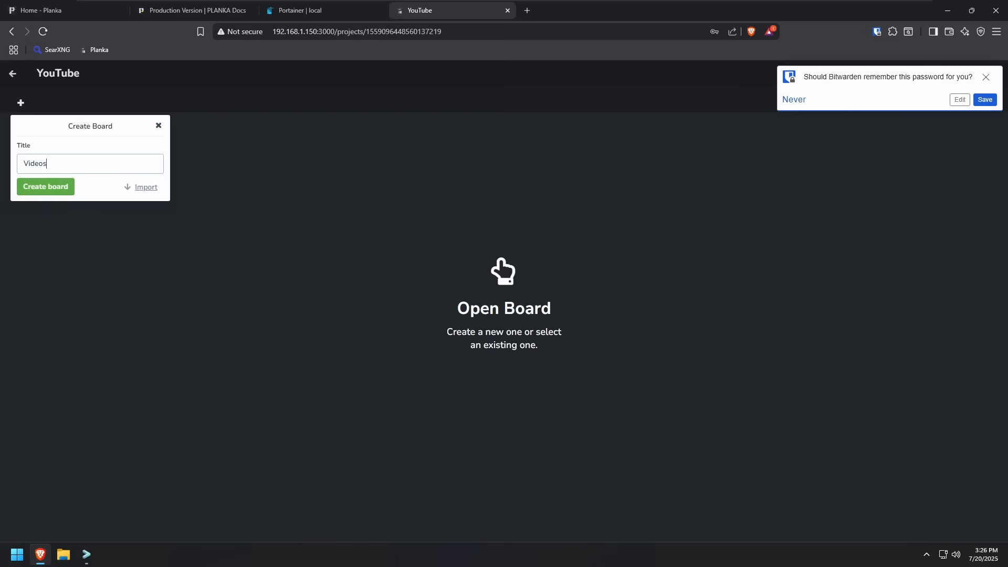
pyautogui.click(45, 187)
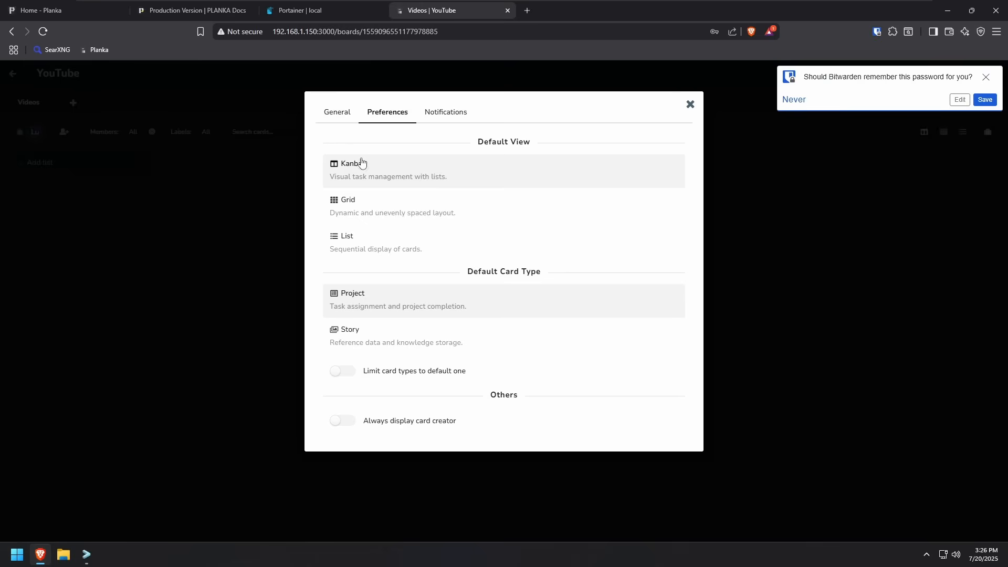
pyautogui.moveTo(357, 172)
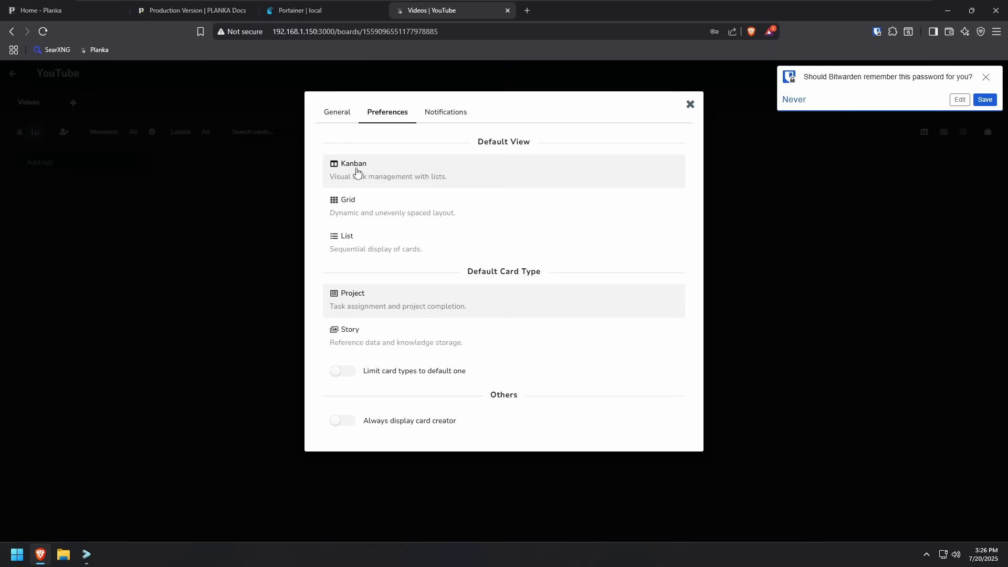
pyautogui.moveTo(394, 313)
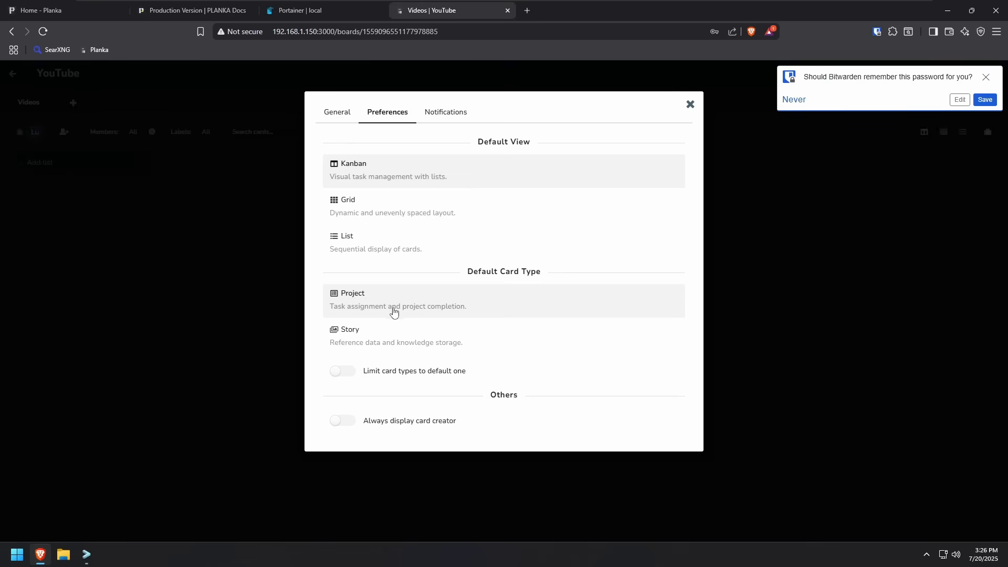
pyautogui.click(689, 104)
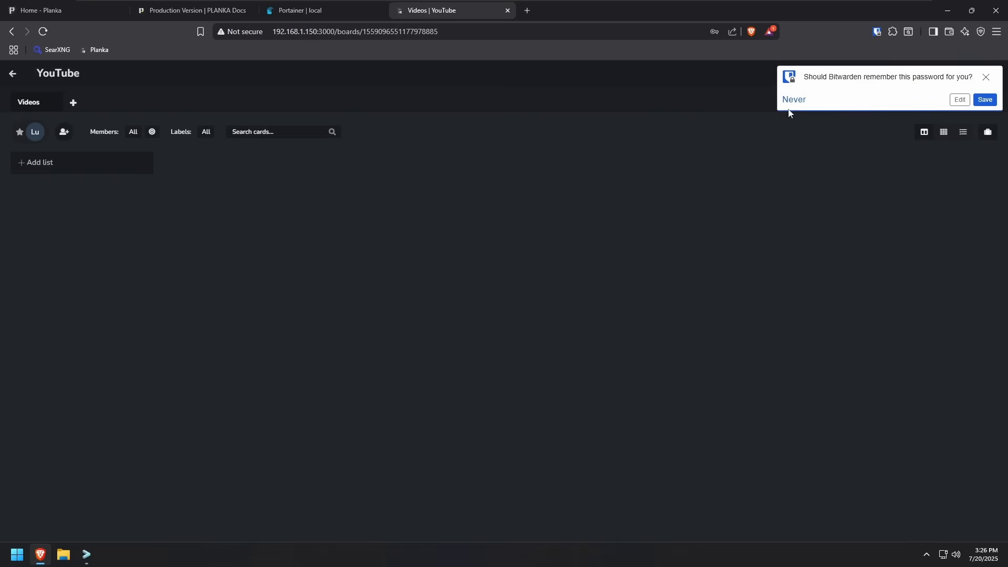
pyautogui.click(986, 77)
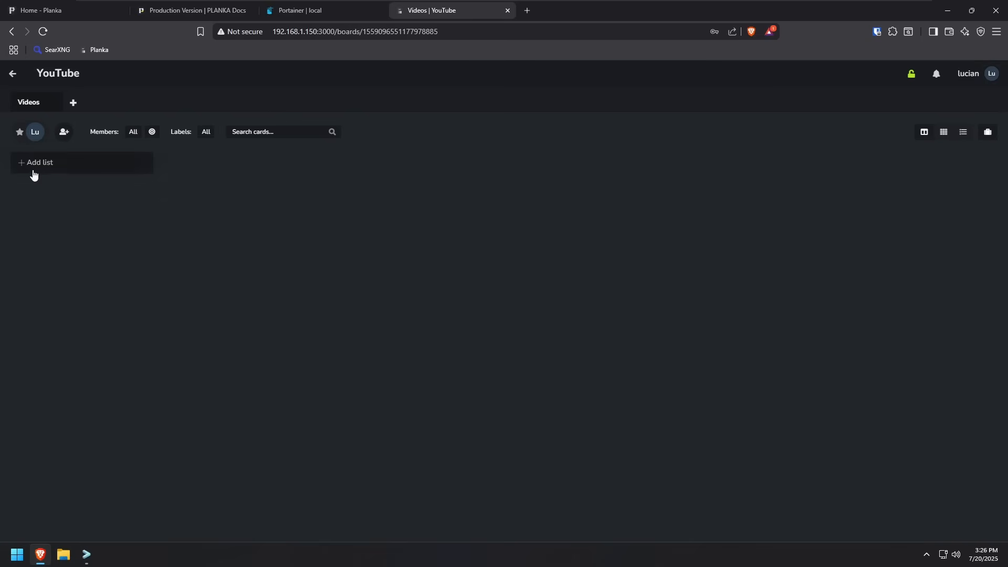
# Add the New Videos, Edit Videos and Completed lists to the Videos board
pyautogui.click(36, 162)
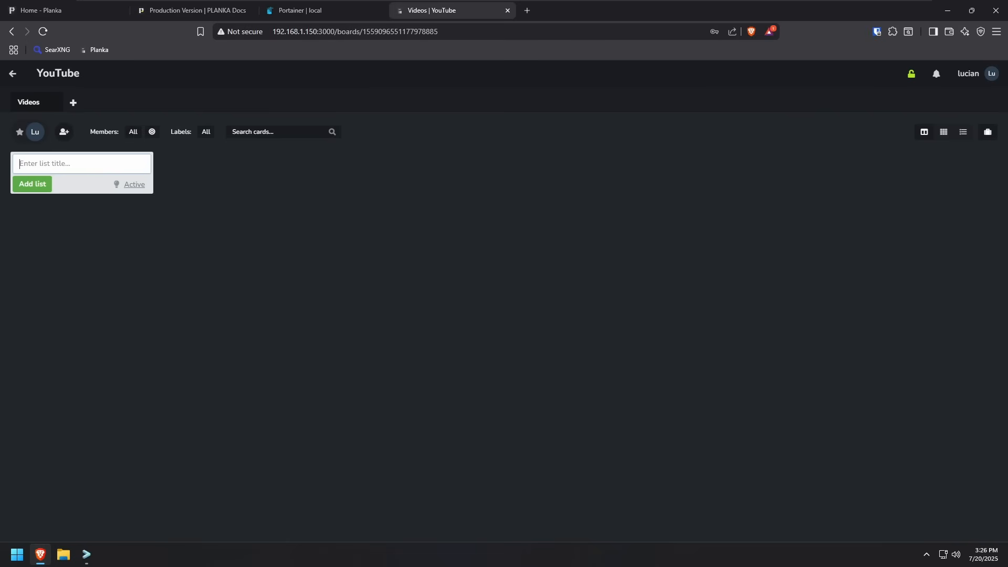
pyautogui.write('N')
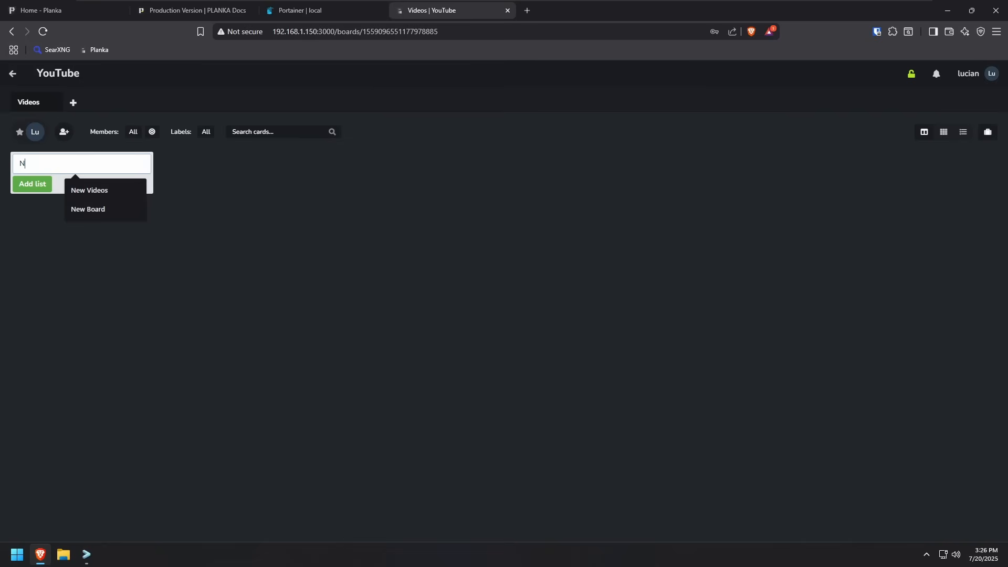
pyautogui.click(88, 190)
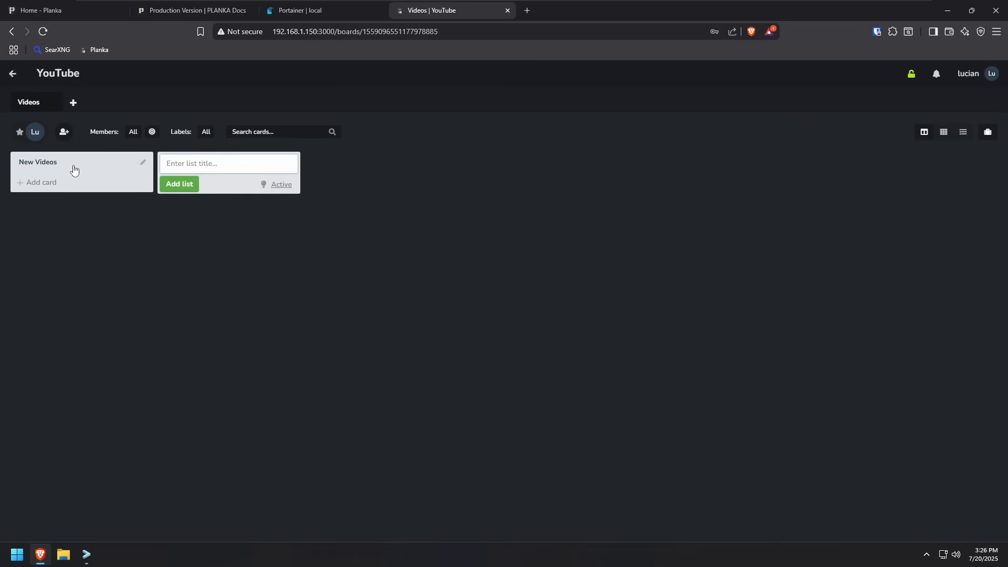
pyautogui.write('Ed')
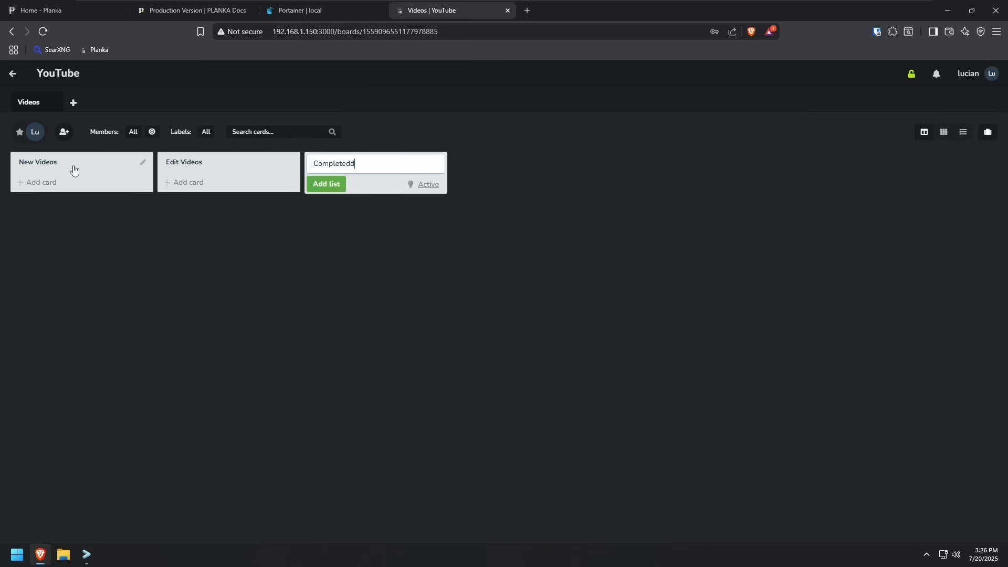
pyautogui.press('Backspace')
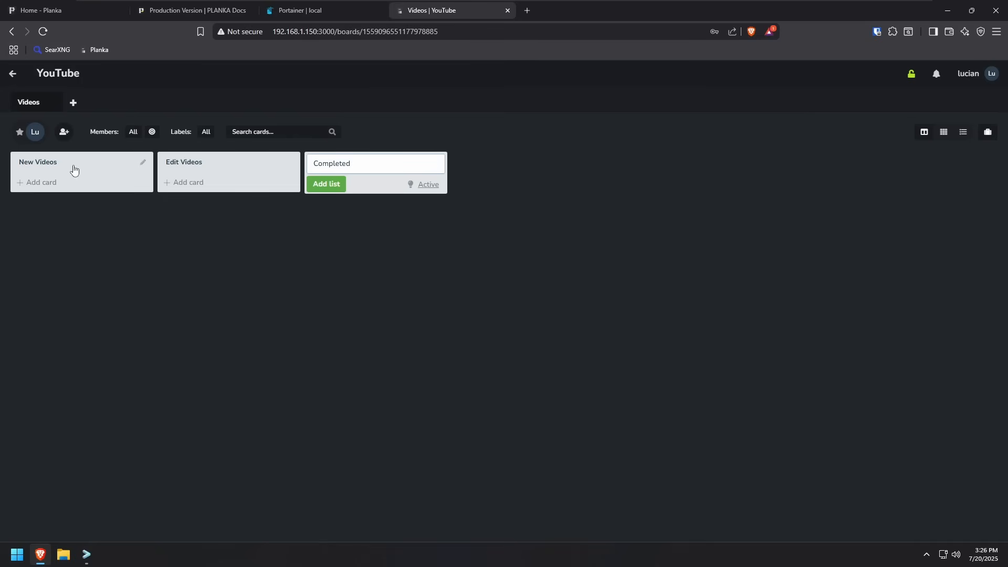
pyautogui.click(326, 184)
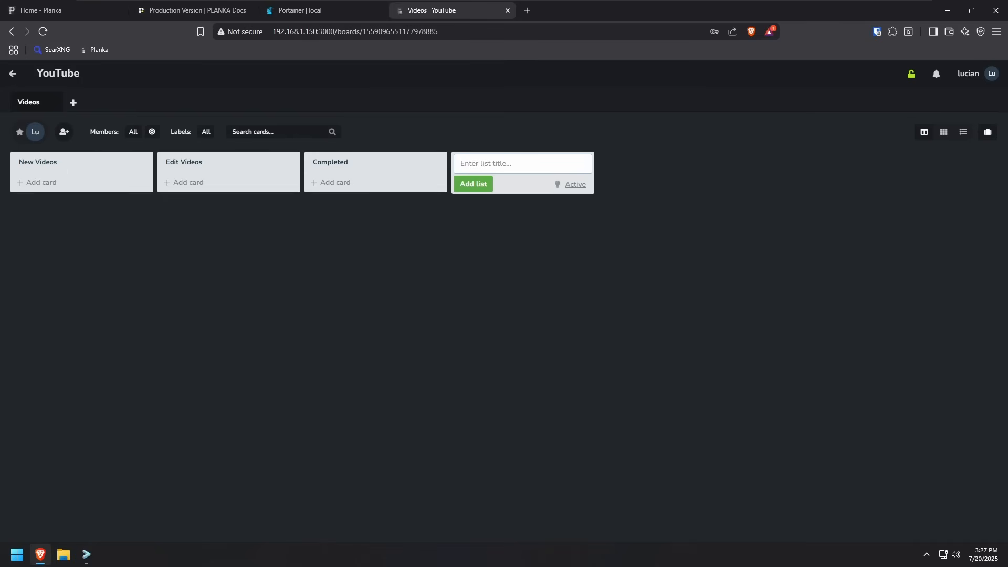
pyautogui.click(437, 165)
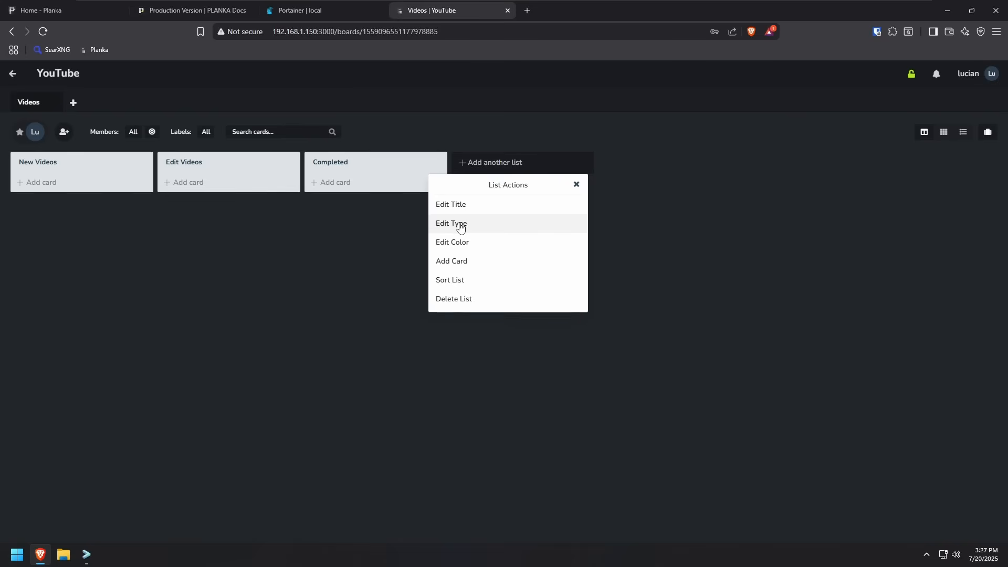
# Mark the Completed list as closed type and colour it green
pyautogui.click(451, 223)
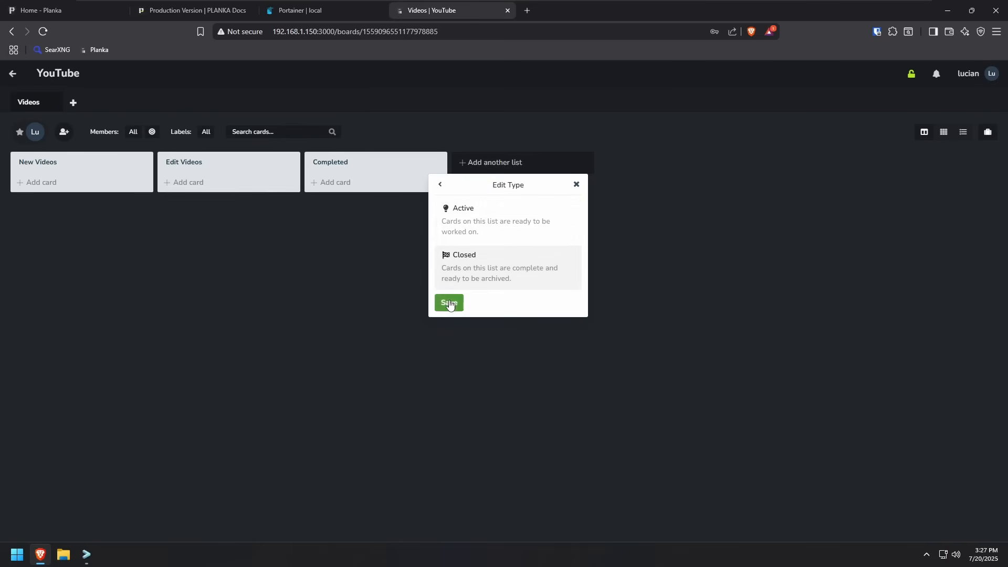
pyautogui.click(448, 303)
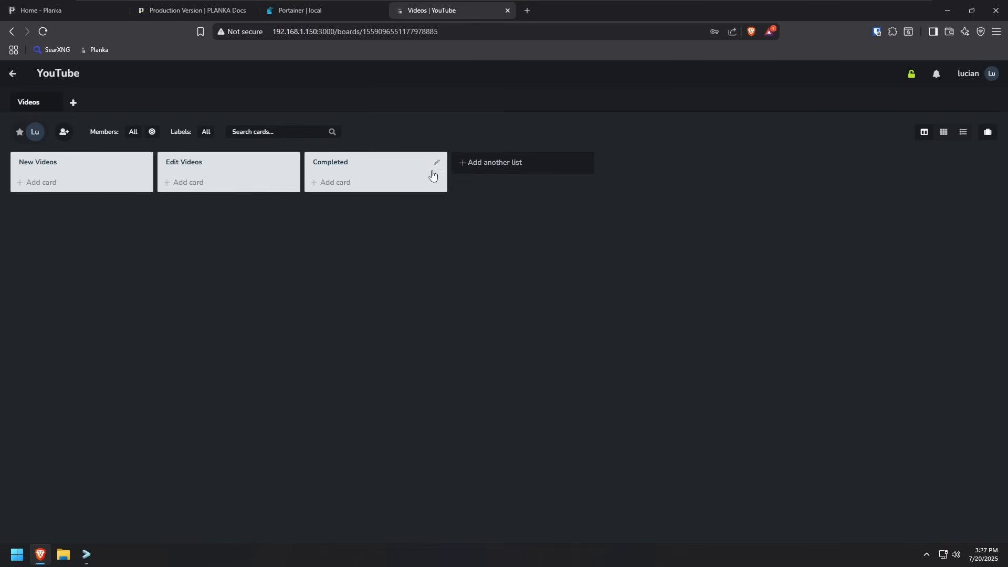
pyautogui.click(436, 162)
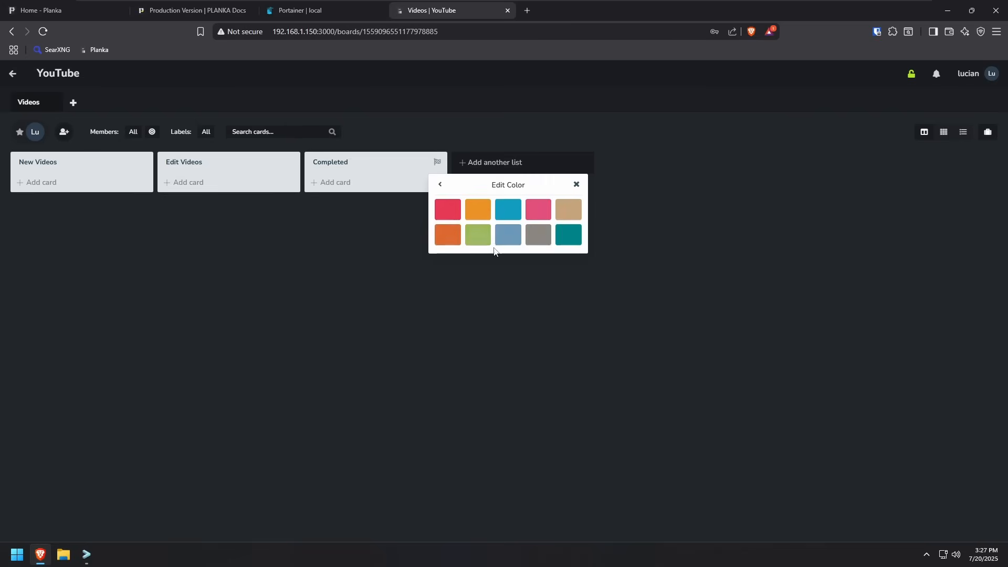
pyautogui.click(476, 234)
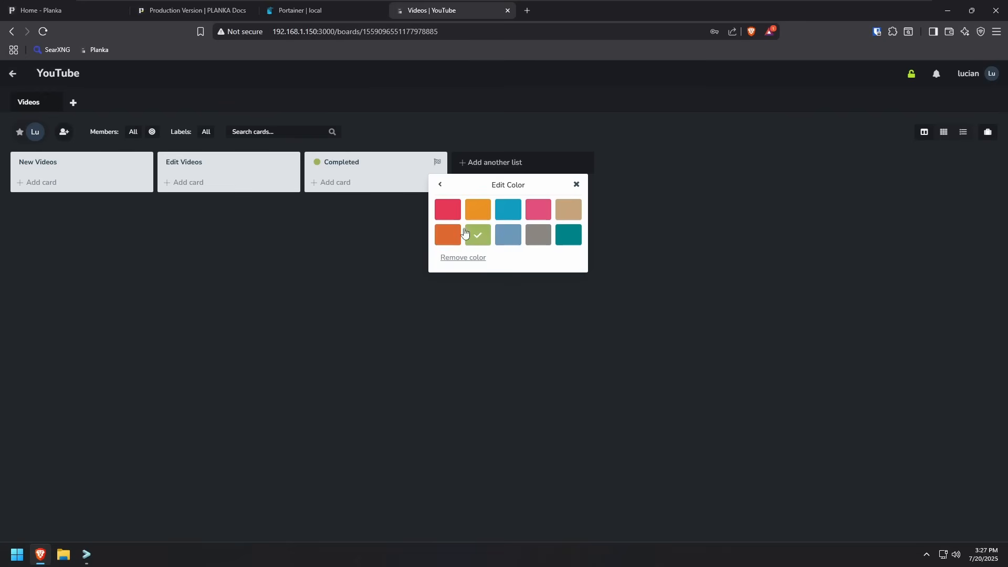
# Colour the Edit Videos list tan
pyautogui.click(440, 185)
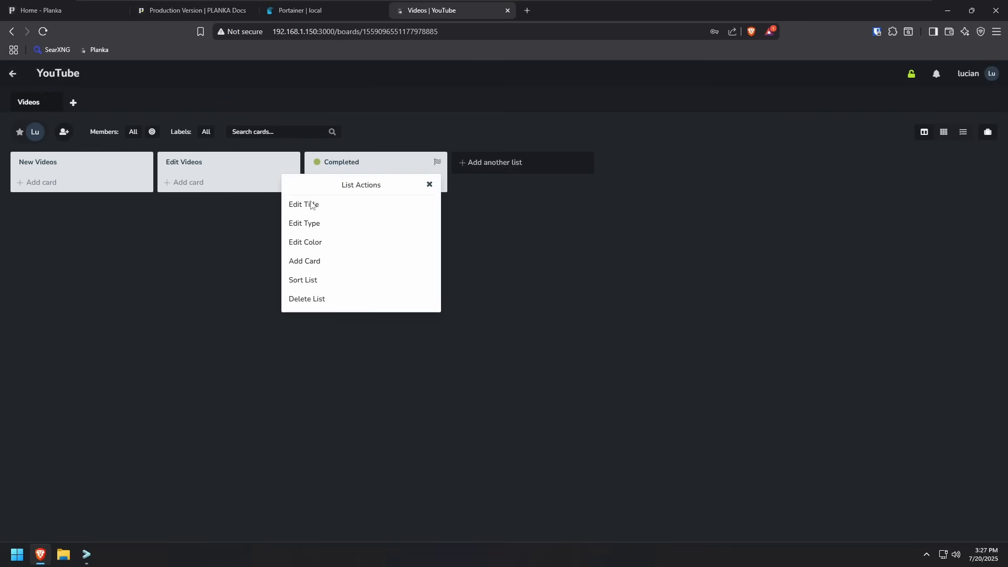
pyautogui.click(305, 243)
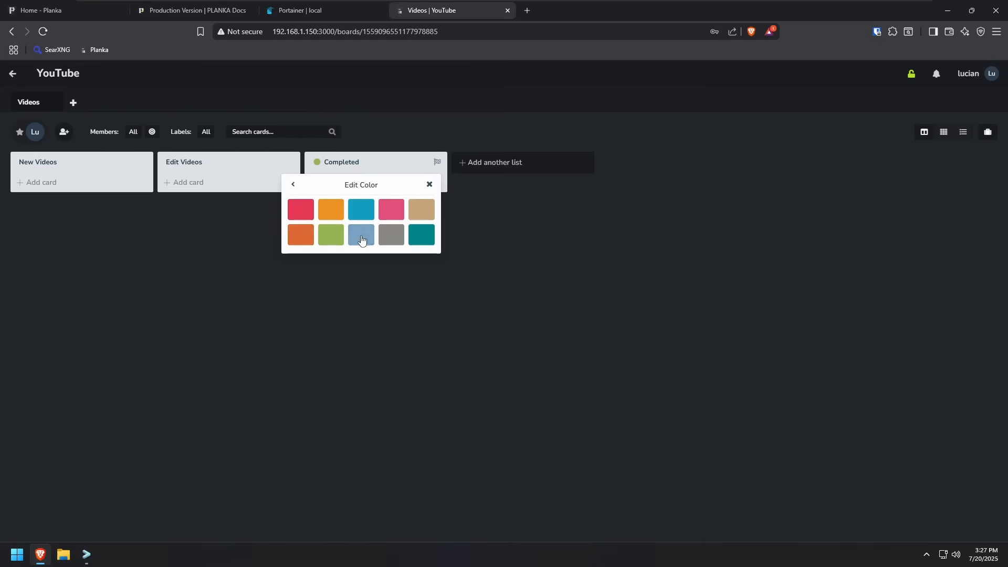
pyautogui.click(421, 209)
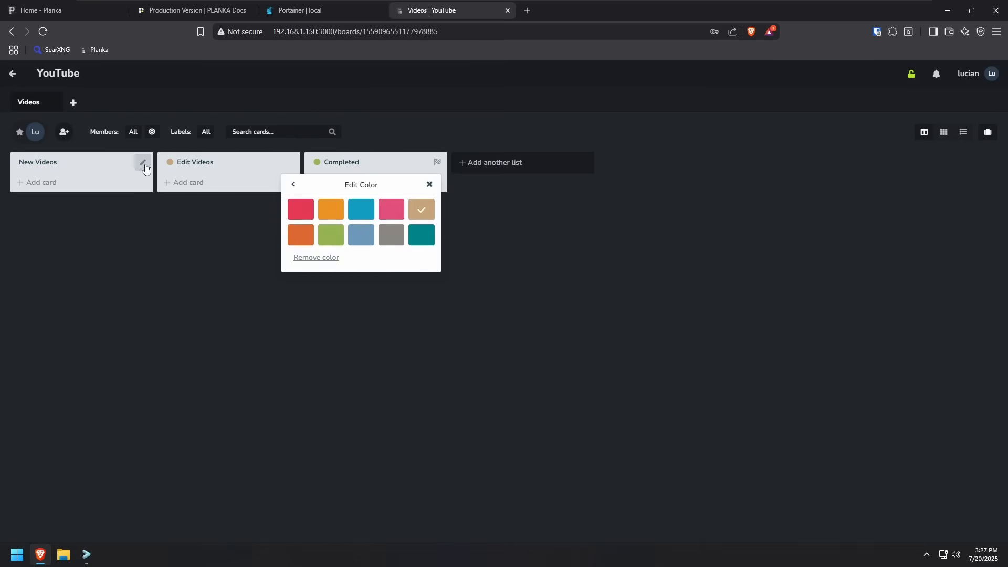
# Colour the New Videos list red and begin a 'How' card title
pyautogui.click(293, 185)
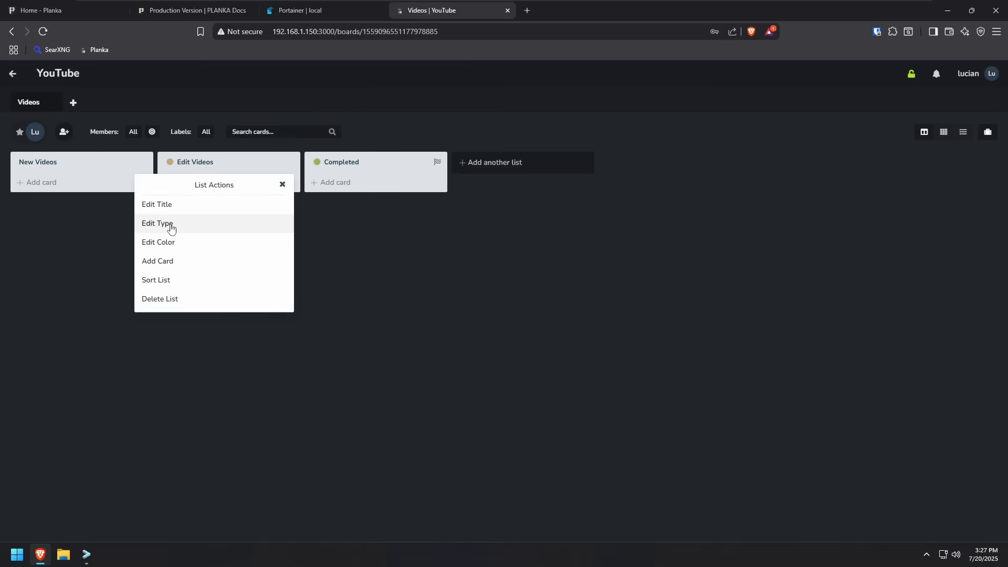
pyautogui.click(157, 223)
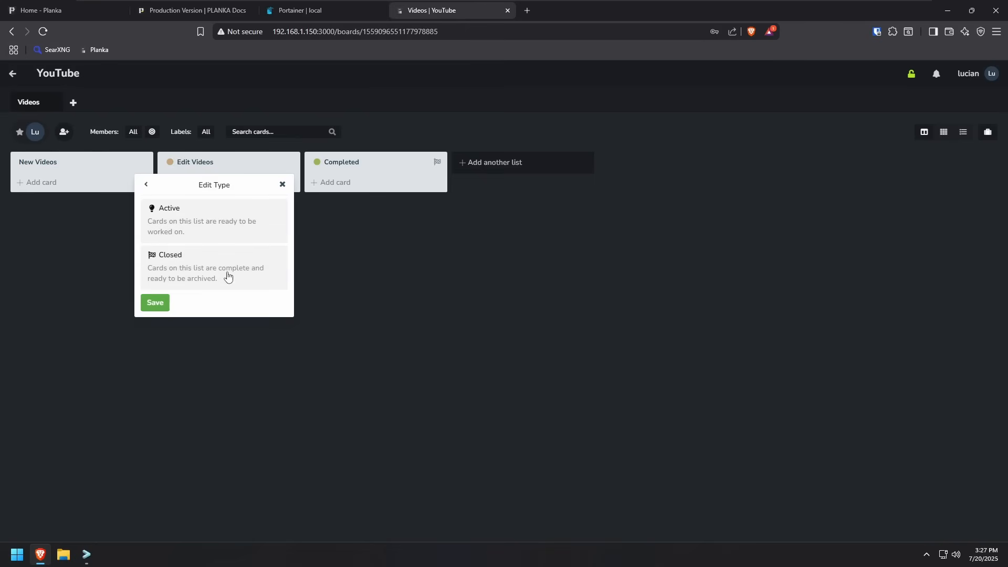
pyautogui.click(146, 184)
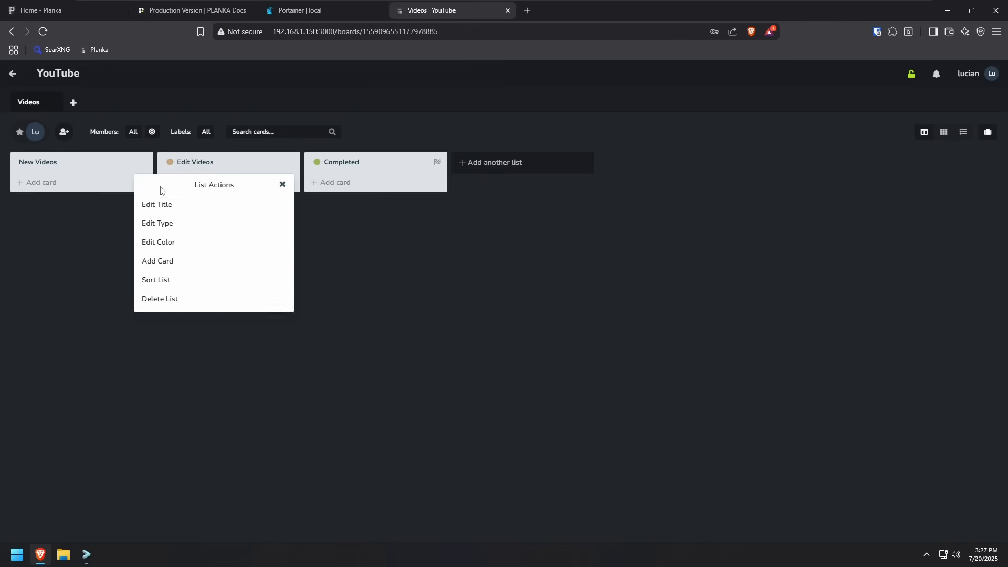
pyautogui.click(158, 242)
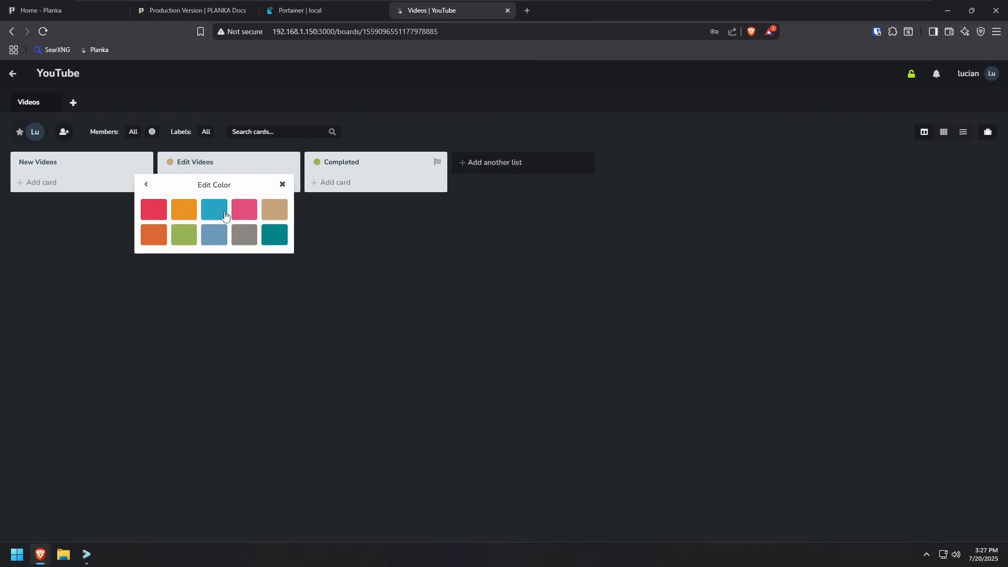
pyautogui.click(154, 209)
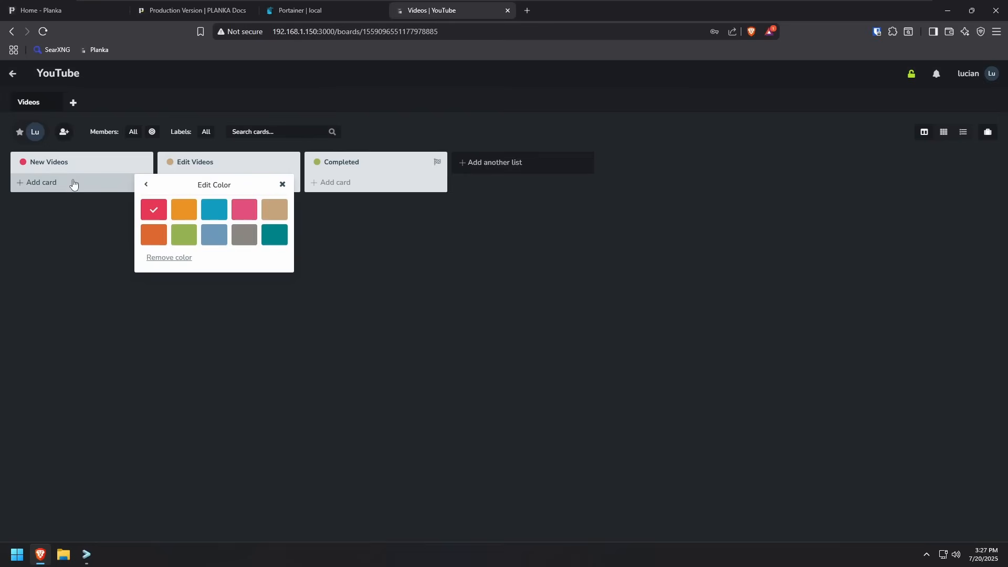
pyautogui.write('How To Deploy')
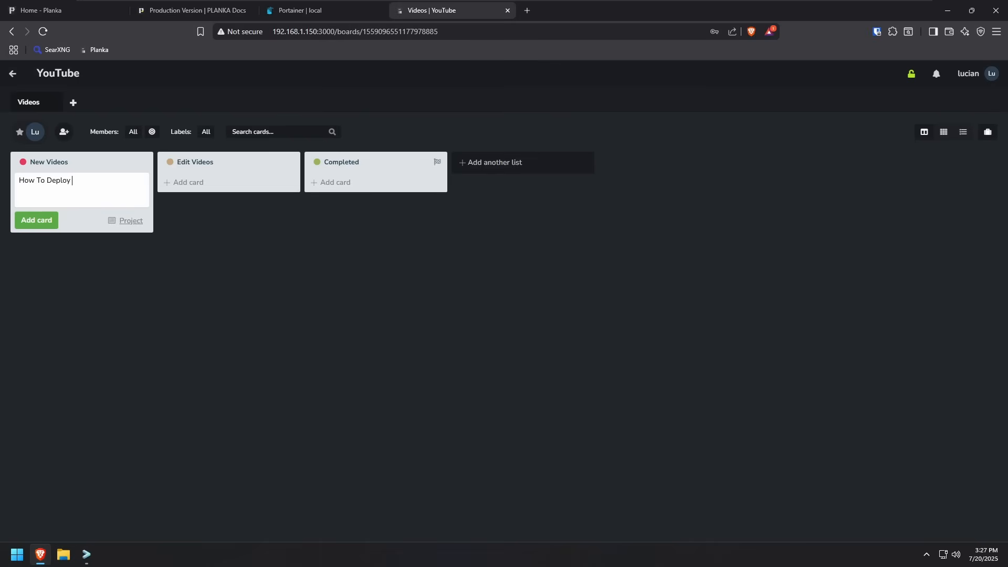
# Add cards How To Deploy Planka, How To Setup SCUM Server and How To Deploy Vault Warden to New Videos
pyautogui.write('Pln')
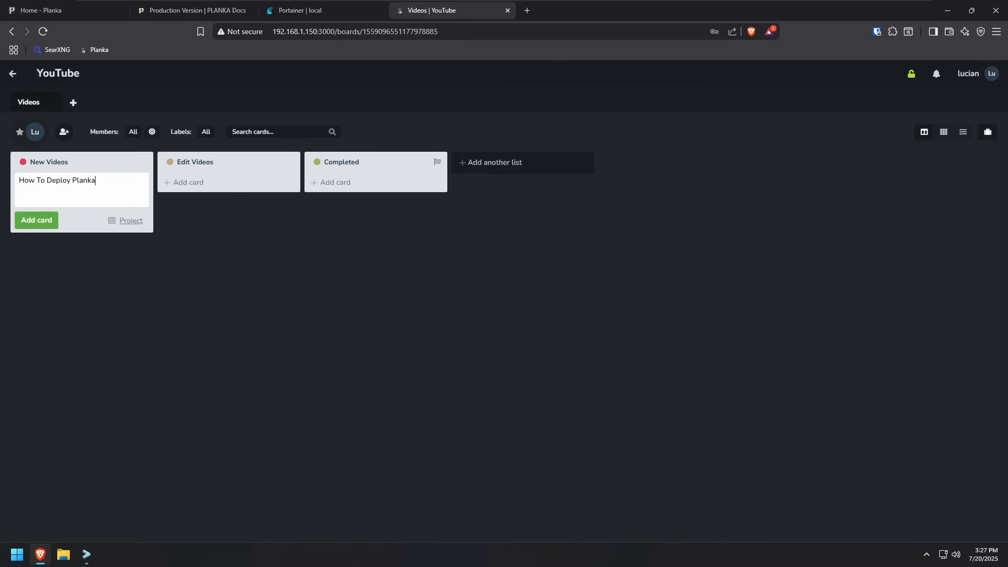
pyautogui.click(36, 219)
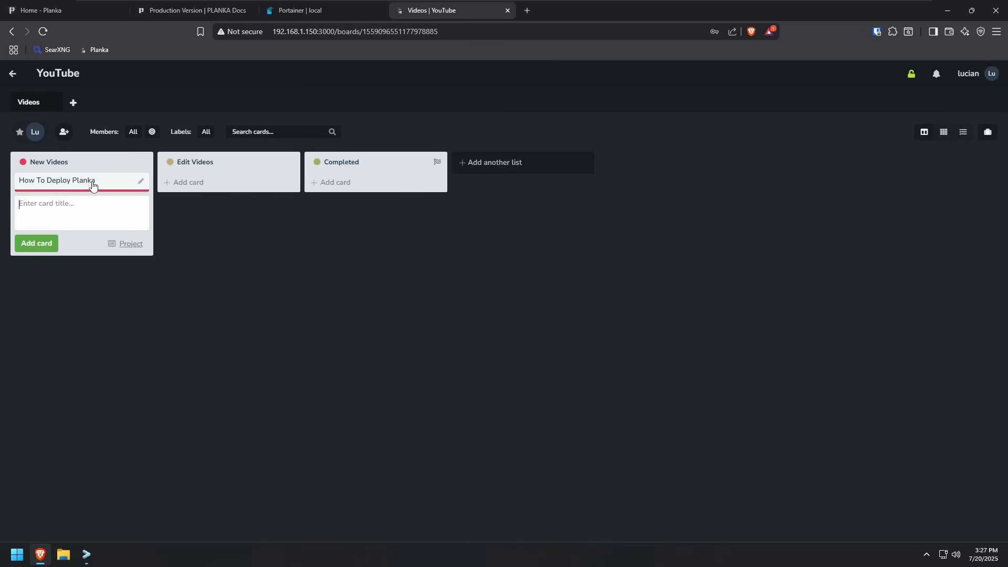
pyautogui.write('How To Setup')
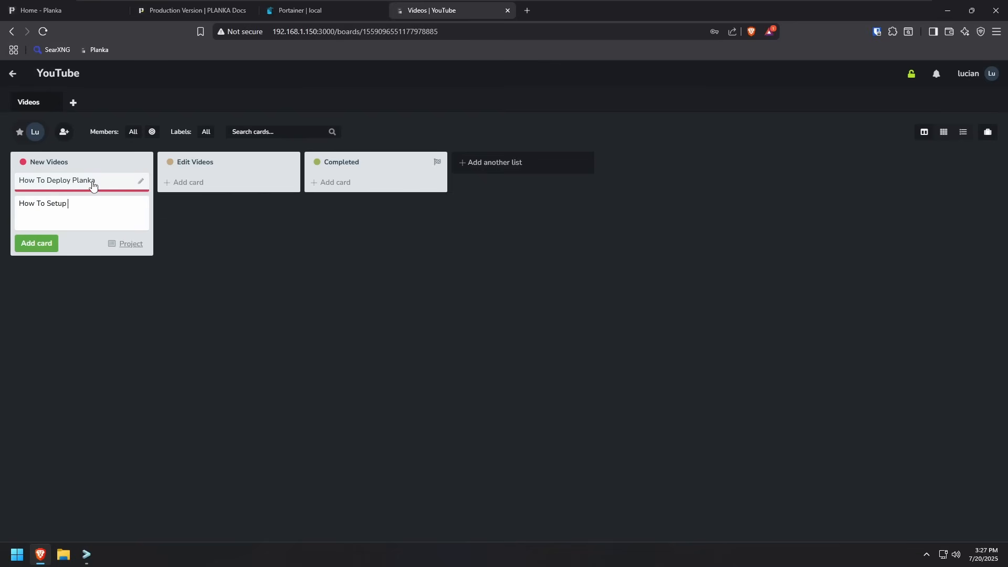
pyautogui.write('SCUM Se')
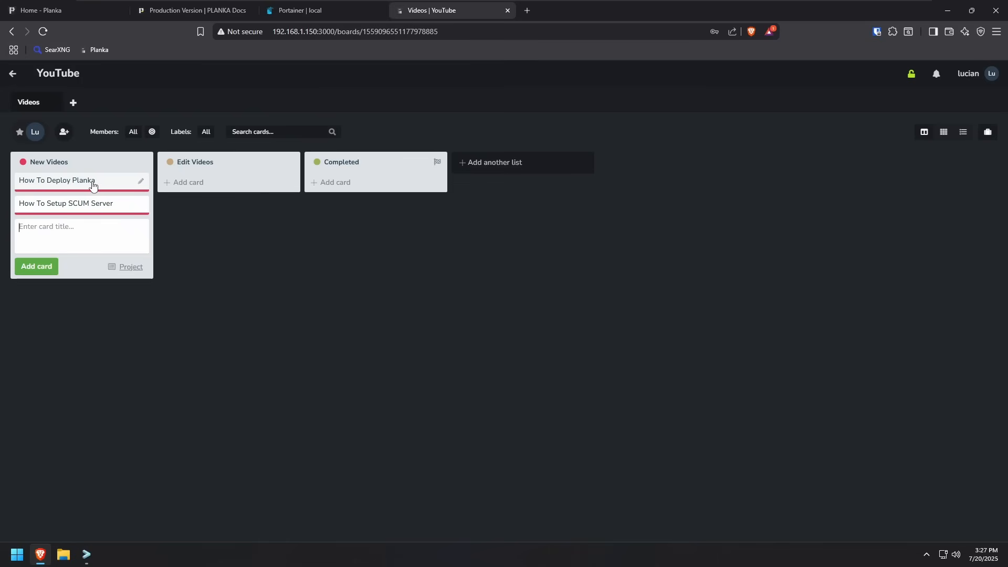
pyautogui.write('How to Deploy')
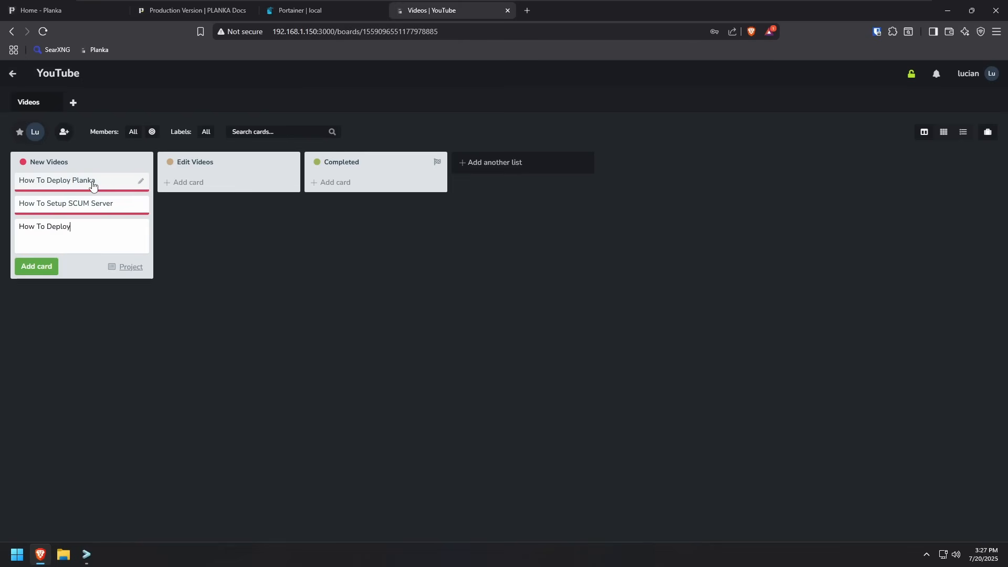
pyautogui.write('Vault W')
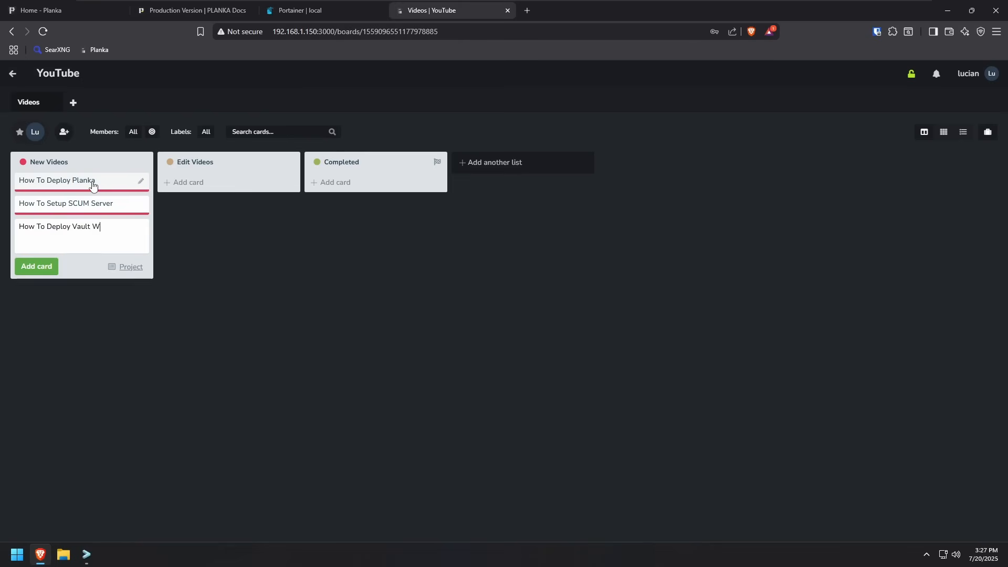
pyautogui.write('arden')
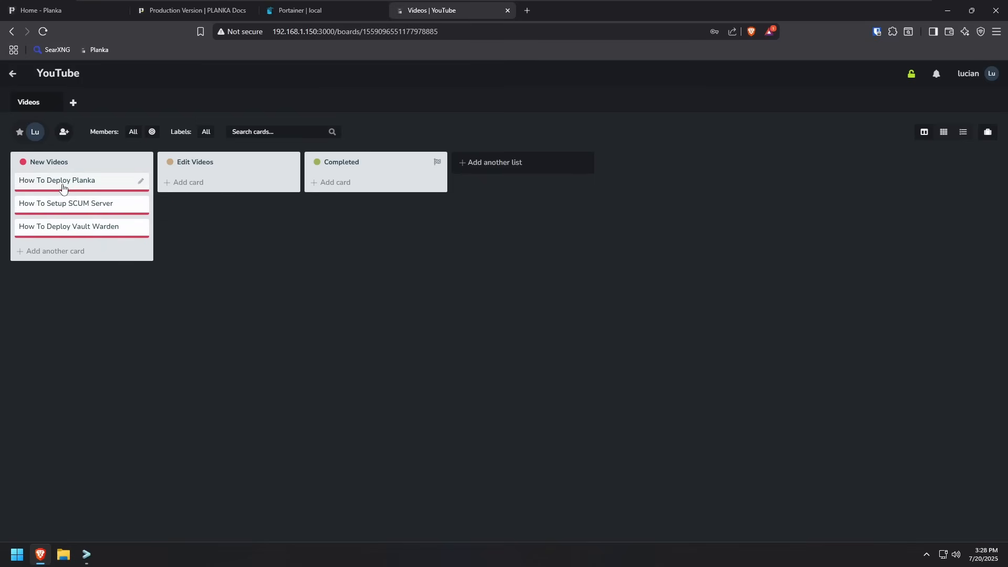
# Move Deploy Planka to Edit Videos and Setup SCUM Server to Completed
pyautogui.moveTo(57, 179); pyautogui.dragTo(228, 180)
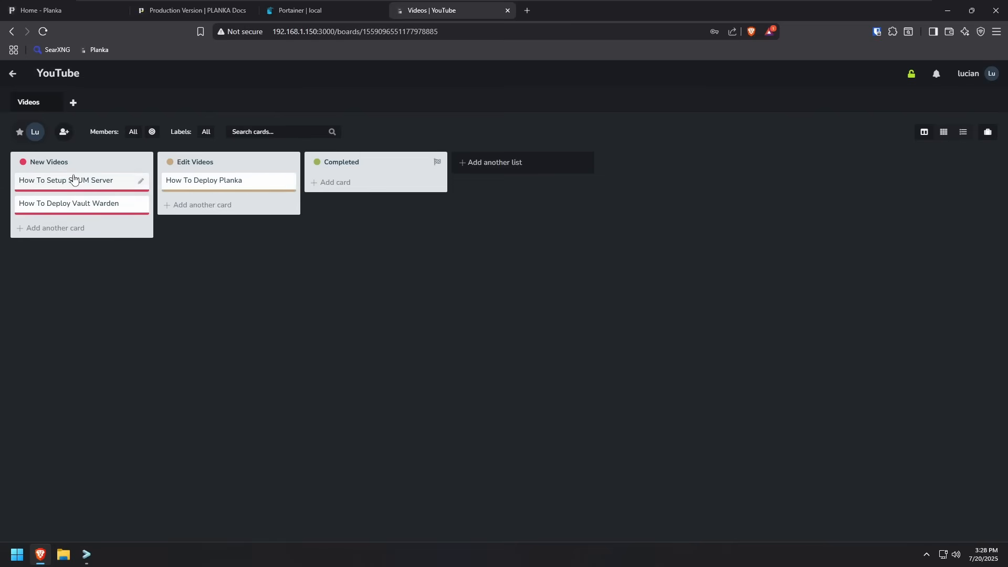
pyautogui.moveTo(66, 179); pyautogui.dragTo(376, 180)
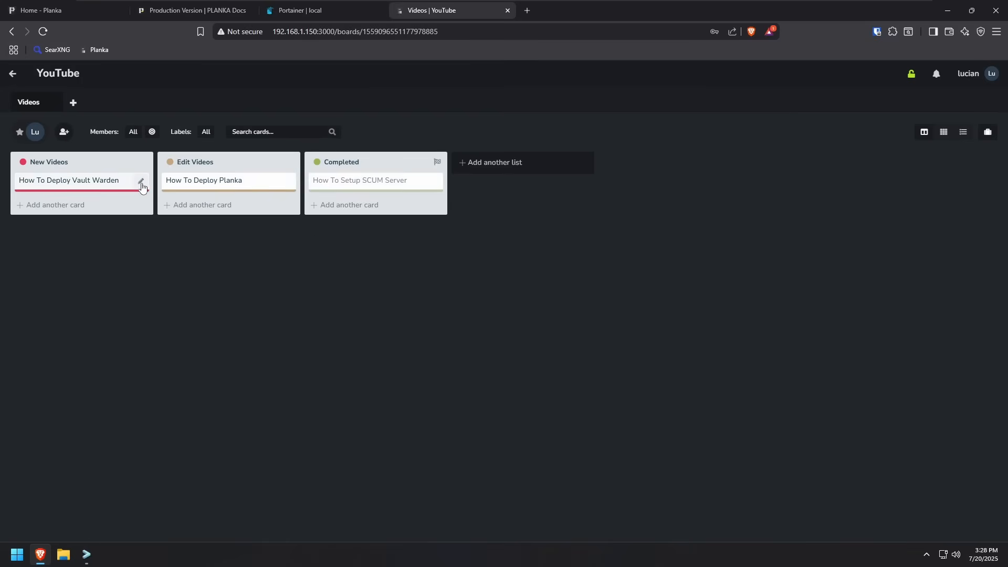
pyautogui.moveTo(184, 188)
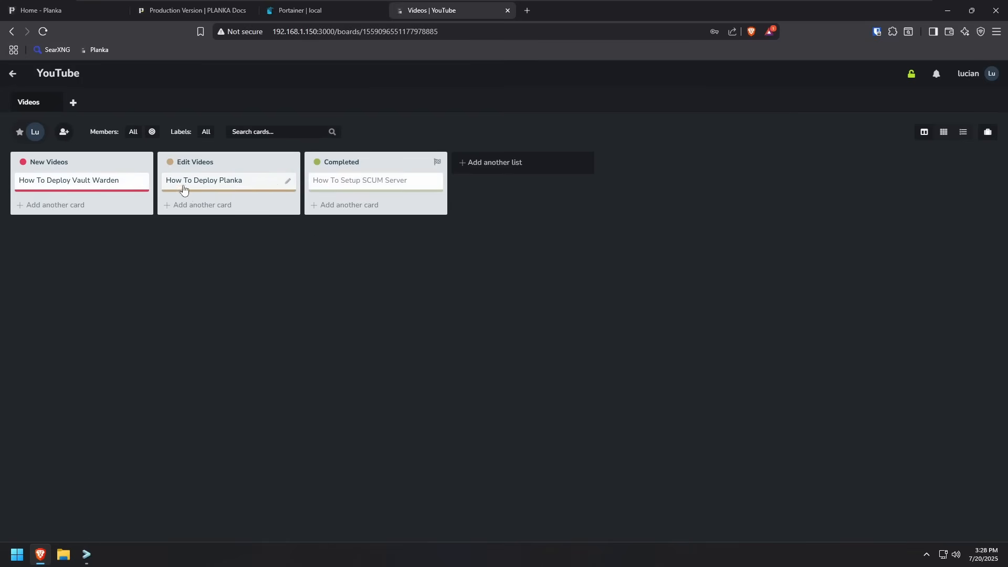
pyautogui.click(434, 181)
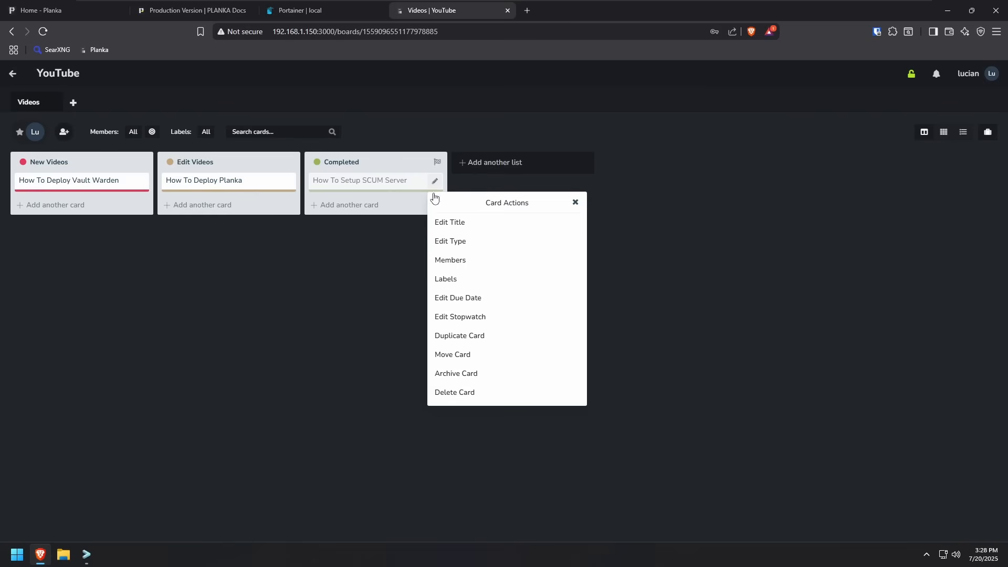
# Create a blue Windows label and apply it to the SCUM Server card
pyautogui.click(445, 278)
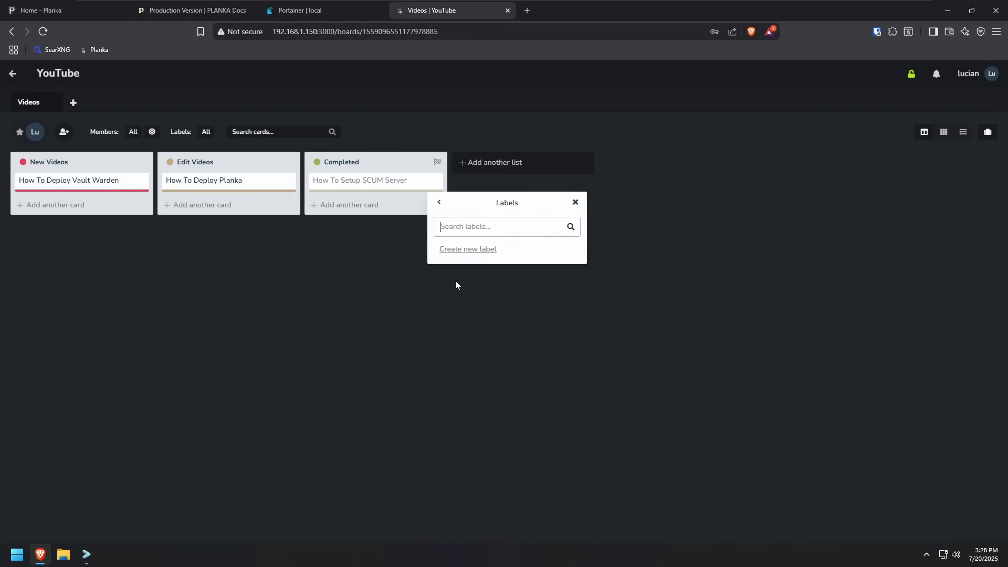
pyautogui.moveTo(460, 273)
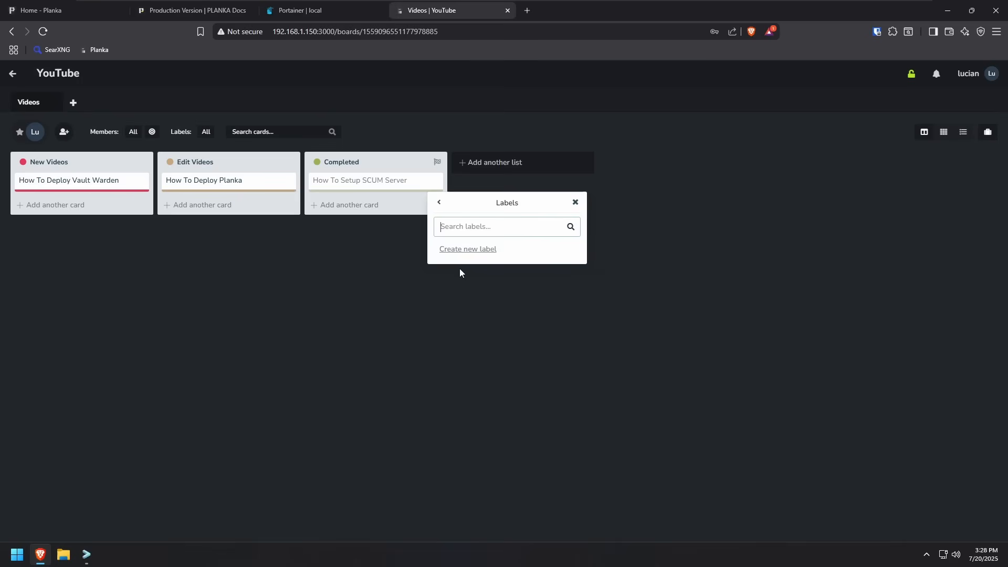
pyautogui.click(468, 249)
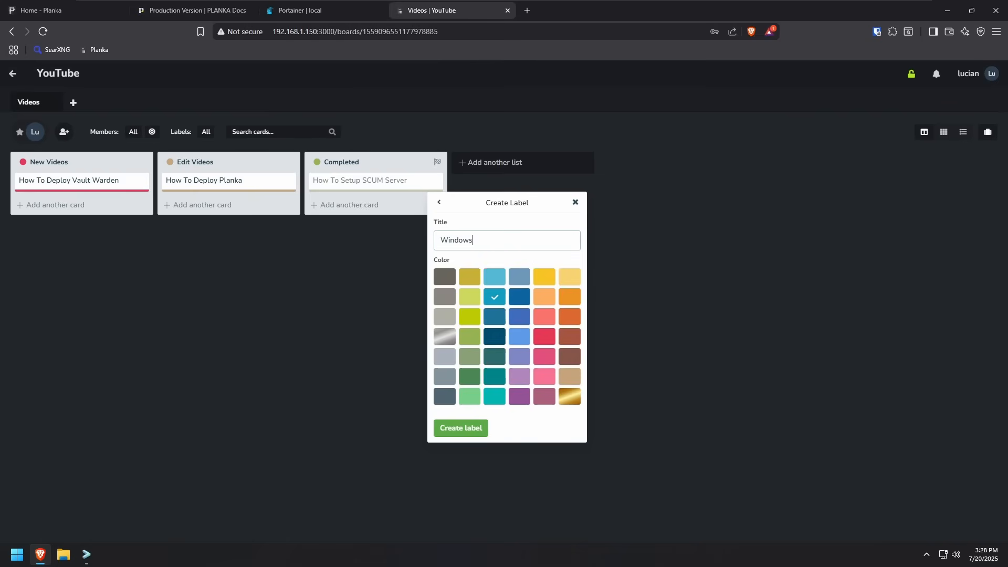
pyautogui.click(459, 427)
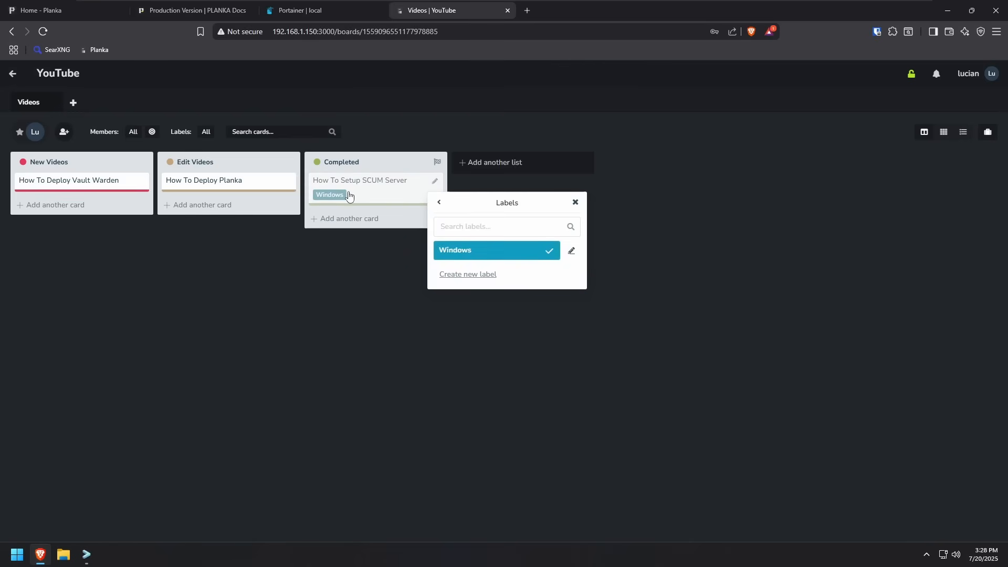
# Create an orange Linux label from the How To Deploy Planka card's labels
pyautogui.click(204, 180)
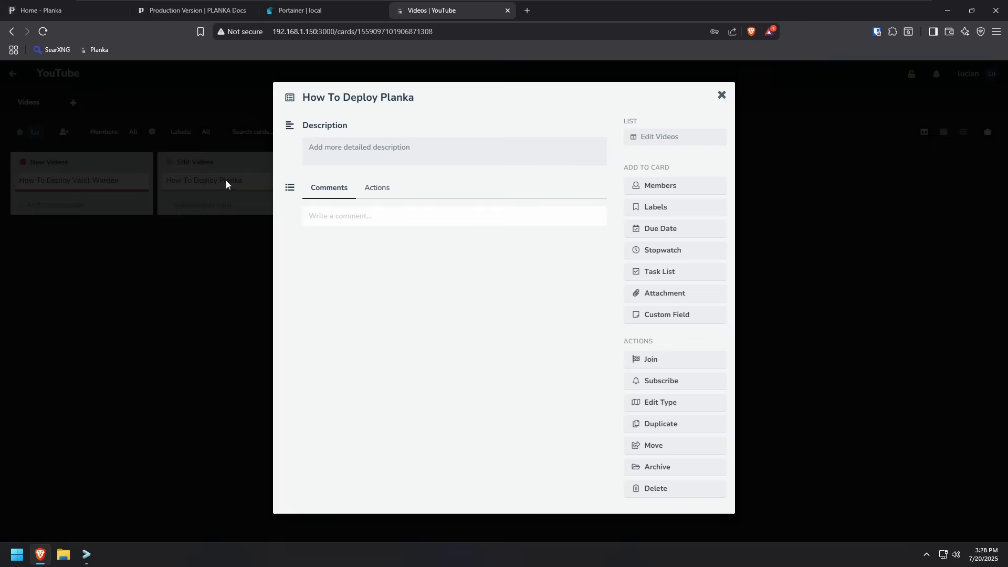
pyautogui.click(720, 95)
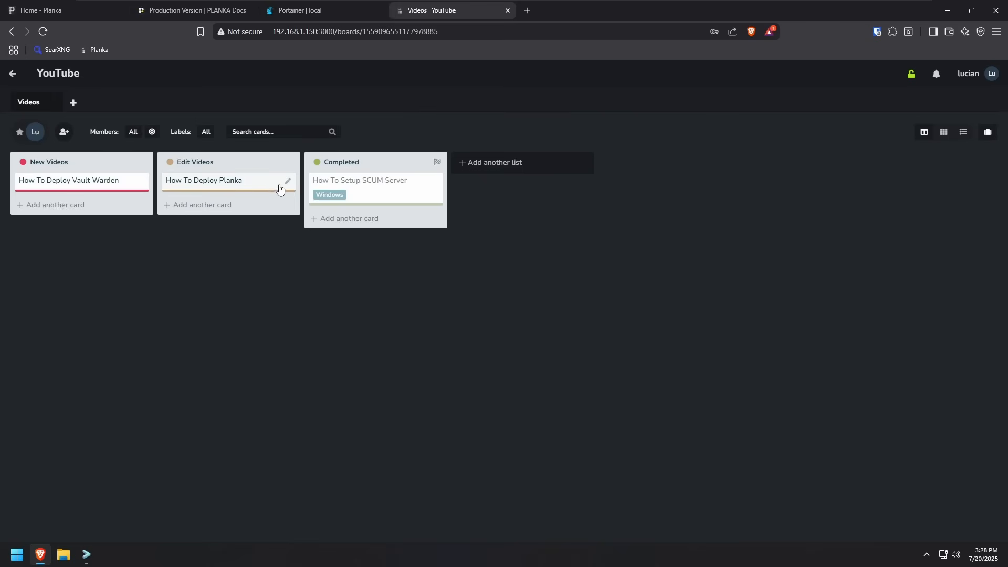
pyautogui.click(204, 179)
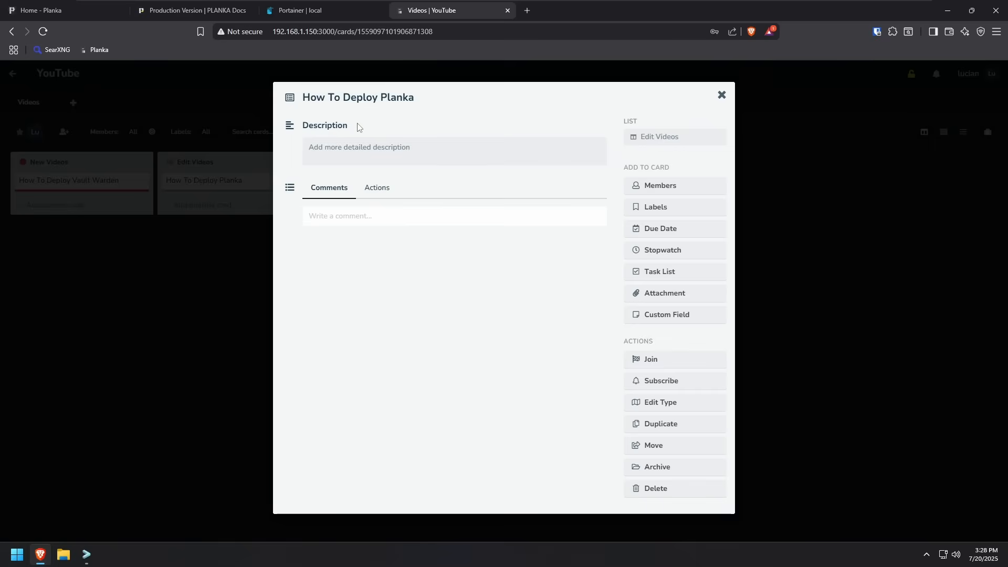
pyautogui.moveTo(655, 207)
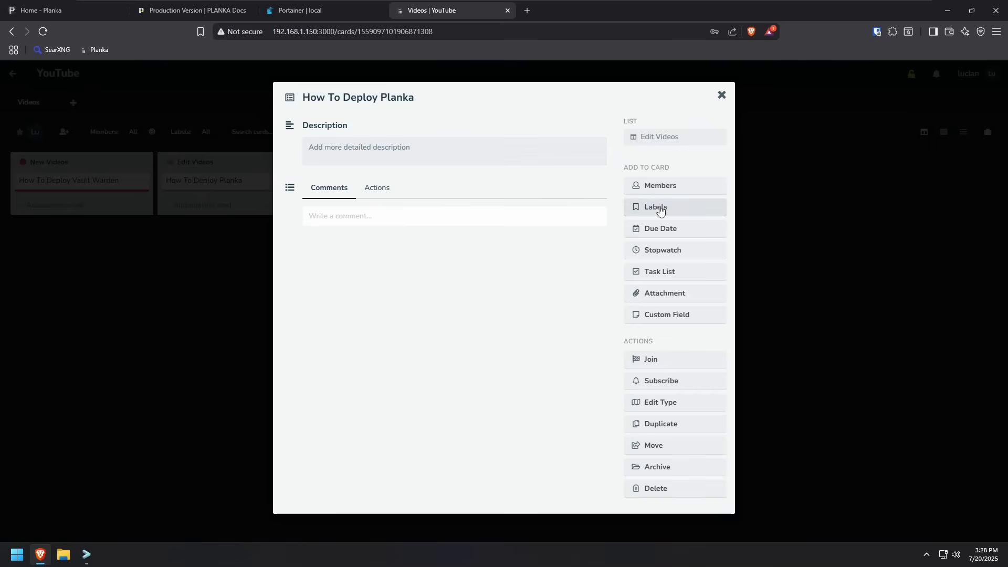
pyautogui.click(655, 207)
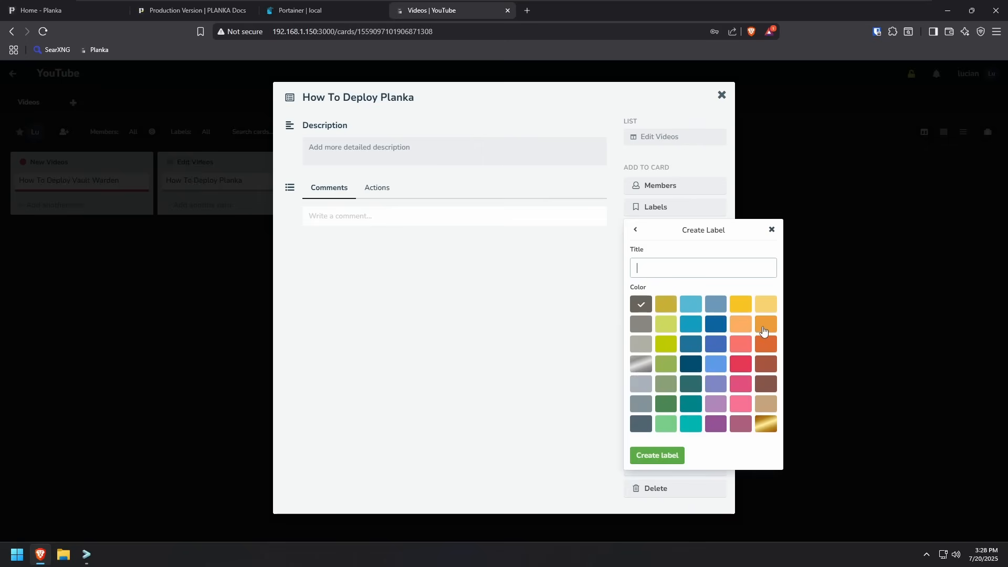
pyautogui.click(702, 268)
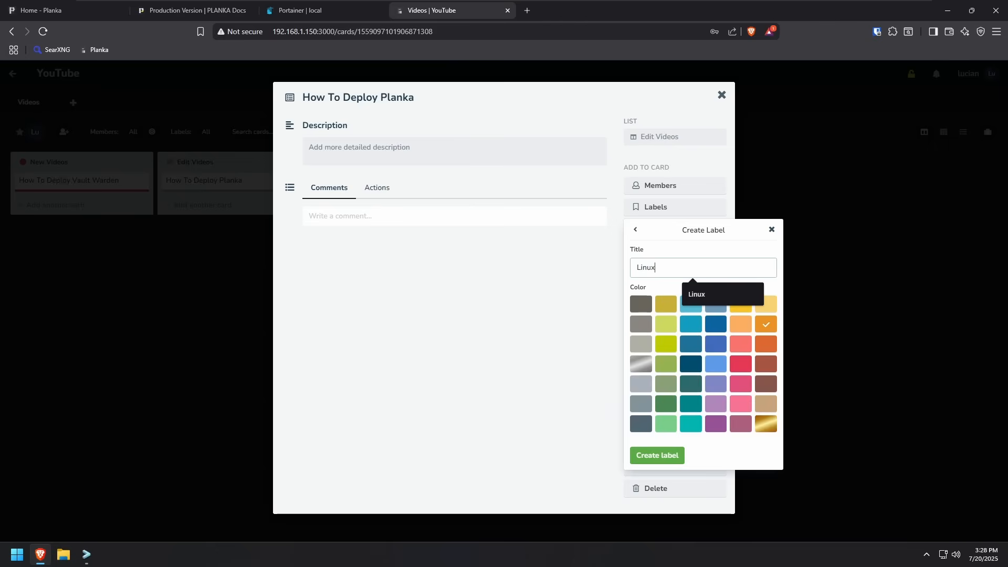
pyautogui.click(656, 455)
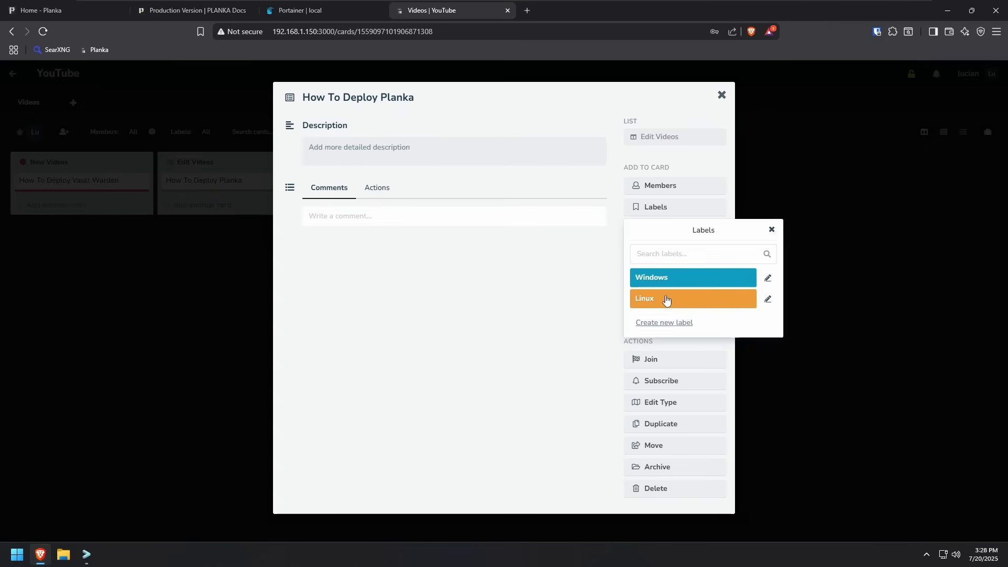
# Tag the How To Deploy Planka card with the Linux label
pyautogui.click(720, 95)
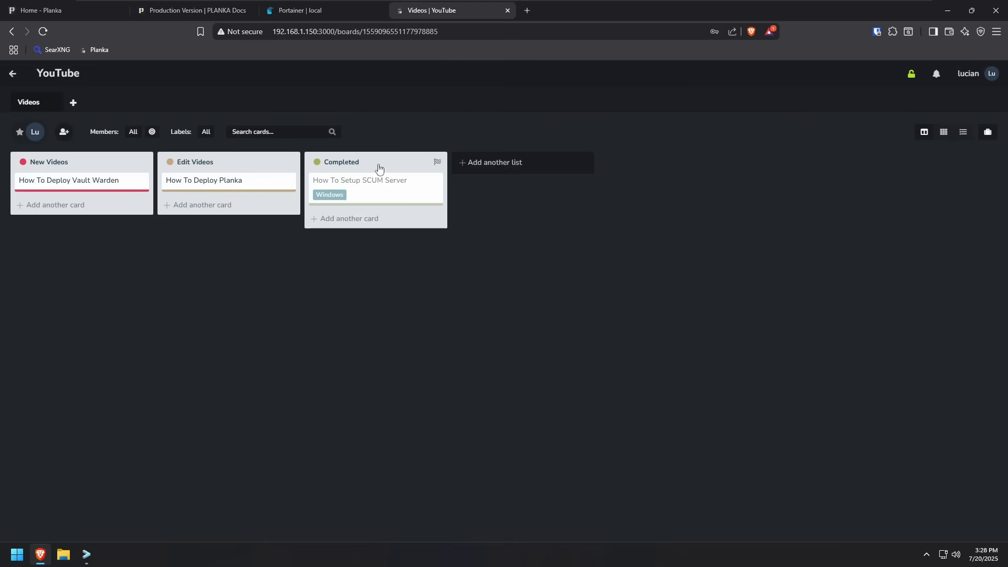
pyautogui.click(204, 179)
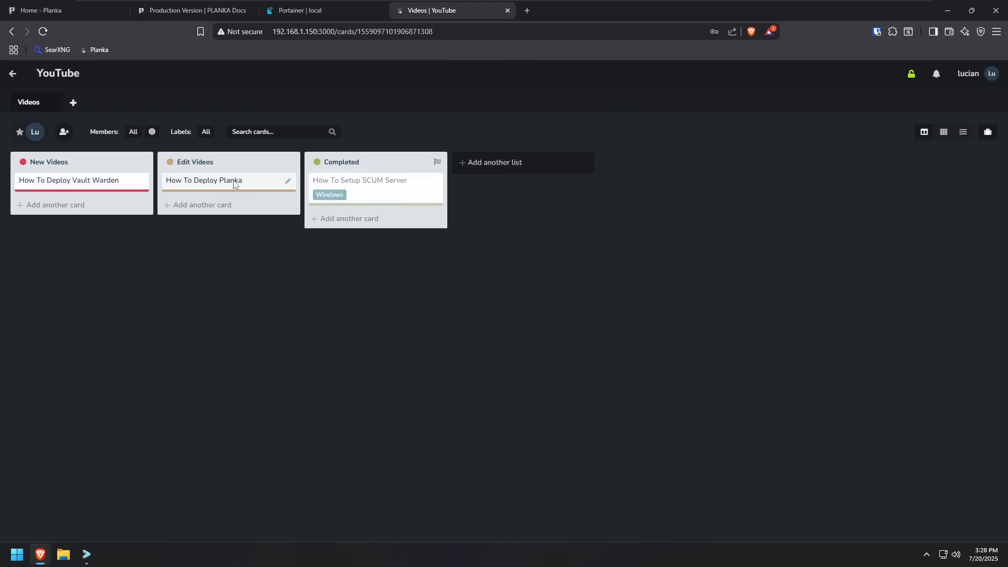
pyautogui.click(203, 179)
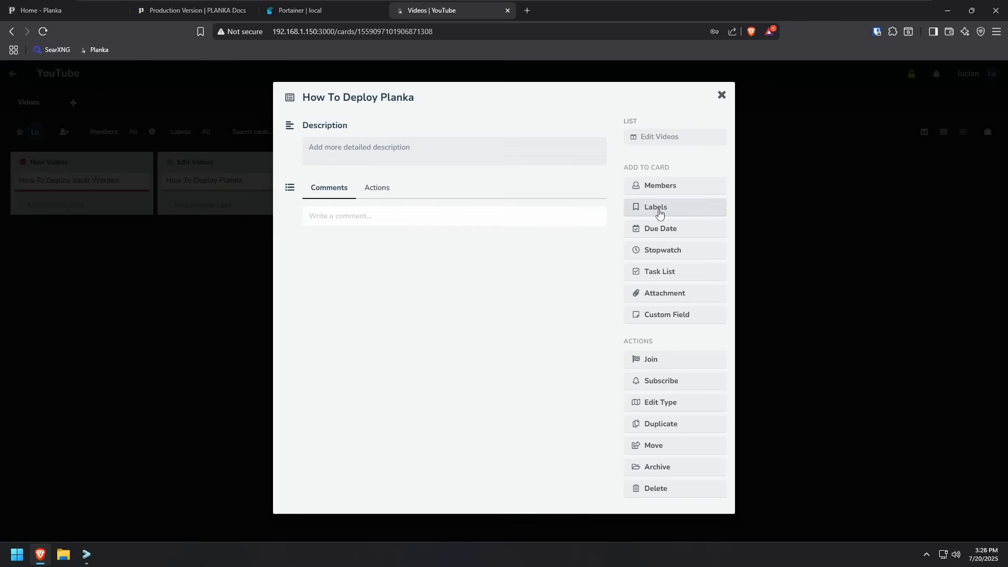
pyautogui.click(655, 207)
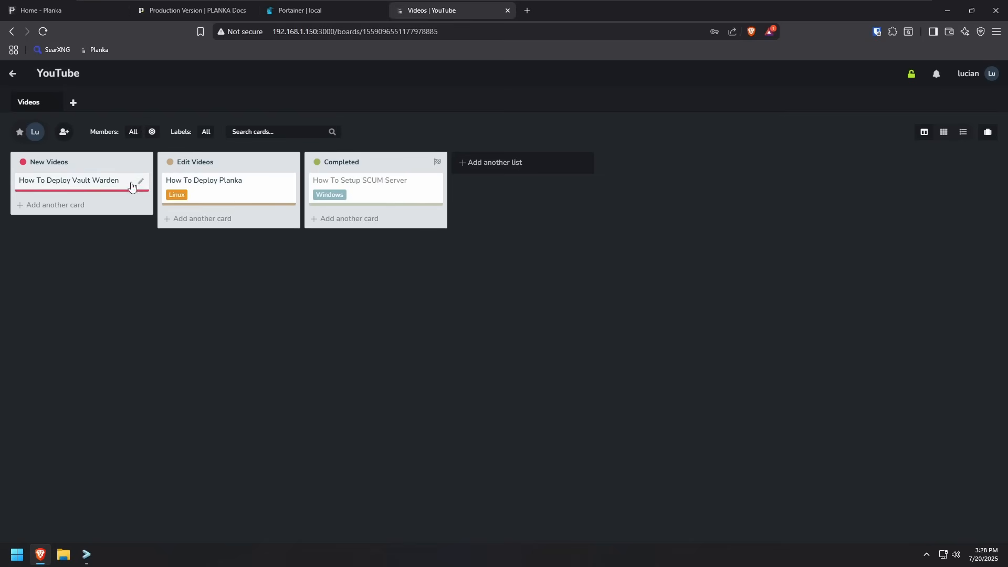
# Tag the How To Deploy Vault Warden card with the Linux label
pyautogui.click(140, 180)
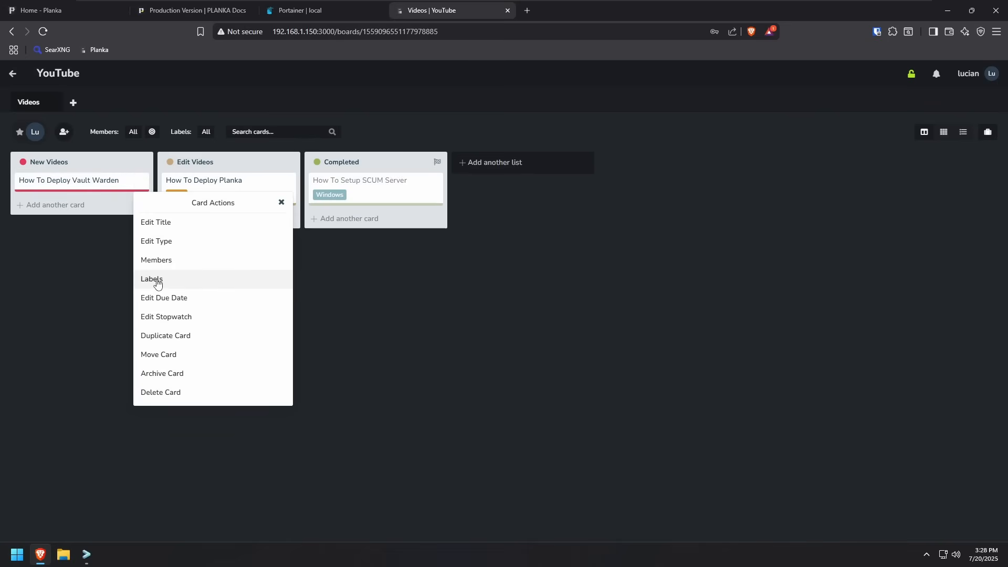
pyautogui.click(151, 278)
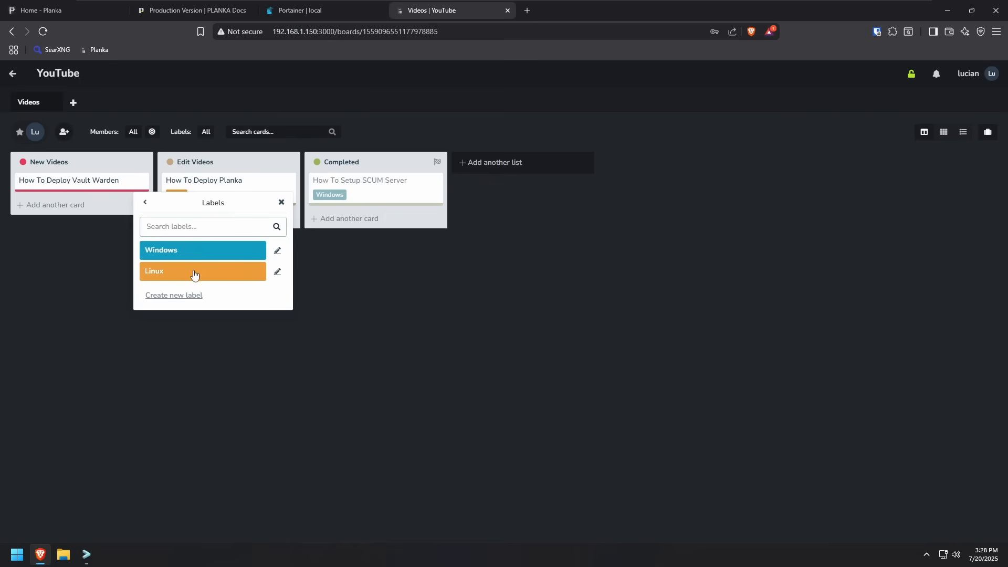
pyautogui.click(203, 271)
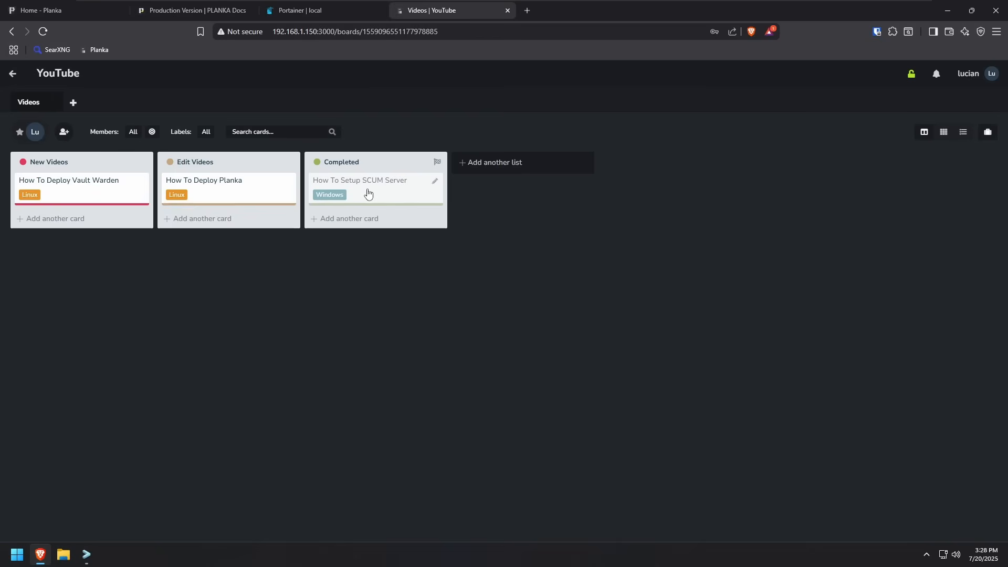
pyautogui.moveTo(344, 207)
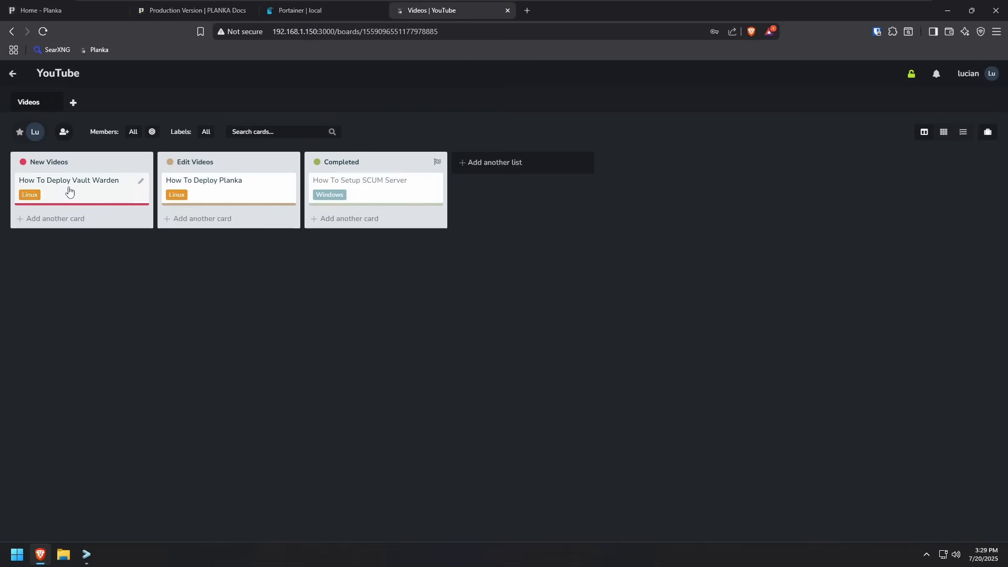
pyautogui.moveTo(104, 194)
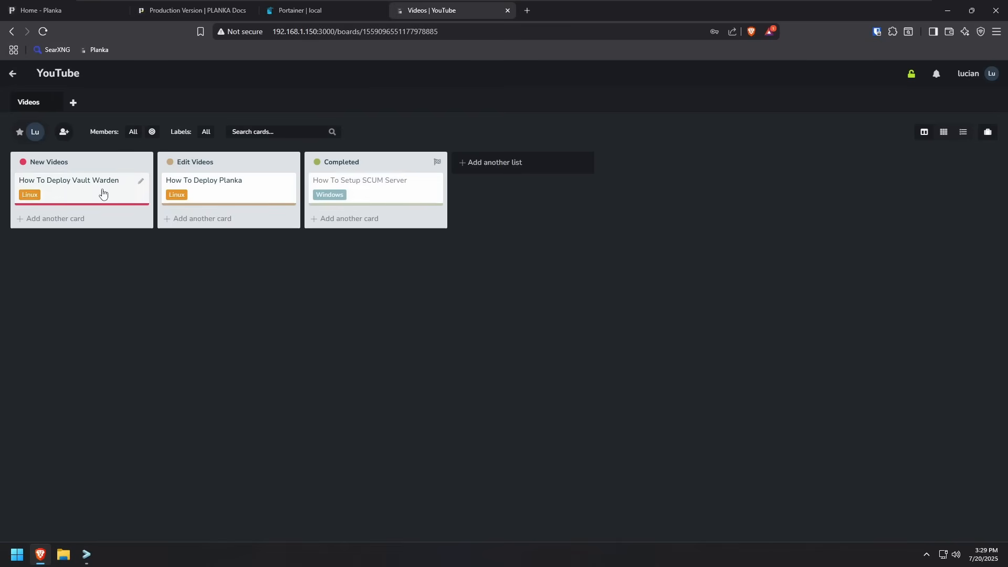
pyautogui.moveTo(109, 193)
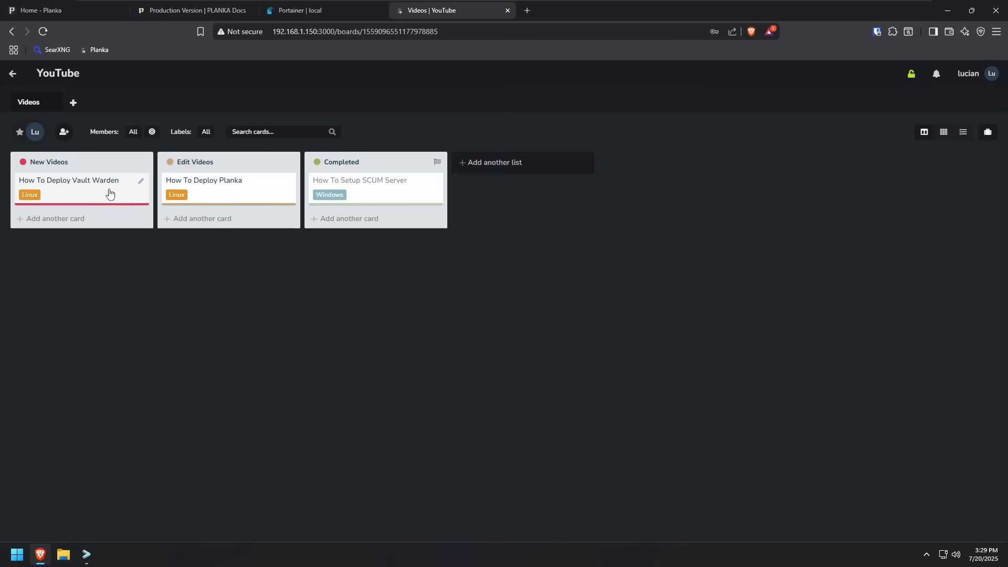
pyautogui.moveTo(147, 197)
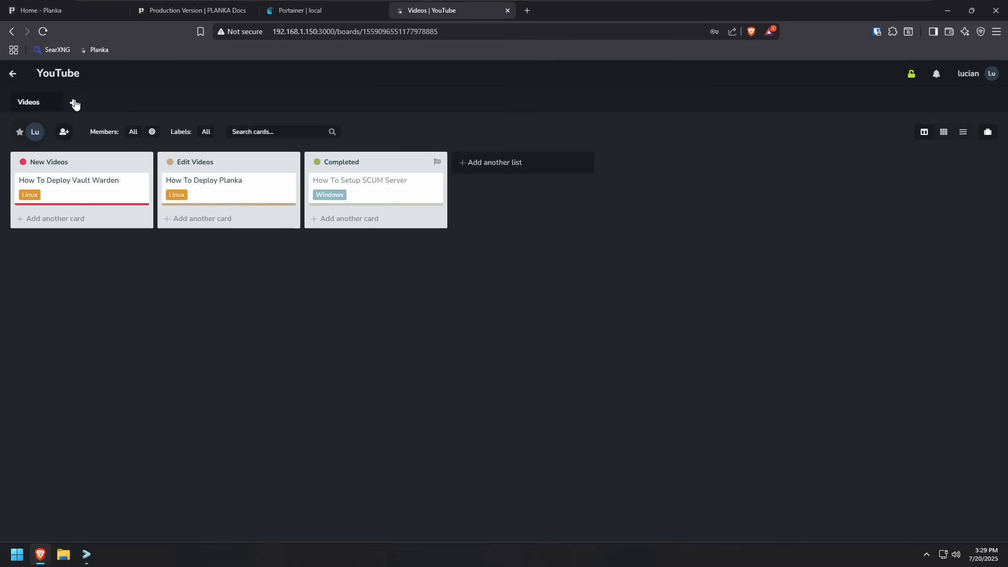
# Create Other Board with two asdf lists and switch between it and the Videos board
pyautogui.click(75, 104)
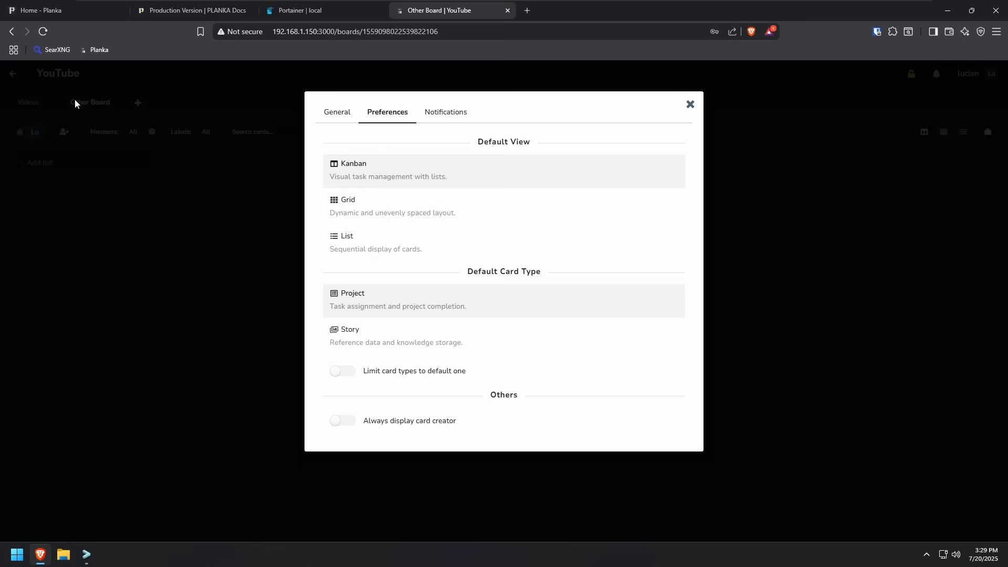
pyautogui.moveTo(374, 212)
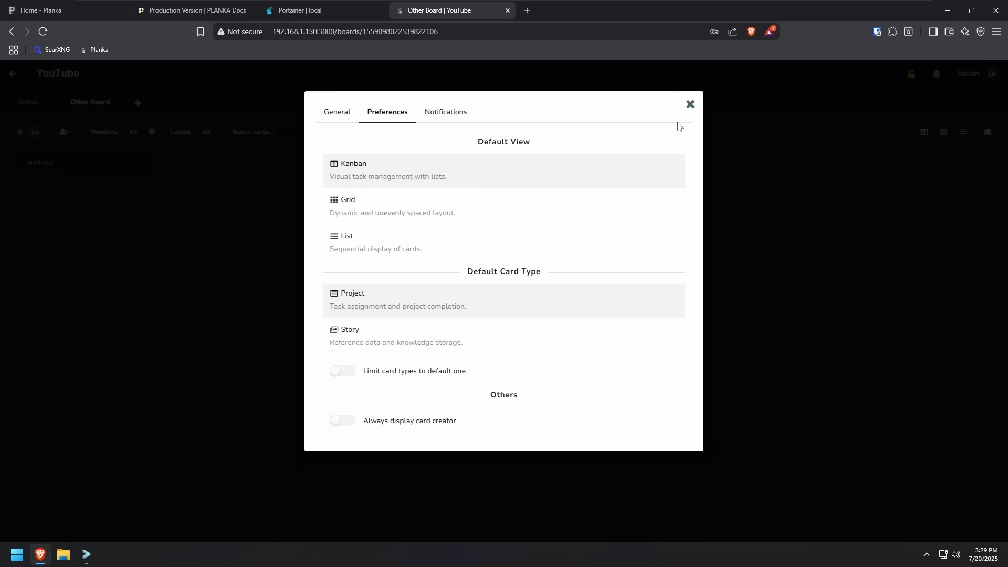
pyautogui.click(690, 104)
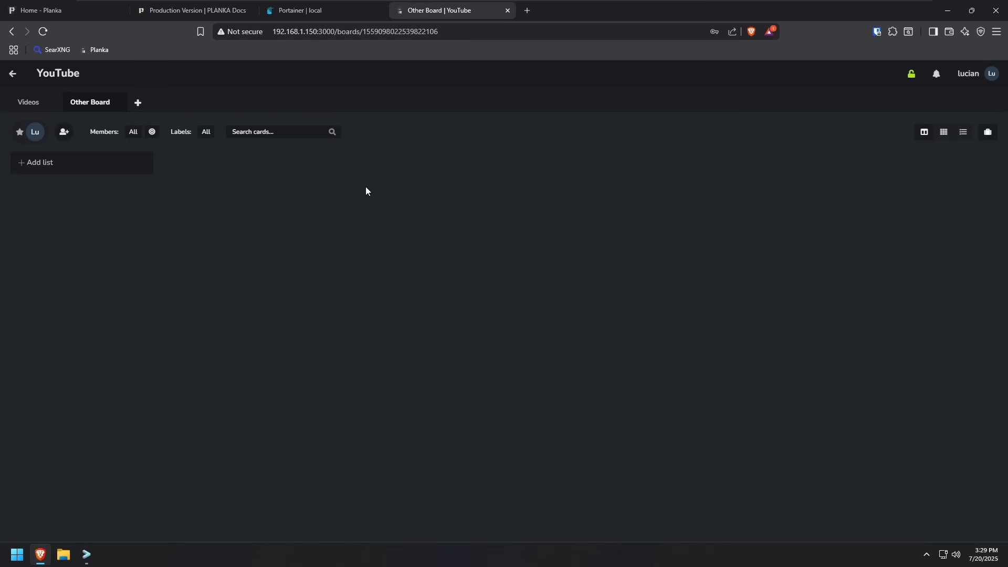
pyautogui.moveTo(70, 174)
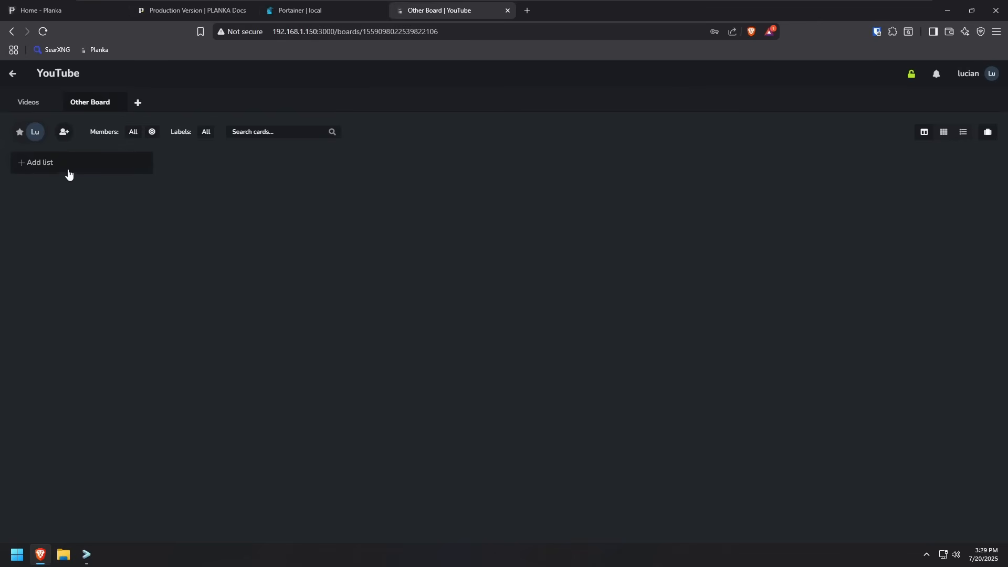
pyautogui.click(36, 162)
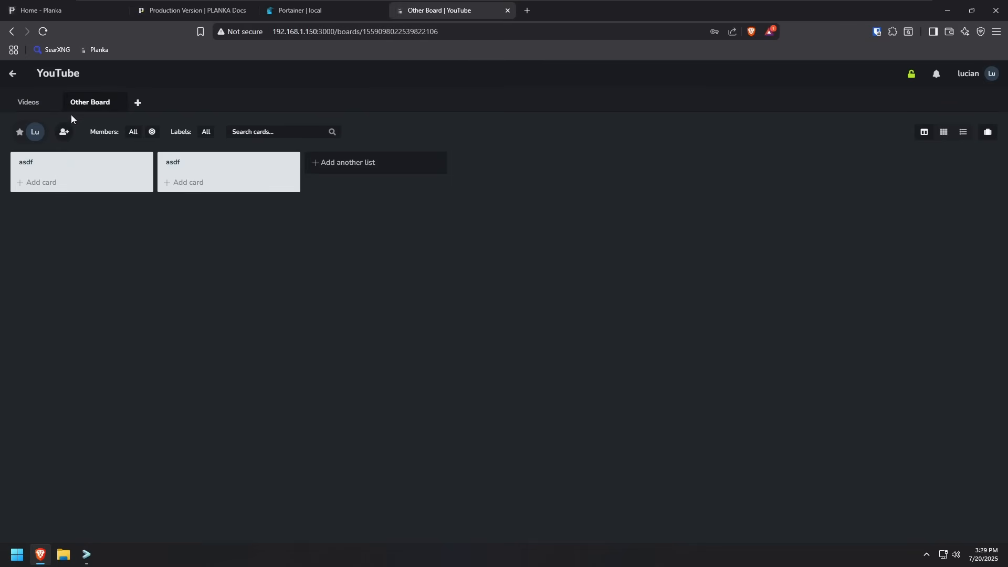
pyautogui.click(27, 102)
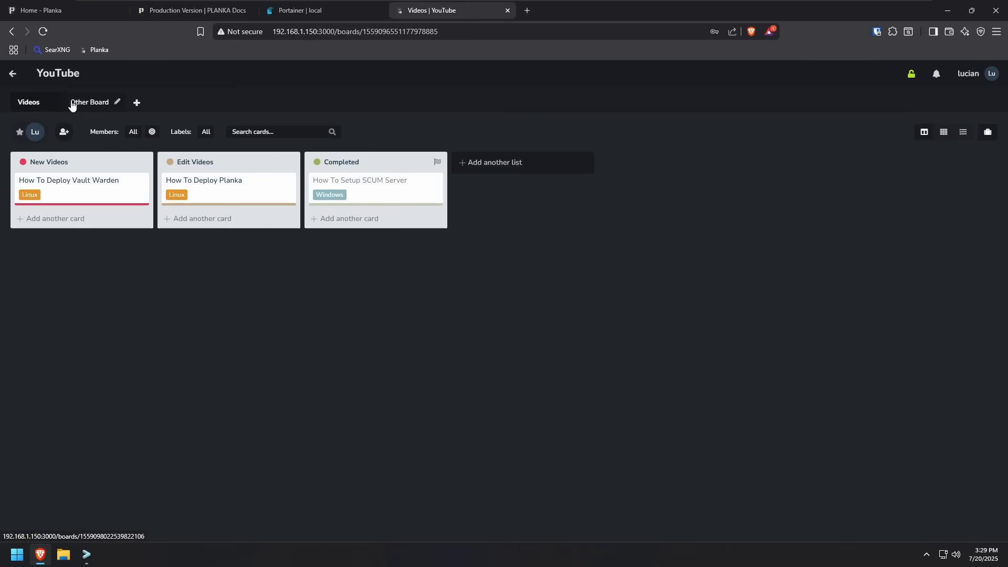
pyautogui.click(90, 102)
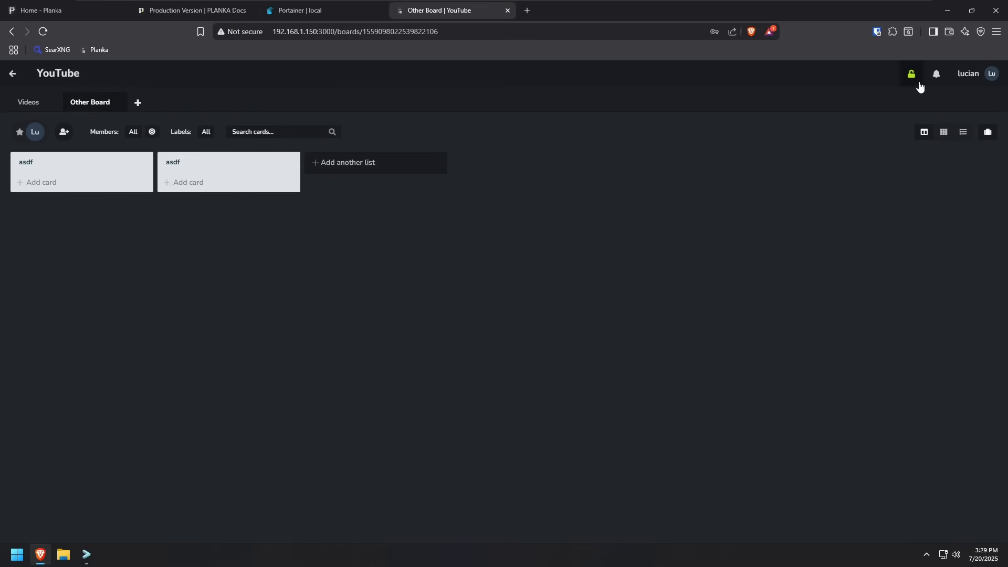
pyautogui.moveTo(912, 87)
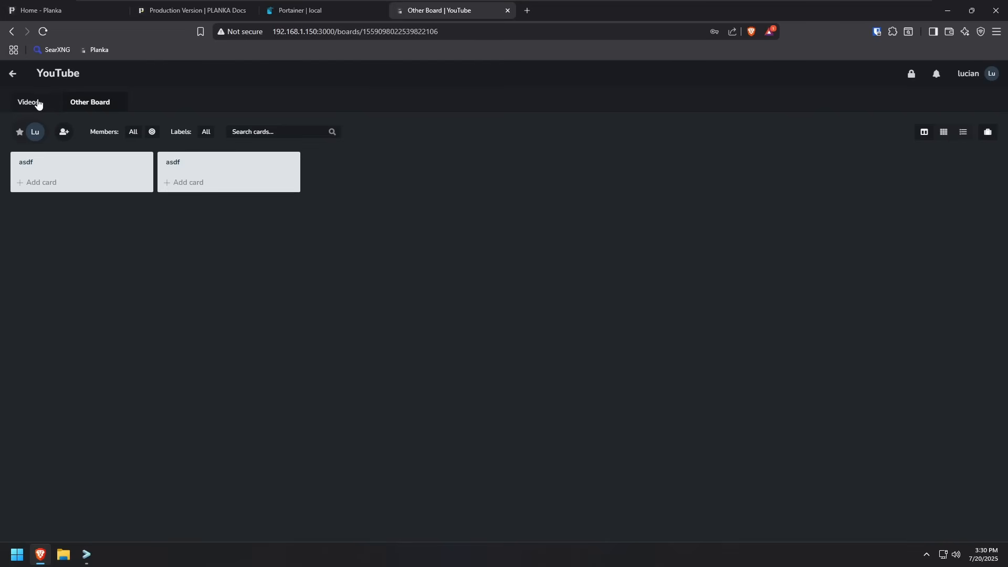
pyautogui.click(28, 102)
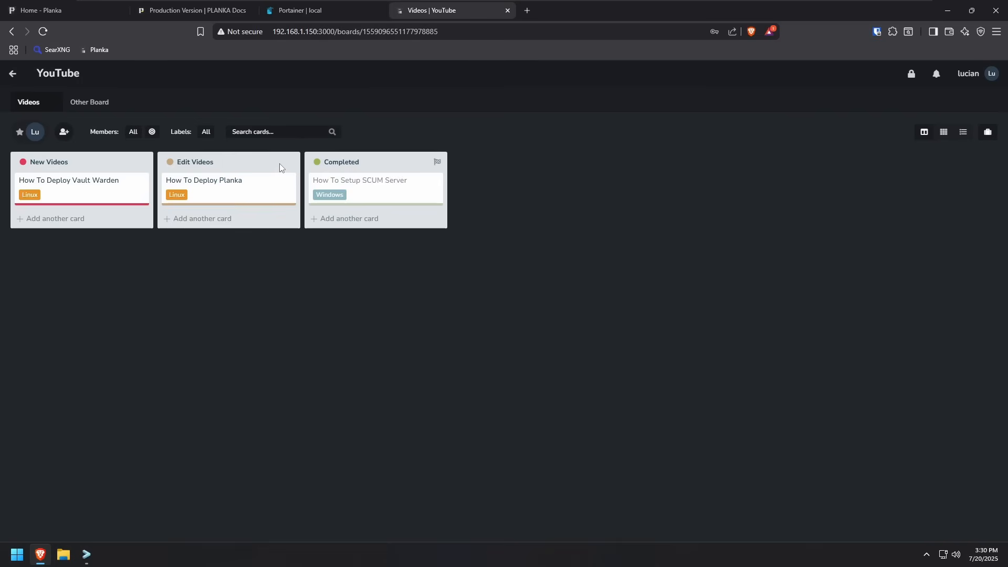
pyautogui.moveTo(911, 73)
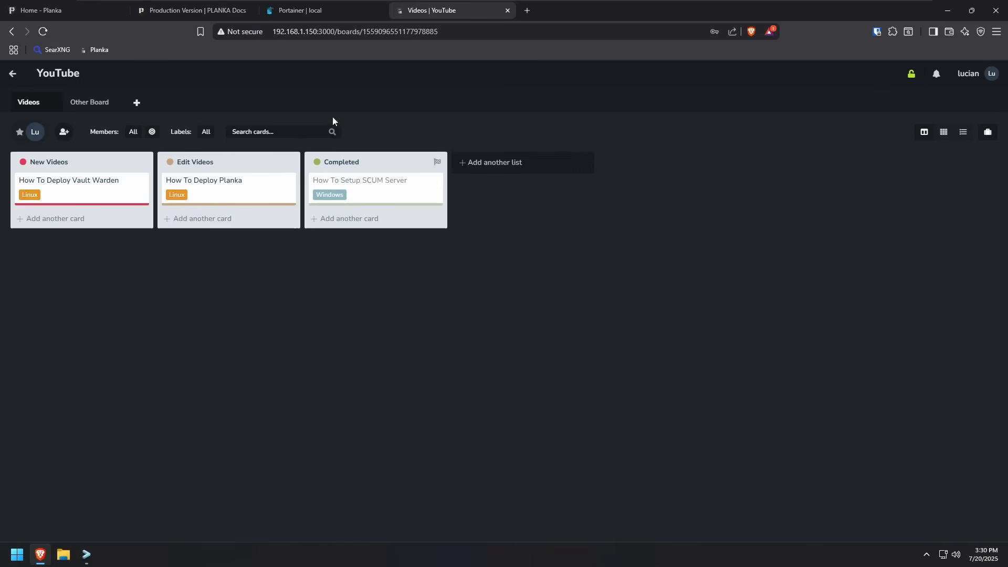
pyautogui.moveTo(290, 165)
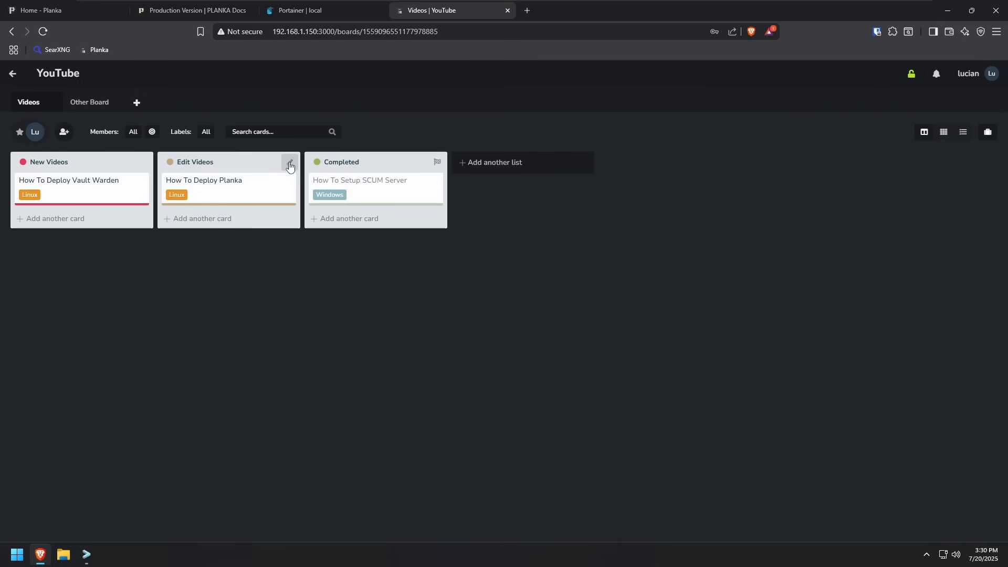
pyautogui.moveTo(944, 97)
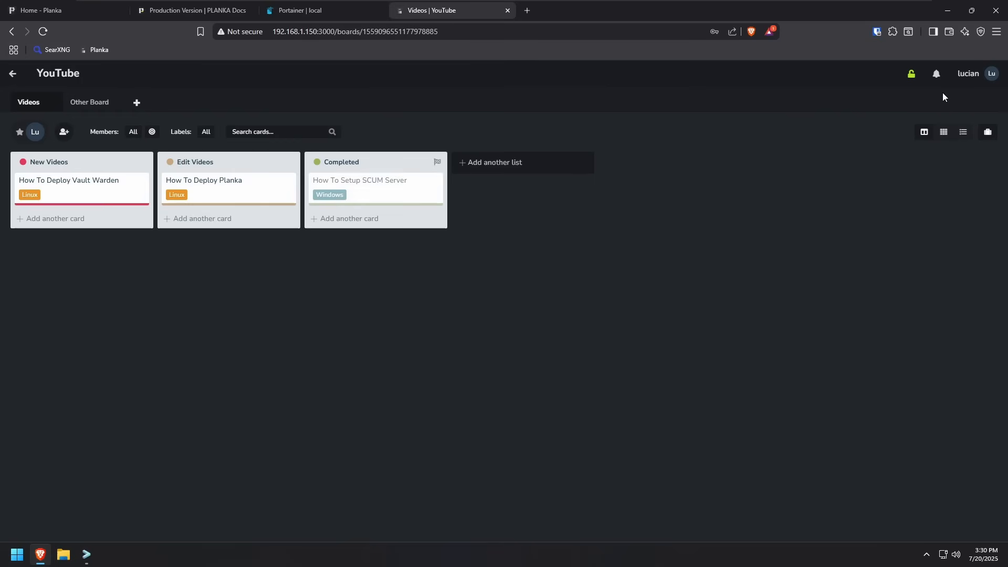
pyautogui.moveTo(939, 99)
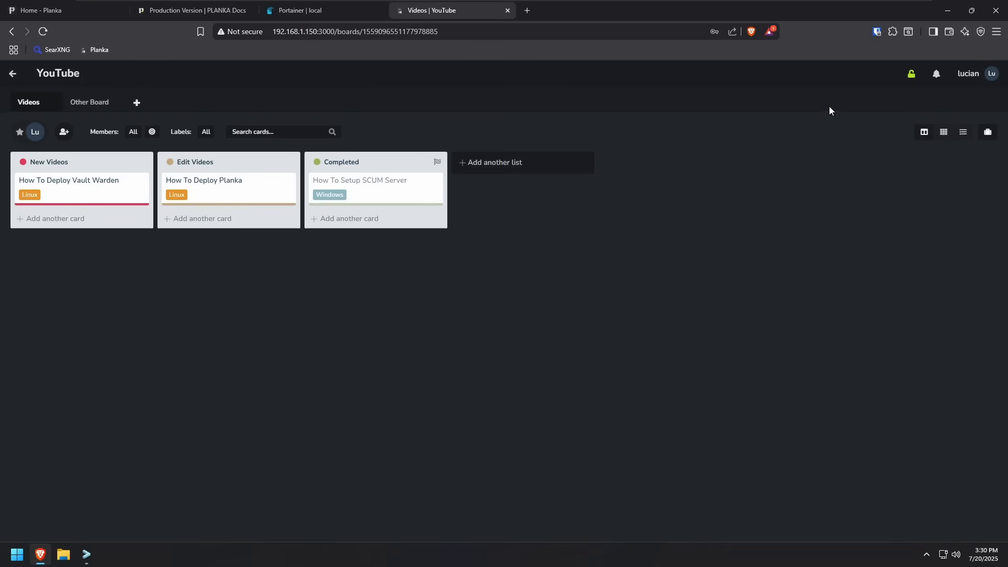
pyautogui.click(327, 31)
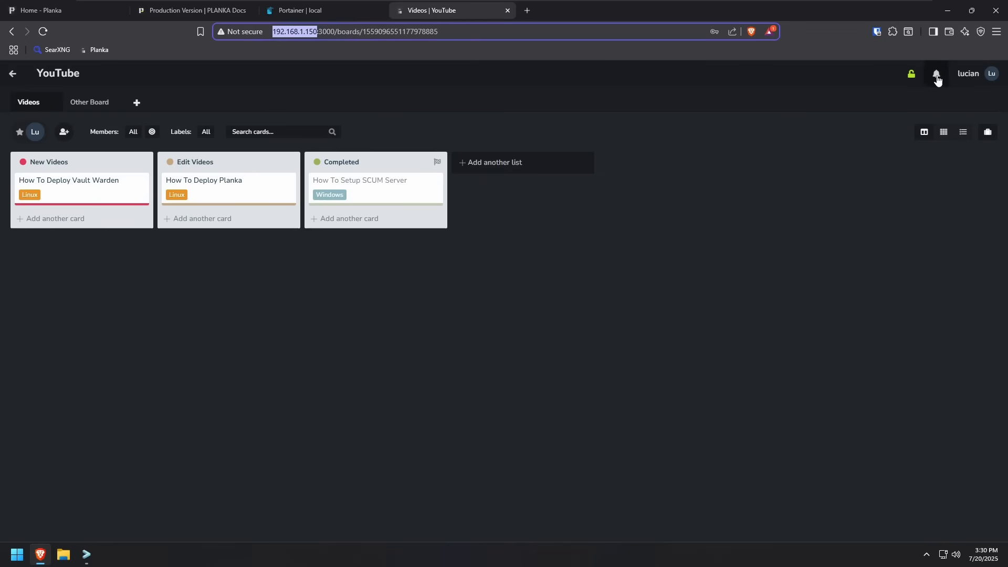
pyautogui.click(935, 74)
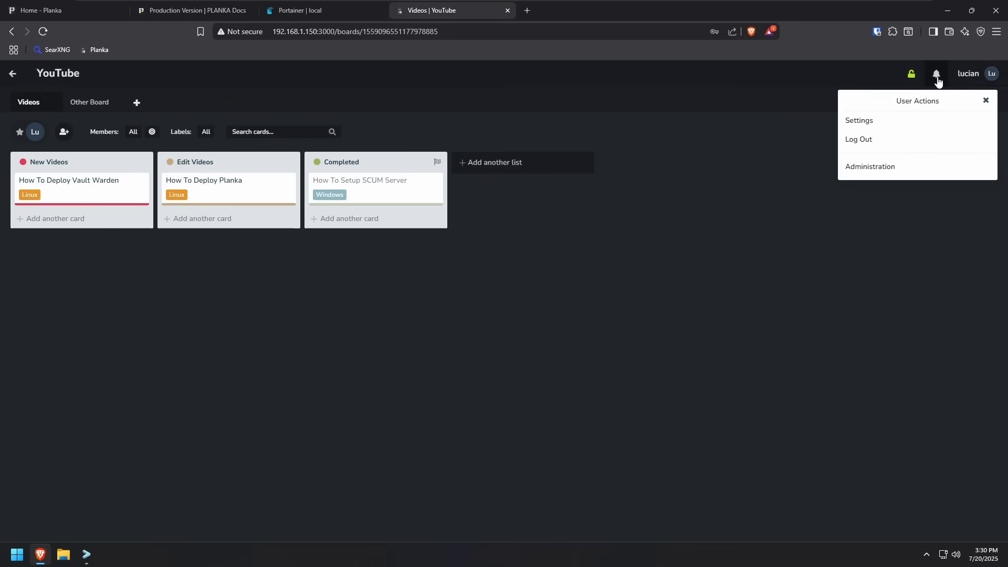
pyautogui.click(869, 167)
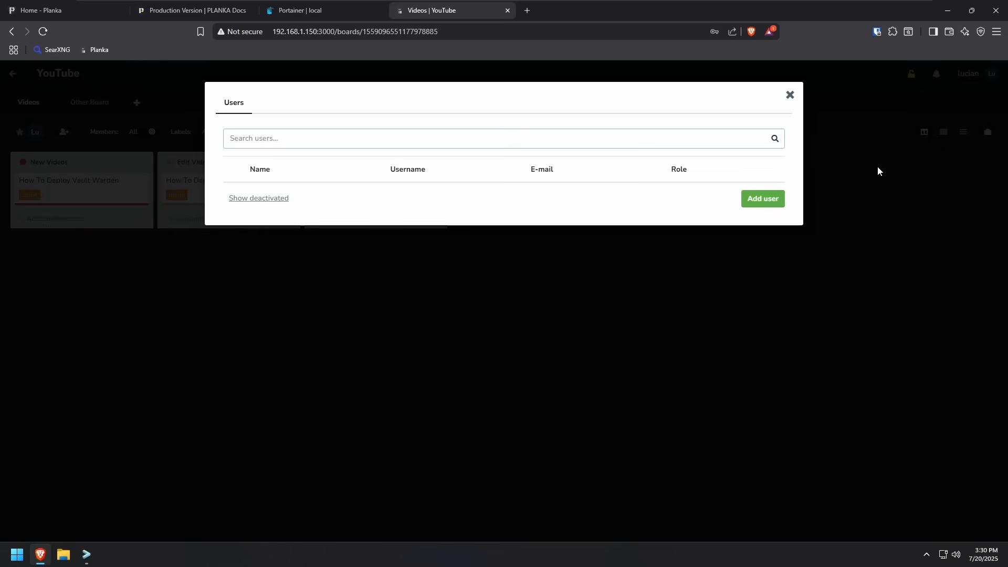
pyautogui.click(762, 198)
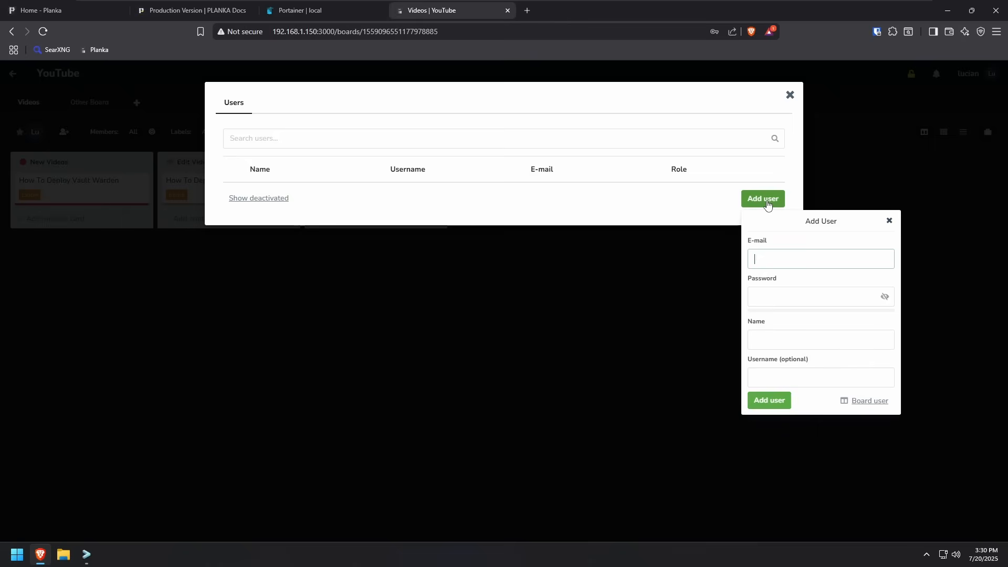
pyautogui.click(817, 259)
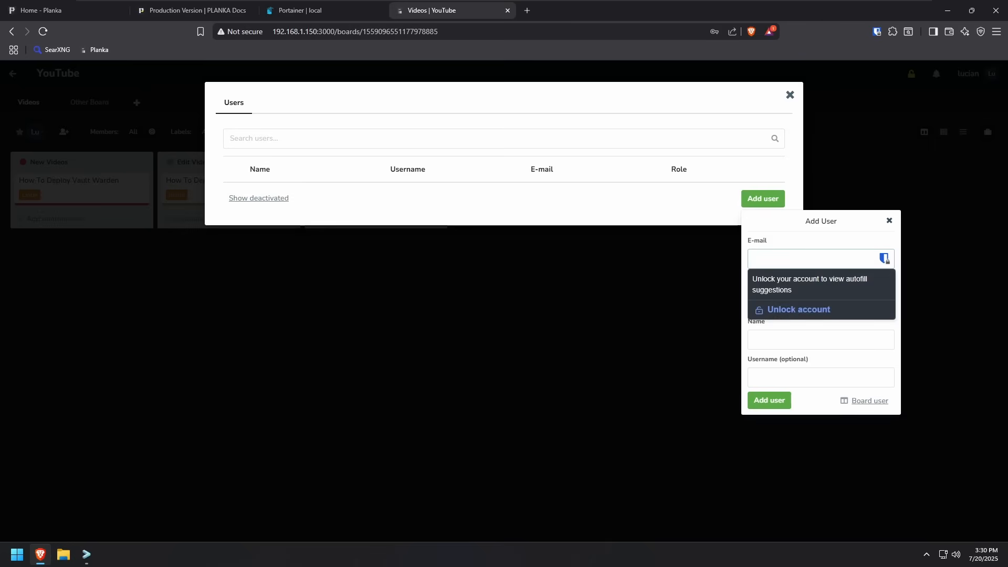
pyautogui.moveTo(868, 400)
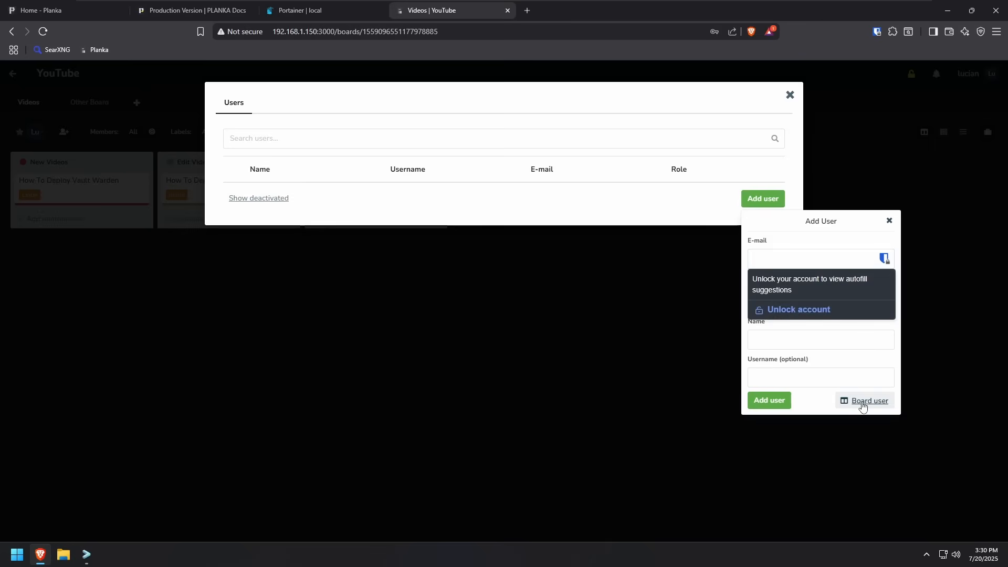
pyautogui.click(869, 400)
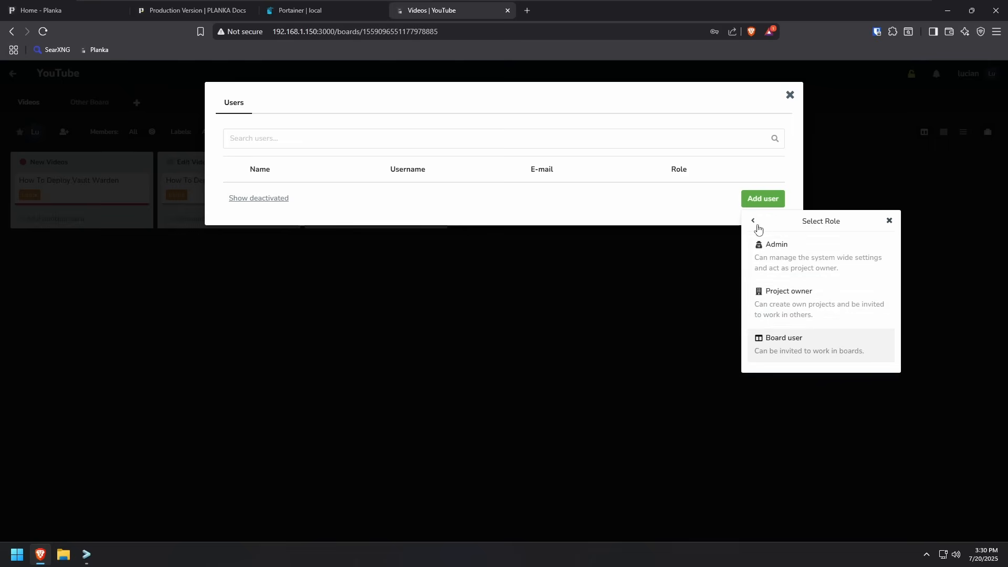
pyautogui.click(751, 220)
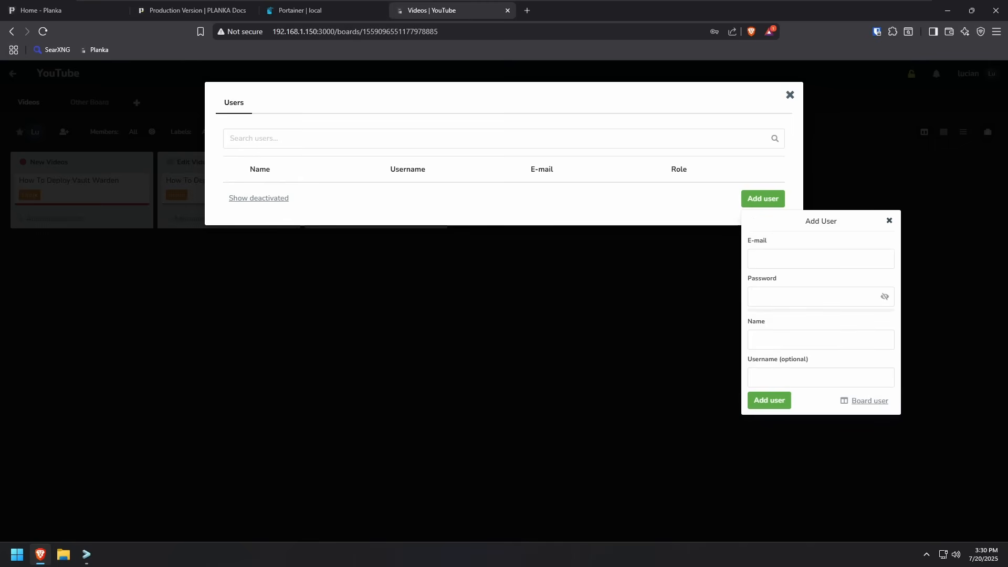
pyautogui.click(889, 220)
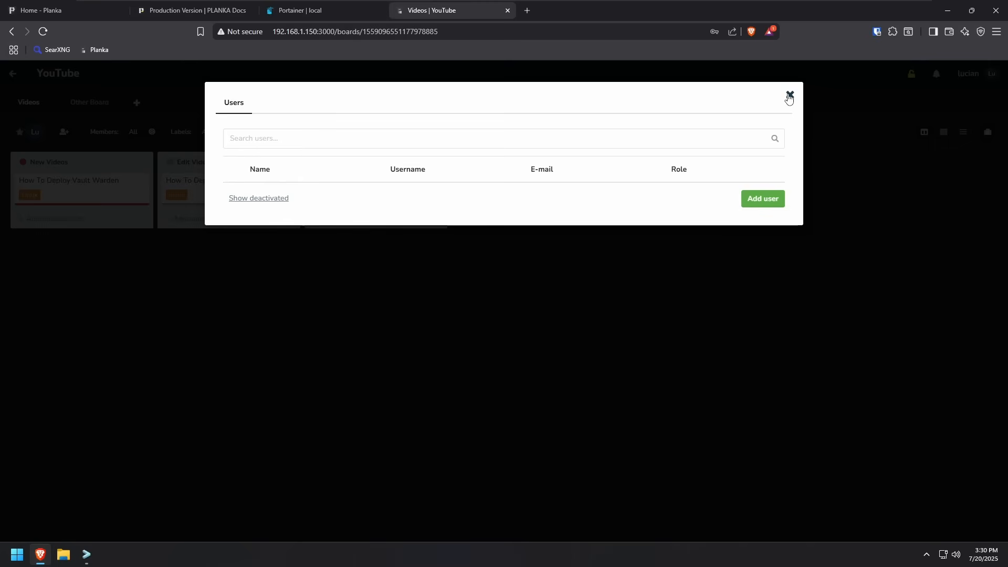
pyautogui.click(788, 96)
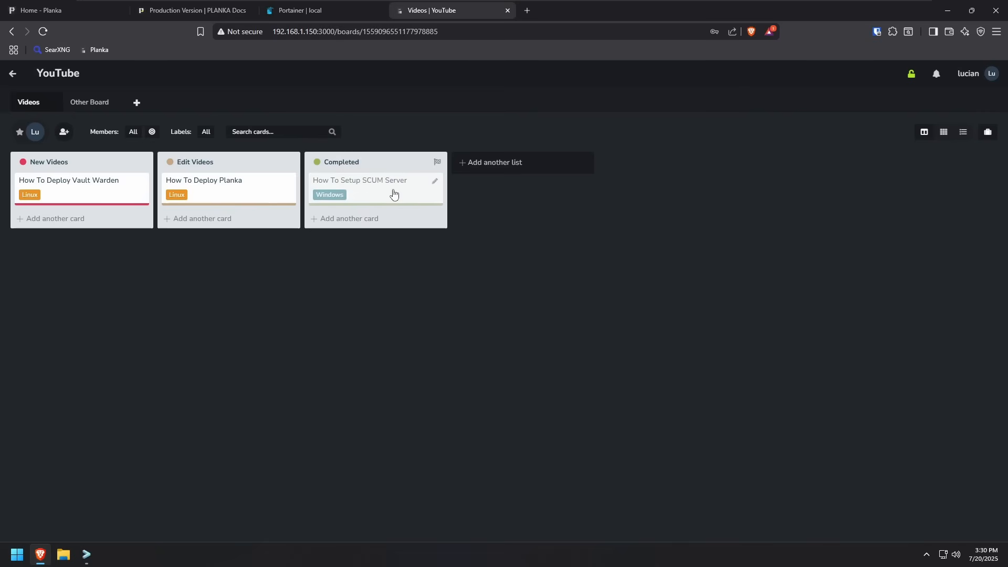
pyautogui.moveTo(187, 219)
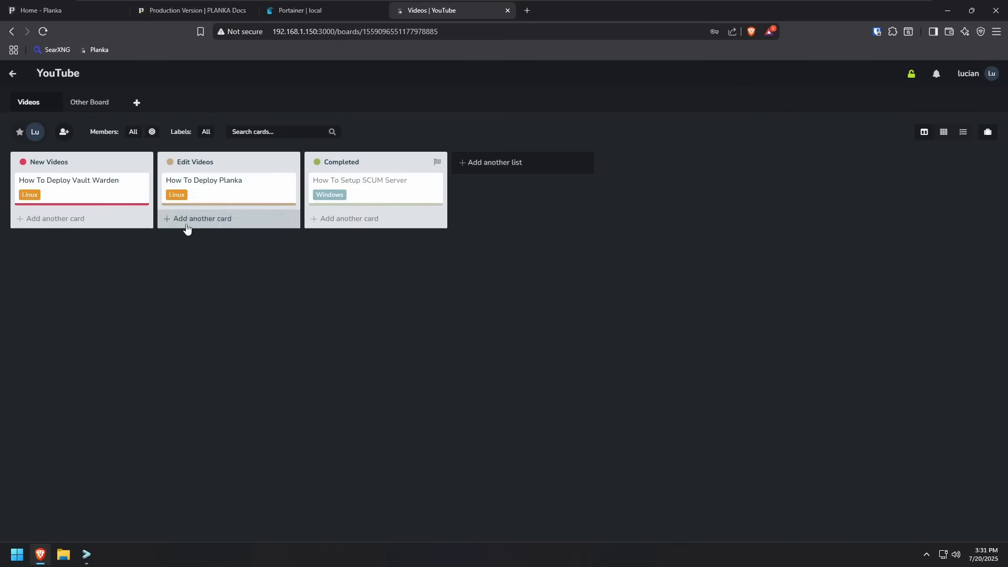
pyautogui.moveTo(265, 193)
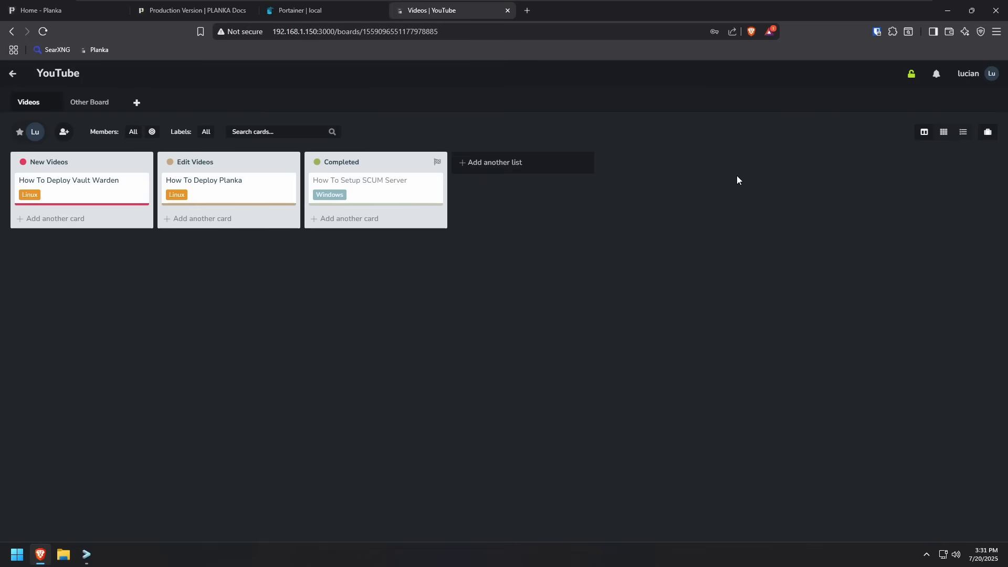
pyautogui.moveTo(735, 181)
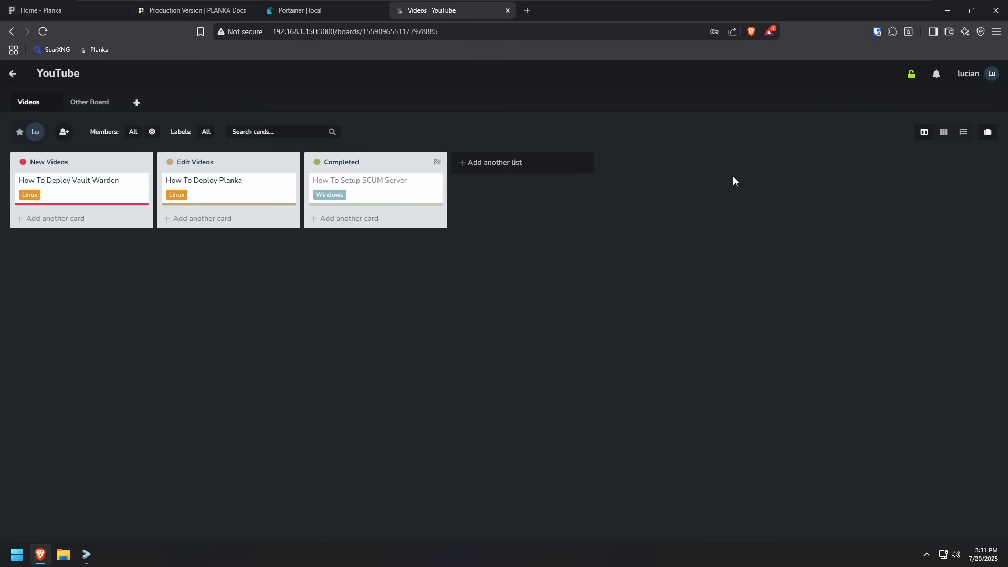
pyautogui.moveTo(76, 132)
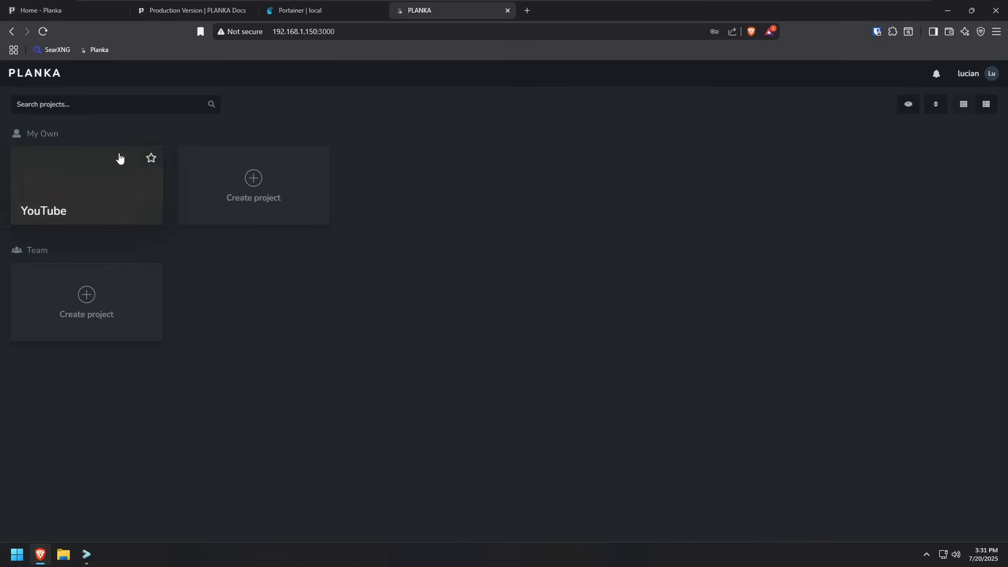
pyautogui.moveTo(200, 163)
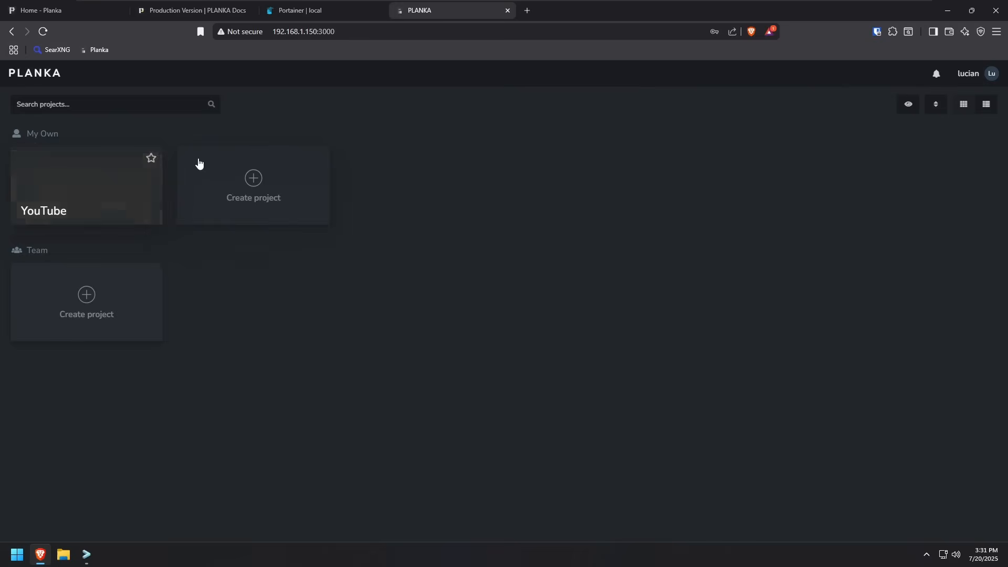
pyautogui.moveTo(47, 171)
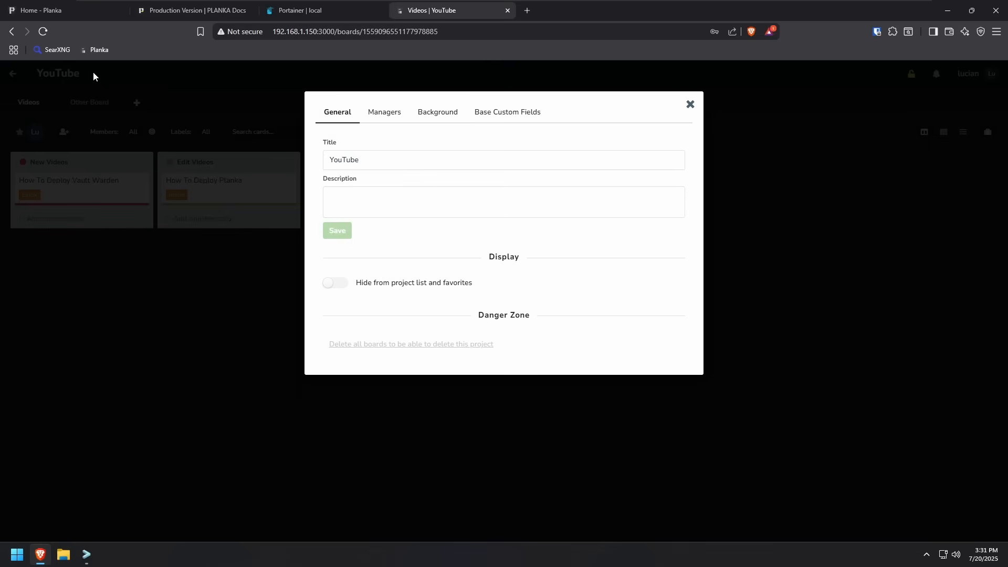
pyautogui.moveTo(397, 132)
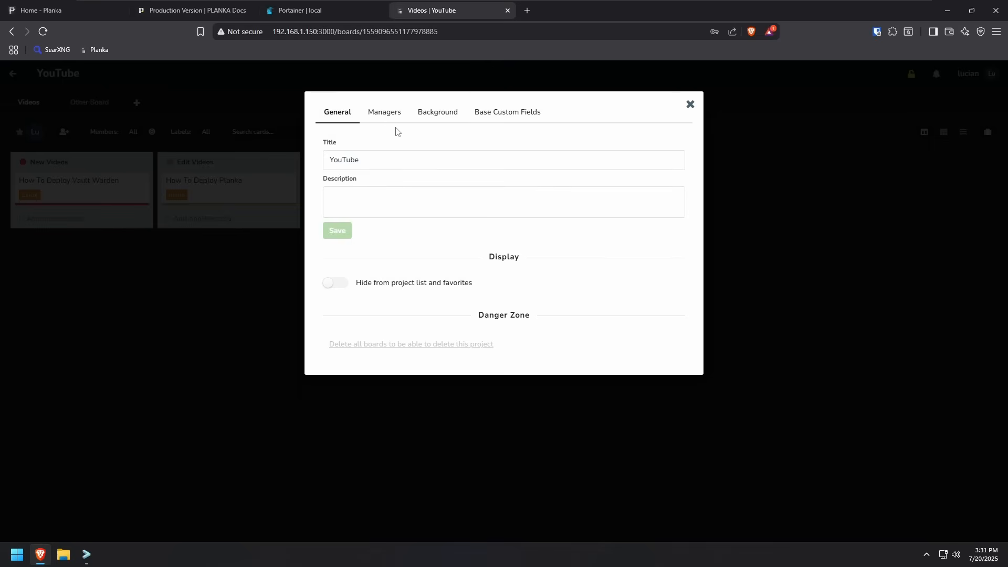
# Try blue and dark grey gradients, settle on the rainbow gradient background, and close settings
pyautogui.click(437, 113)
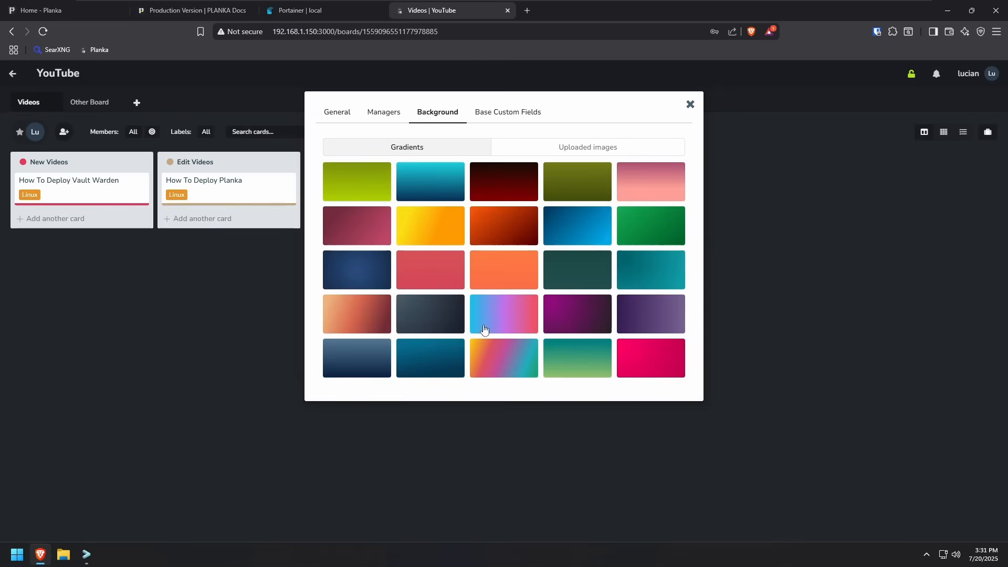
pyautogui.moveTo(506, 316)
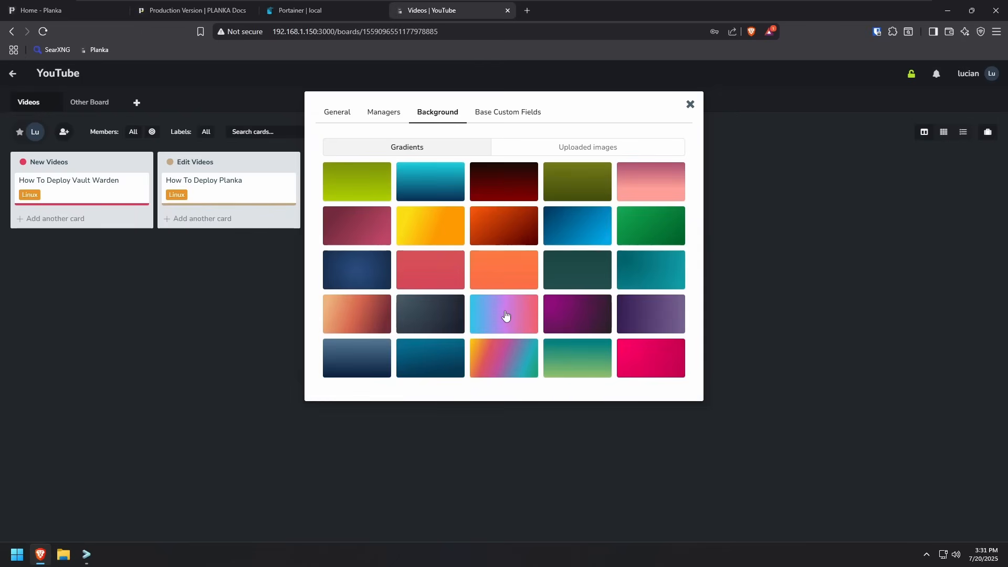
pyautogui.click(503, 358)
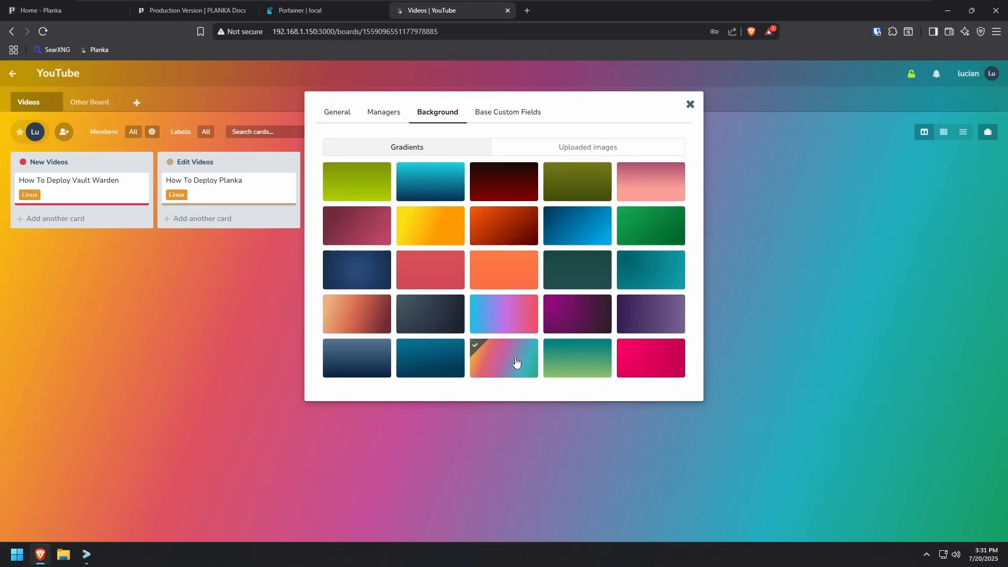
pyautogui.click(576, 225)
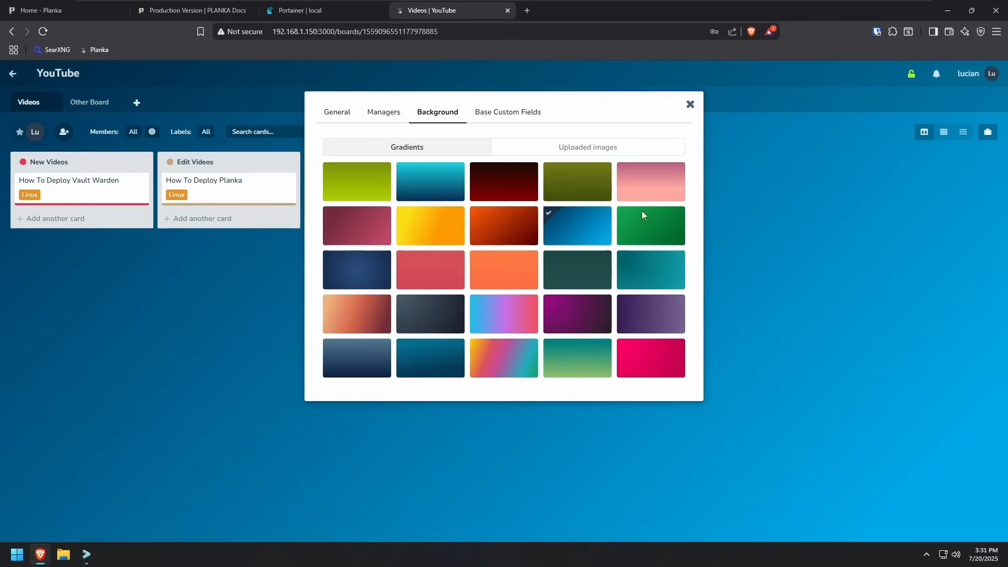
pyautogui.click(430, 314)
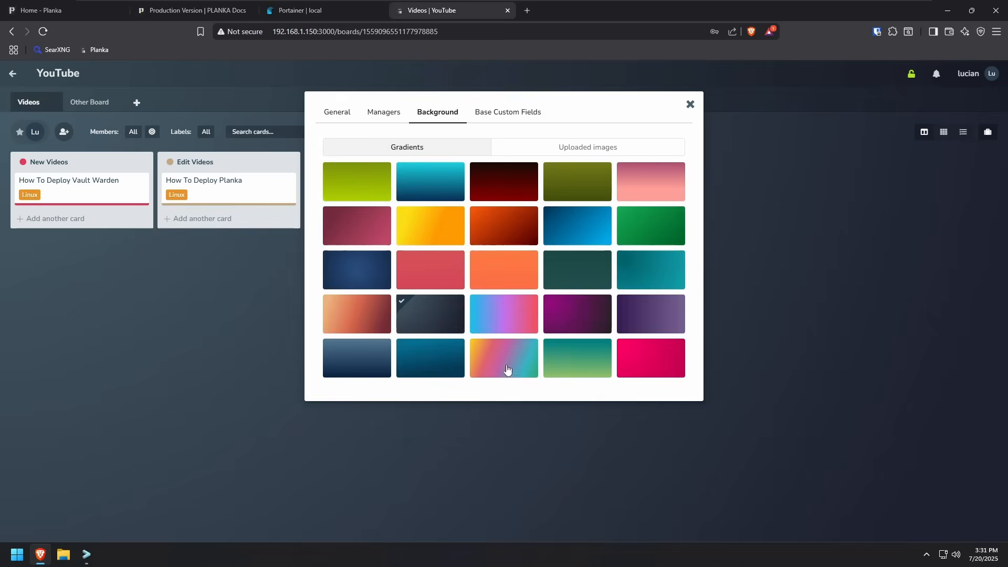
pyautogui.click(503, 358)
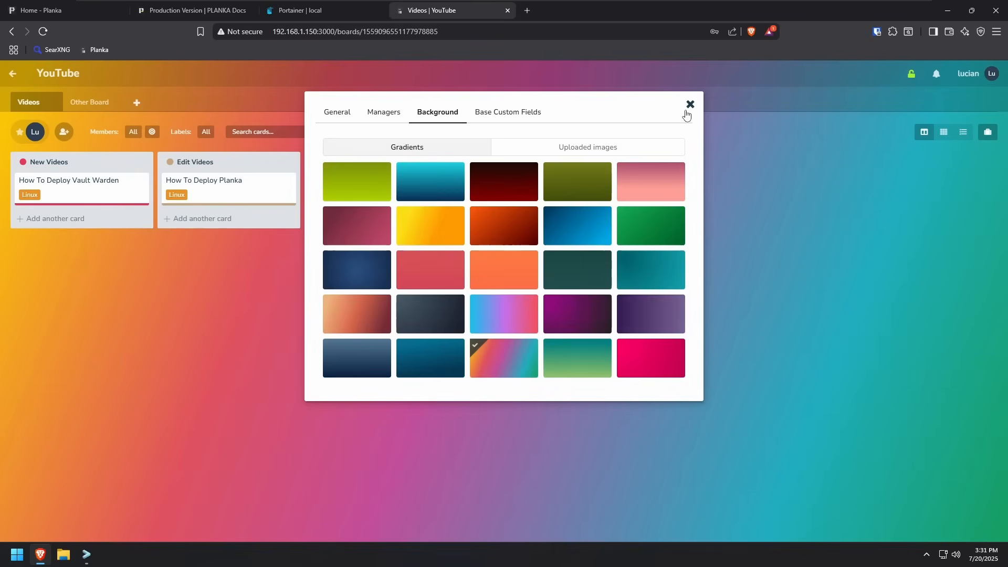
pyautogui.click(690, 104)
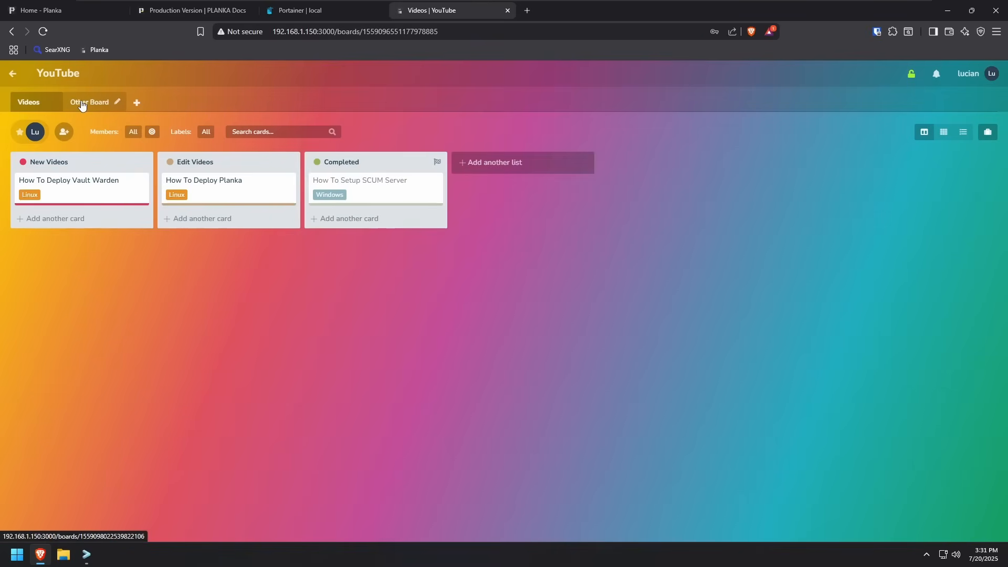